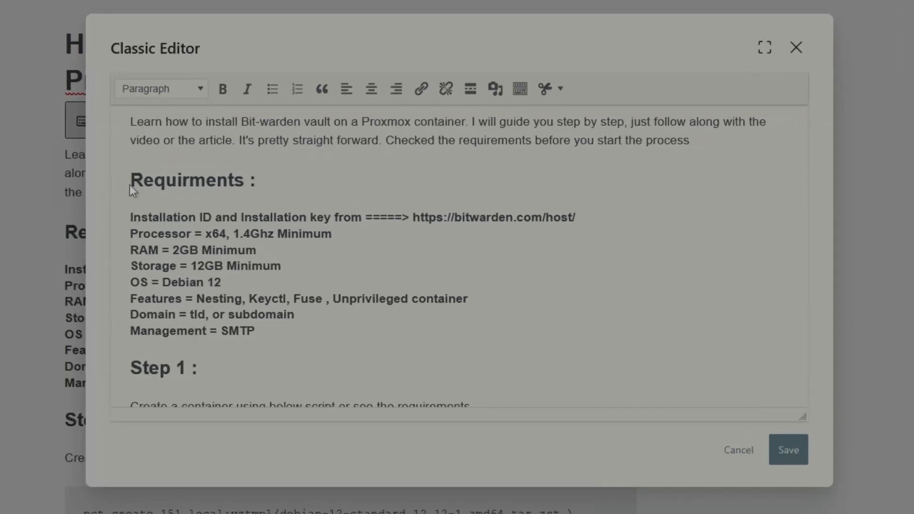
pyautogui.moveTo(179, 231)
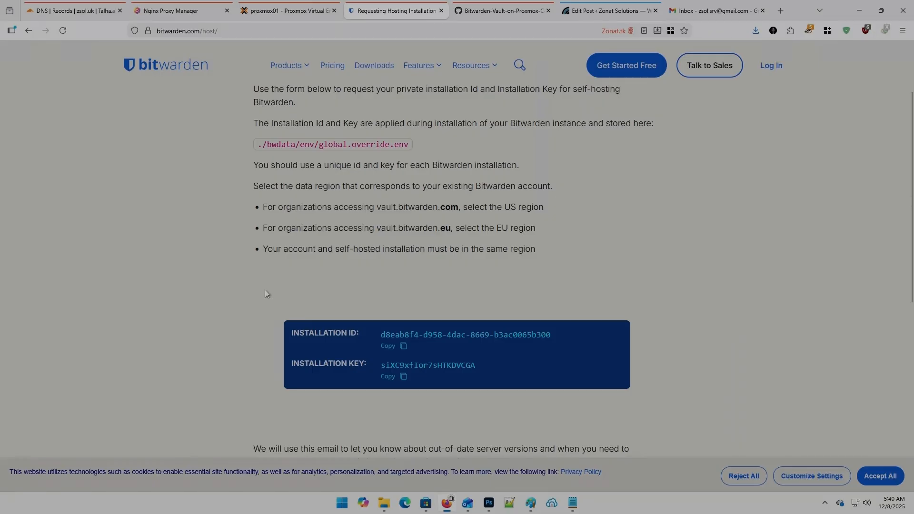
pyautogui.moveTo(369, 335)
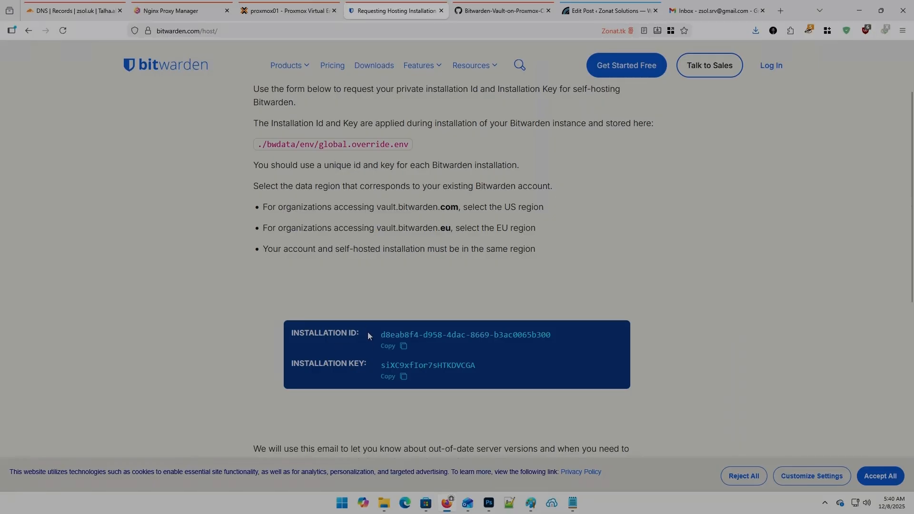
pyautogui.moveTo(292, 383)
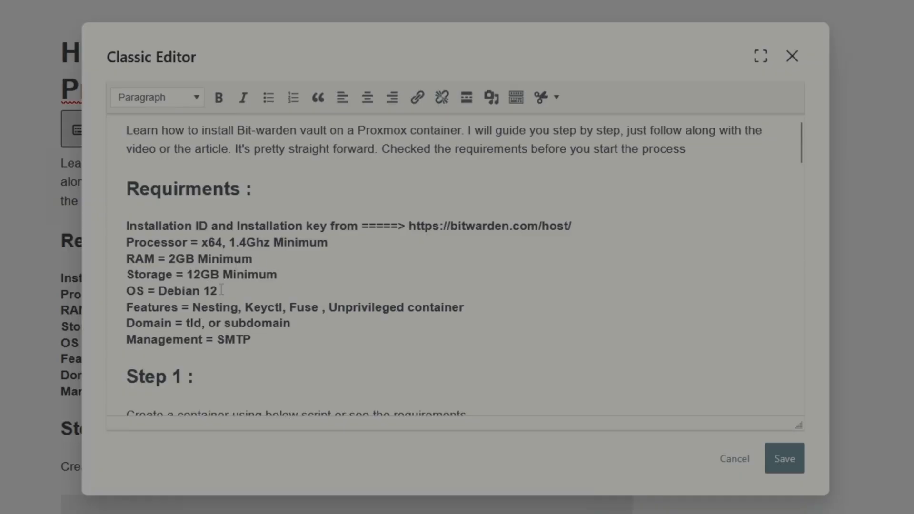
pyautogui.moveTo(188, 292)
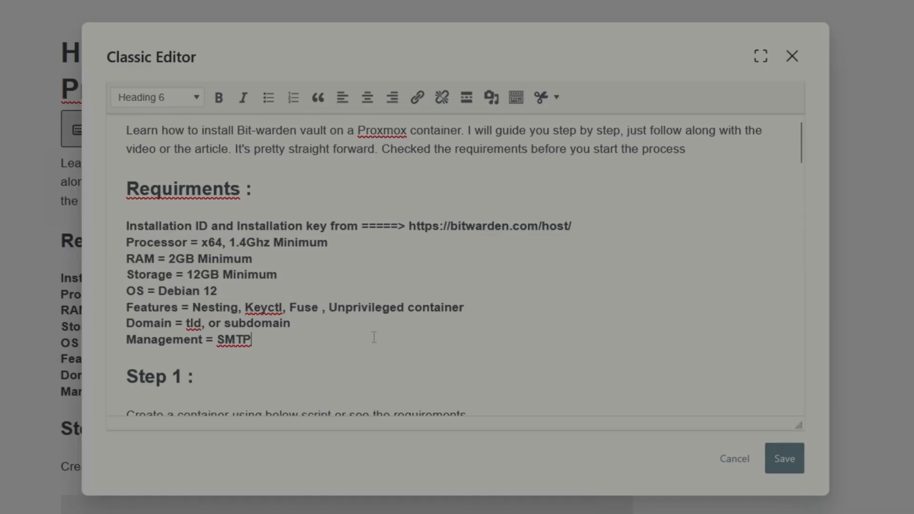
# Review the requirements list in the post, highlighting the Domain and SMTP items
pyautogui.doubleClick(149, 324)
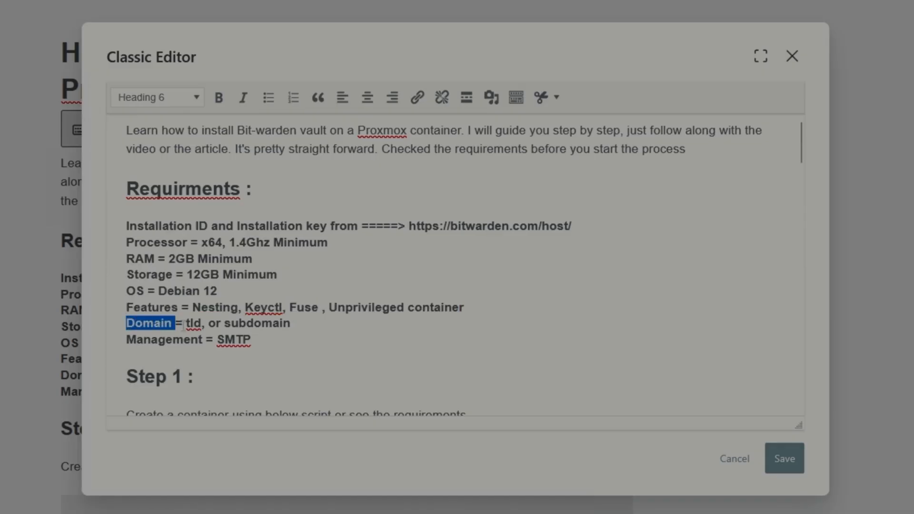
pyautogui.click(296, 324)
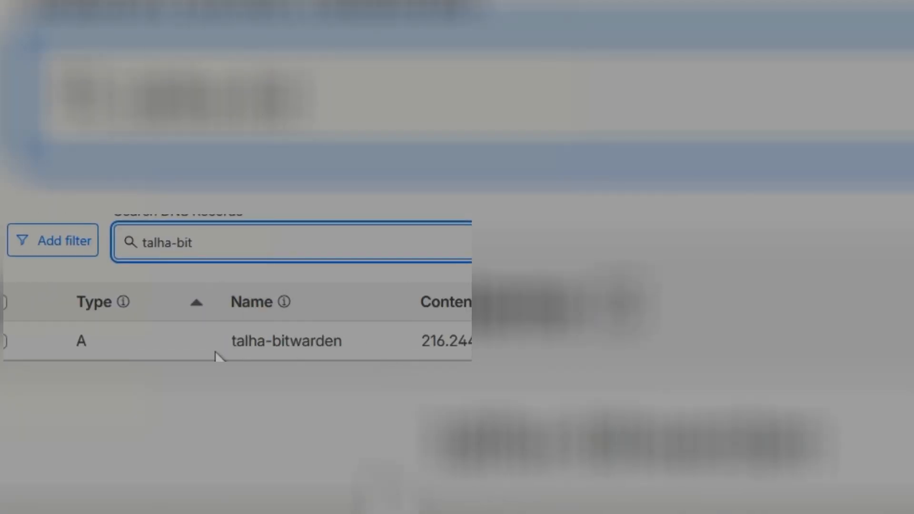
pyautogui.doubleClick(285, 340)
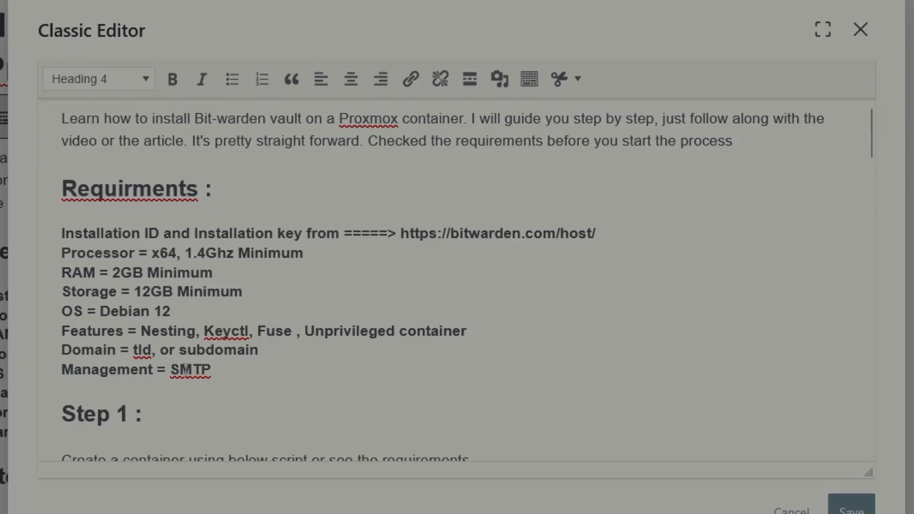
pyautogui.doubleClick(191, 371)
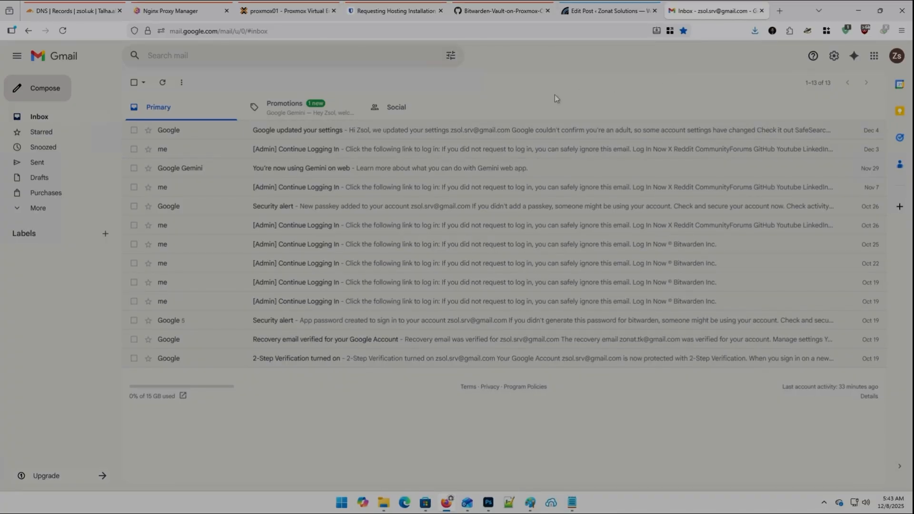
pyautogui.moveTo(430, 79)
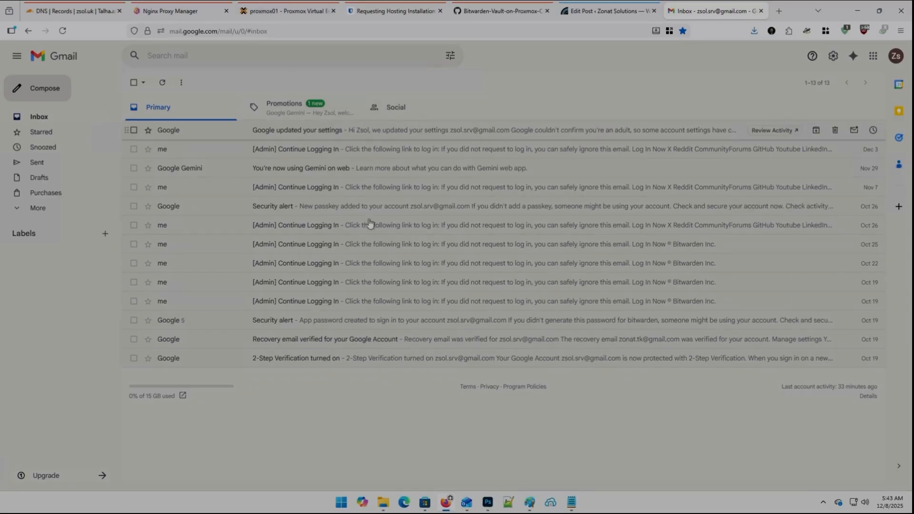
pyautogui.moveTo(594, 148)
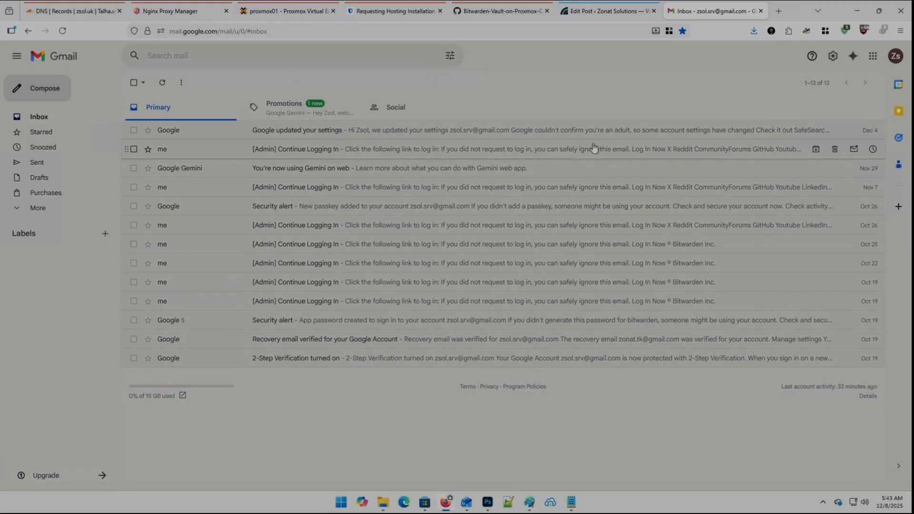
pyautogui.moveTo(503, 142)
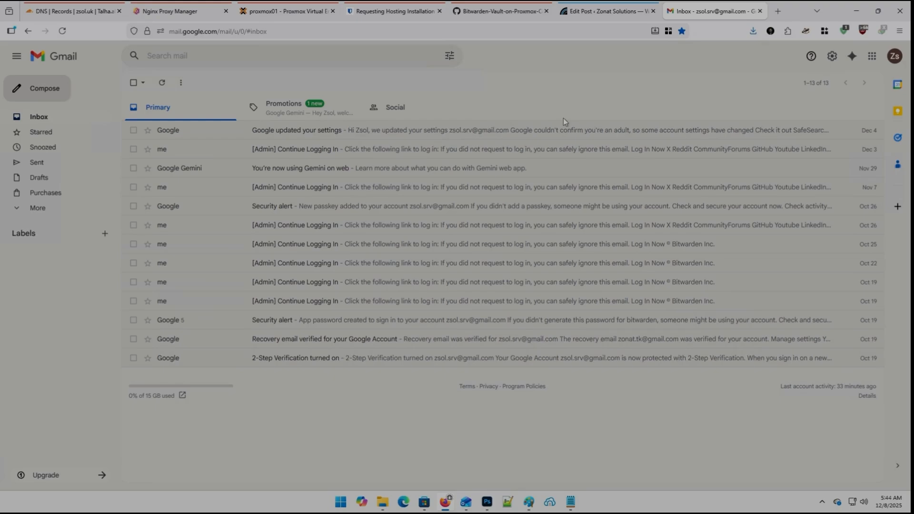
pyautogui.moveTo(84, 18)
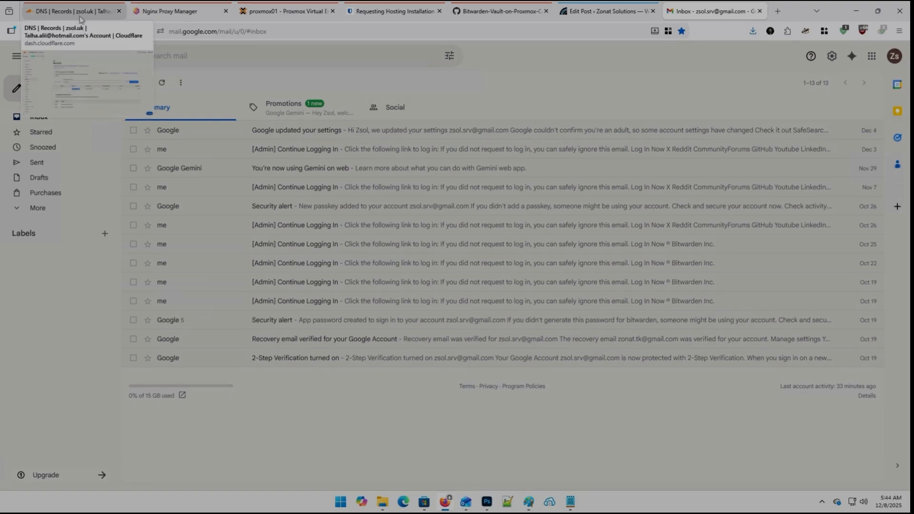
# Begin a new LXC container in Proxmox with CT ID 150
pyautogui.click(286, 12)
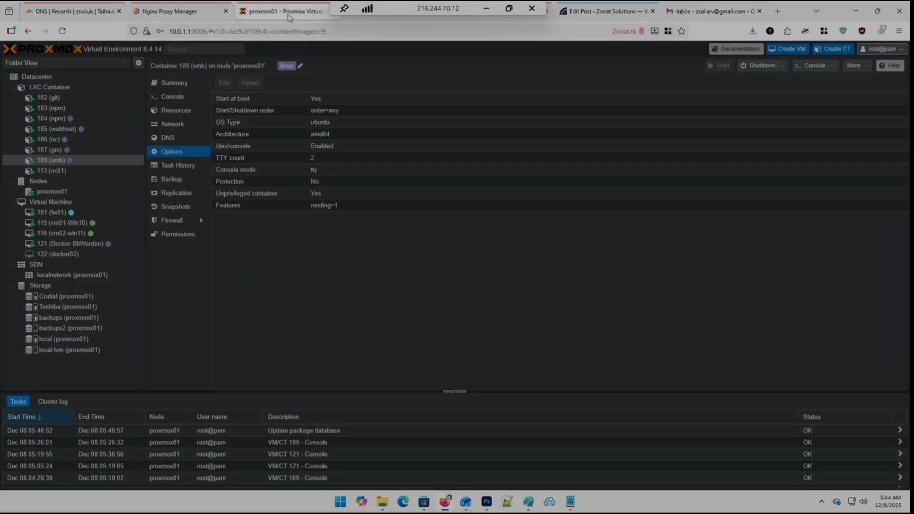
pyautogui.click(615, 11)
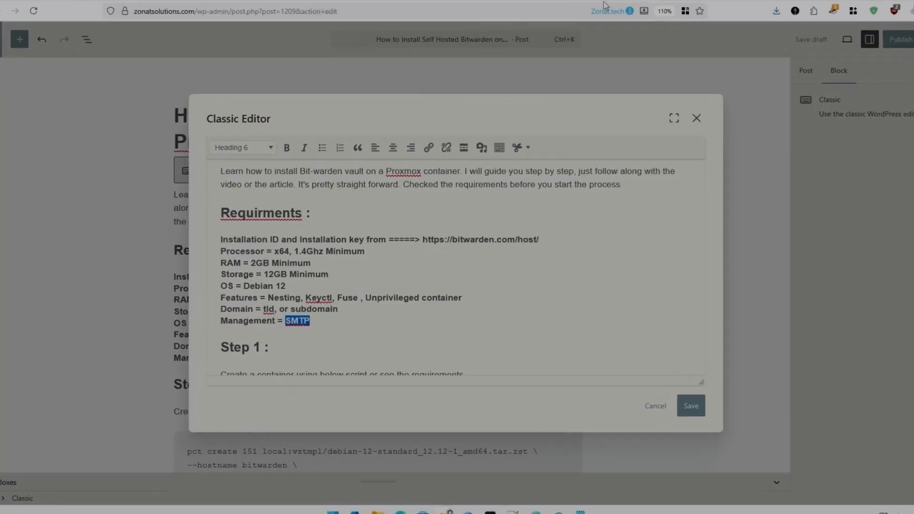
pyautogui.scroll(-3)
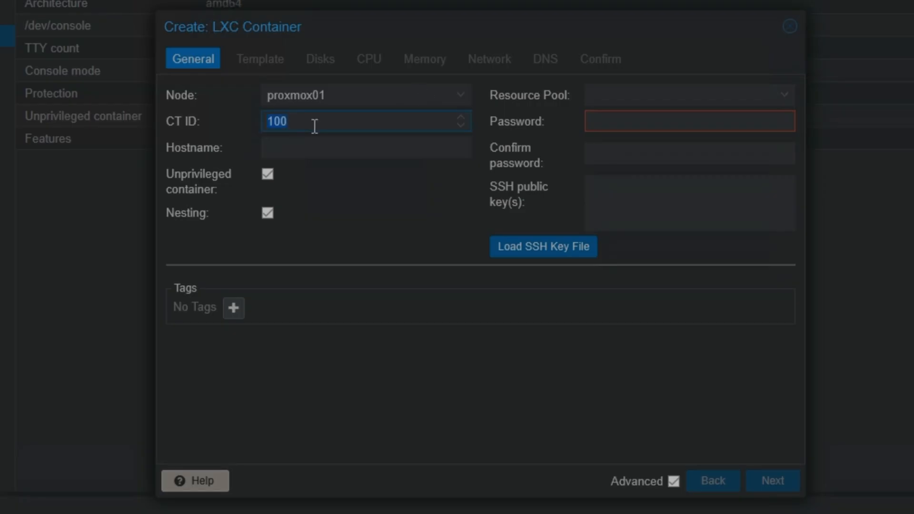
pyautogui.write('150')
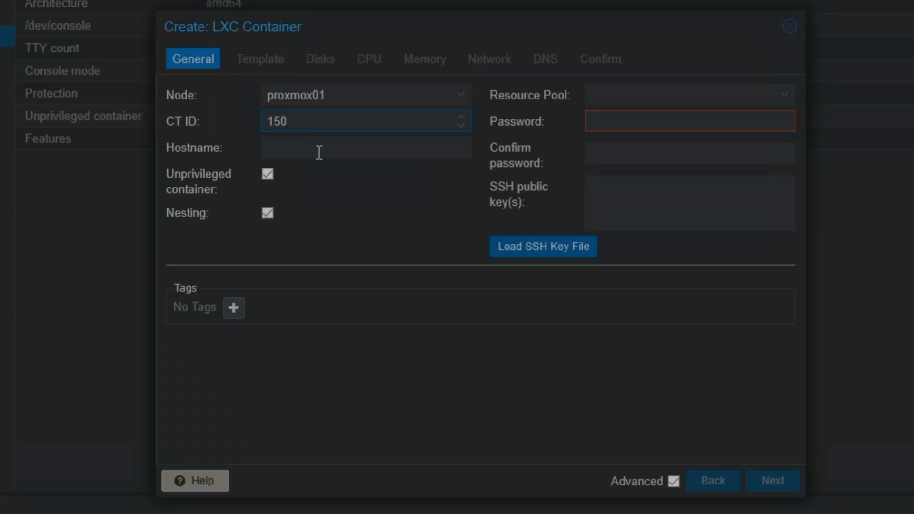
# Give the container the hostname talha-bitwarden and a root password
pyautogui.click(366, 146)
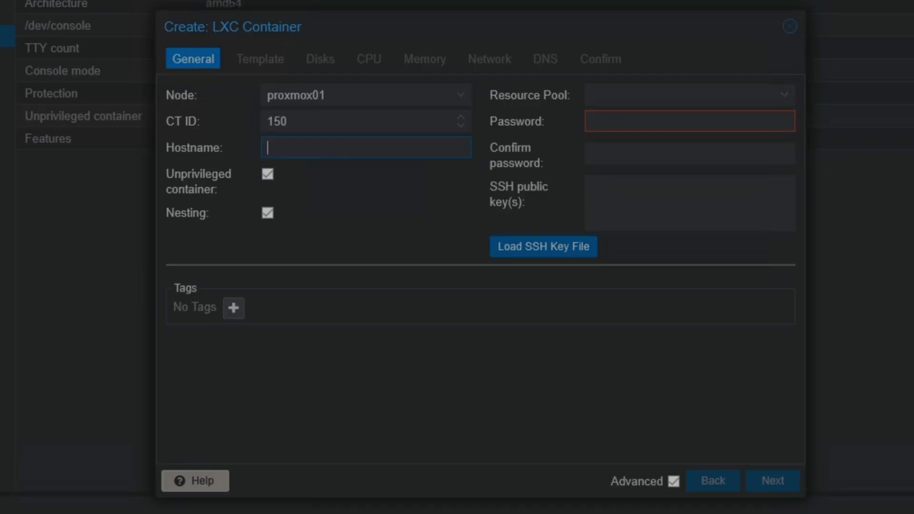
pyautogui.write('talha-bitwa')
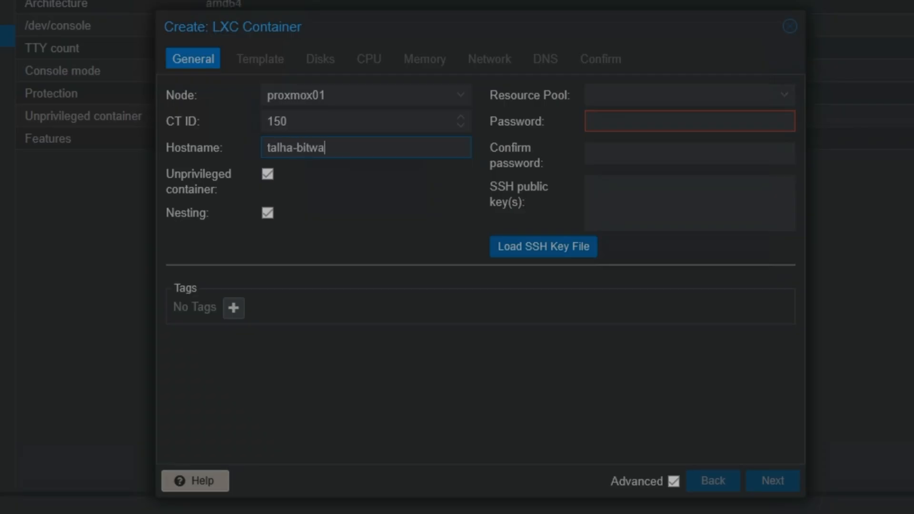
pyautogui.write('rden')
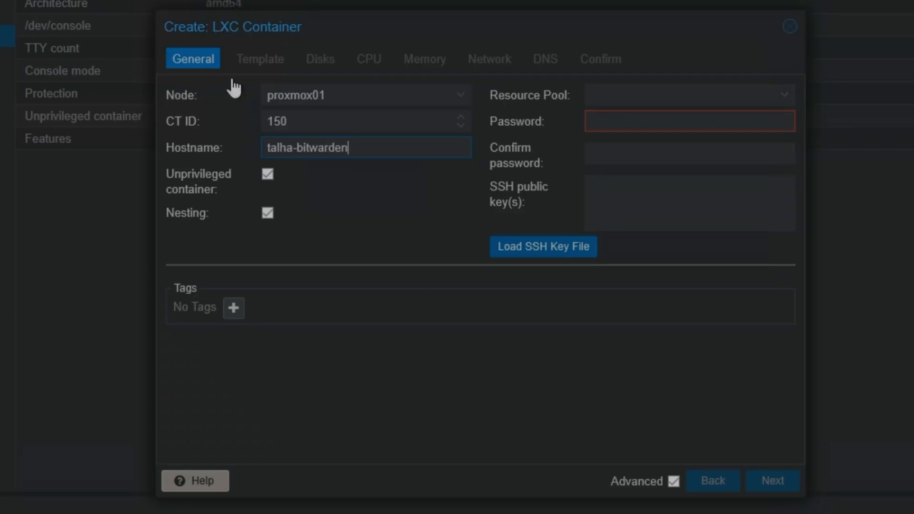
pyautogui.click(690, 121)
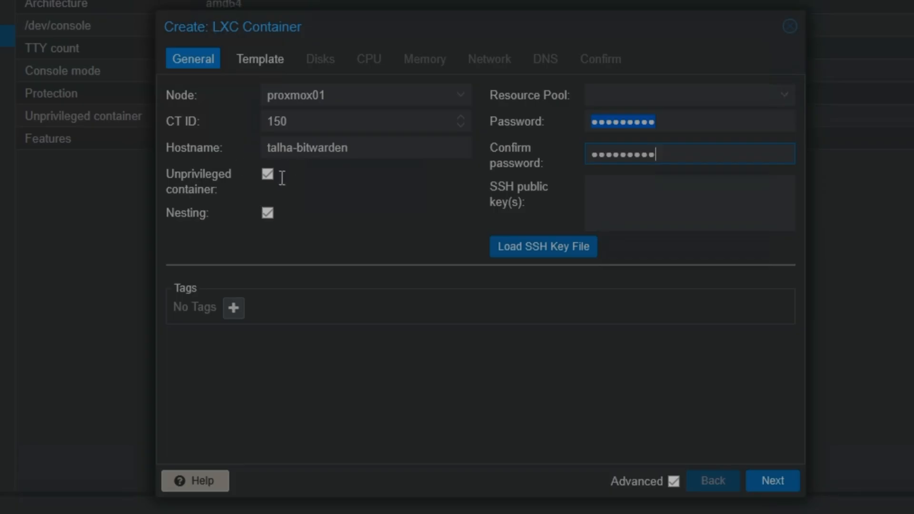
pyautogui.moveTo(177, 229)
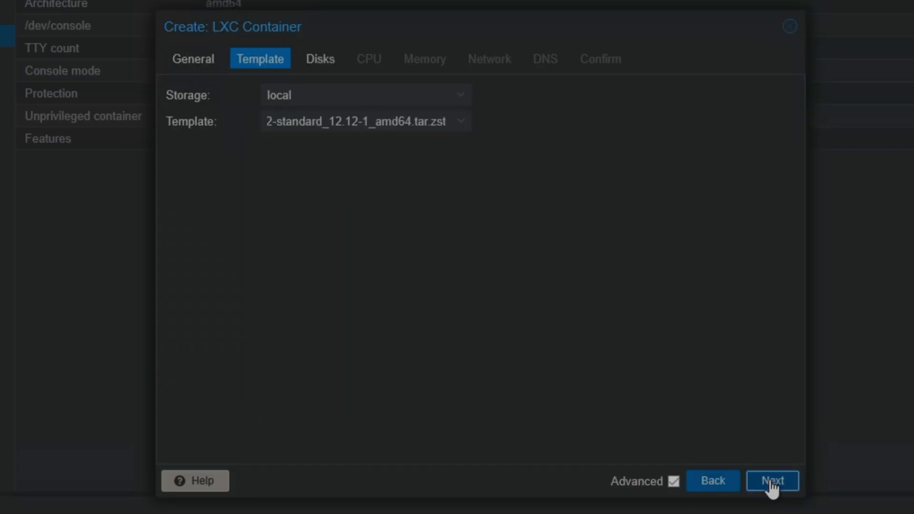
# Set a 20 GiB root disk, keep the CPU defaults, and set swap to 1024 MiB
pyautogui.click(774, 480)
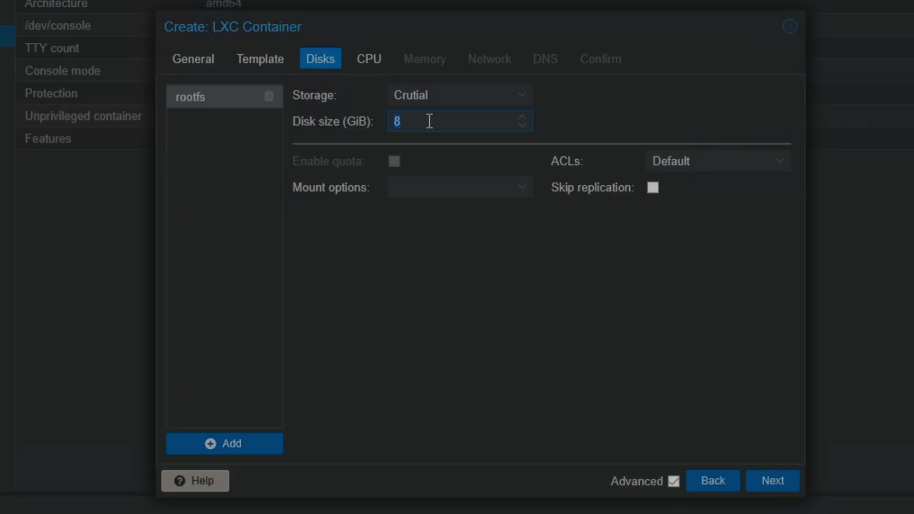
pyautogui.write('20')
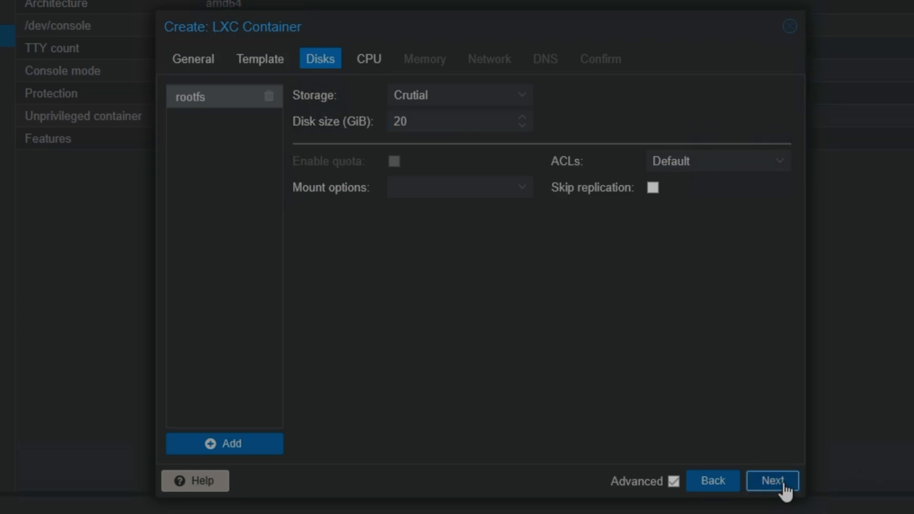
pyautogui.click(774, 481)
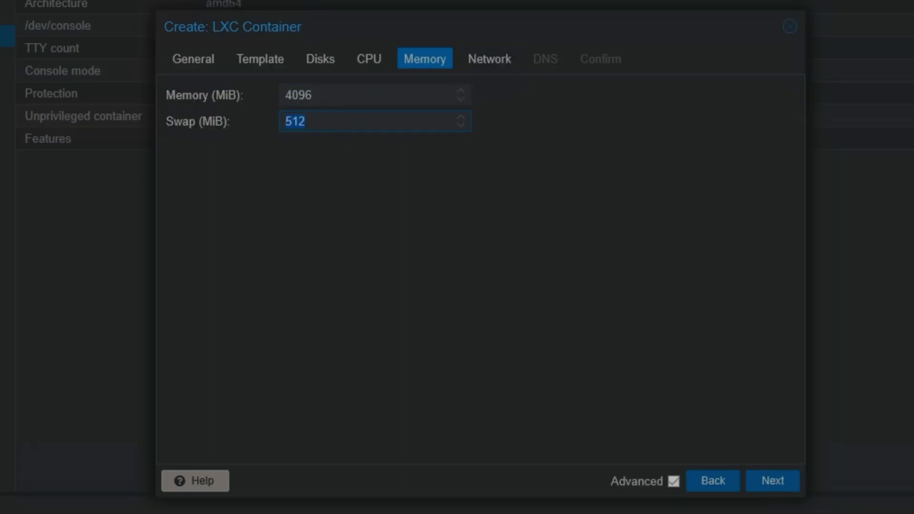
pyautogui.write('1024')
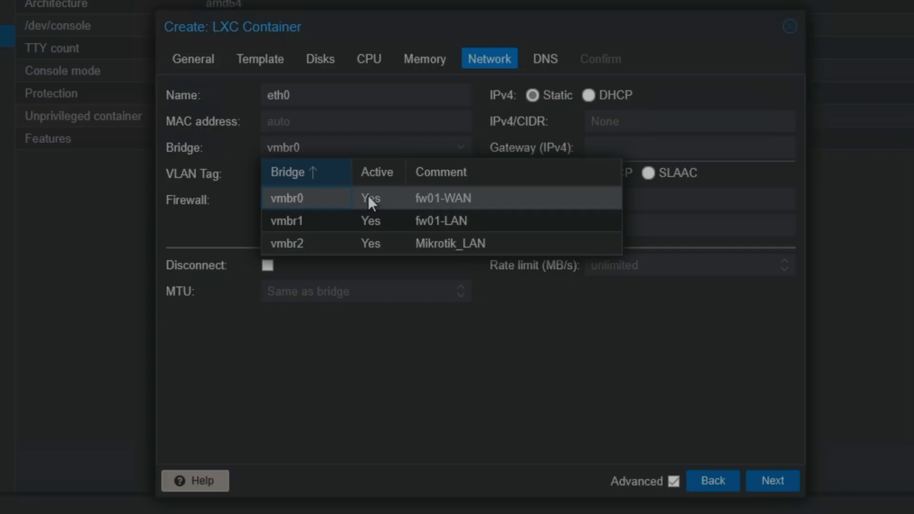
pyautogui.moveTo(359, 227)
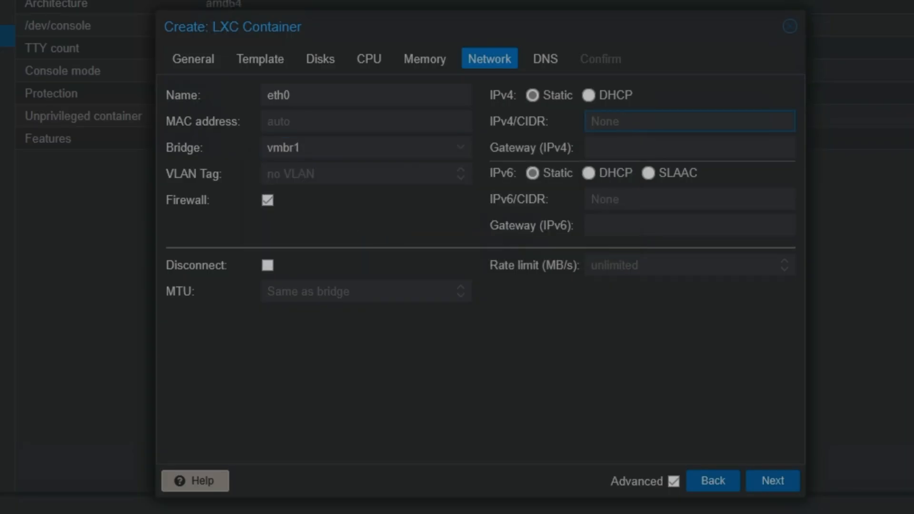
# Assign static IPv4 10.0.0.151/8 with gateway 10.0.0.1 on the network settings
pyautogui.write('10.0.0.')
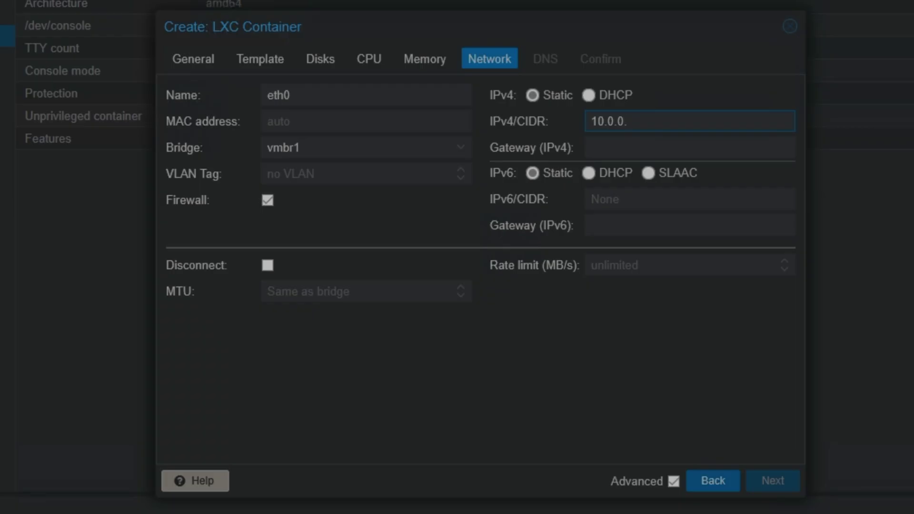
pyautogui.write('151')
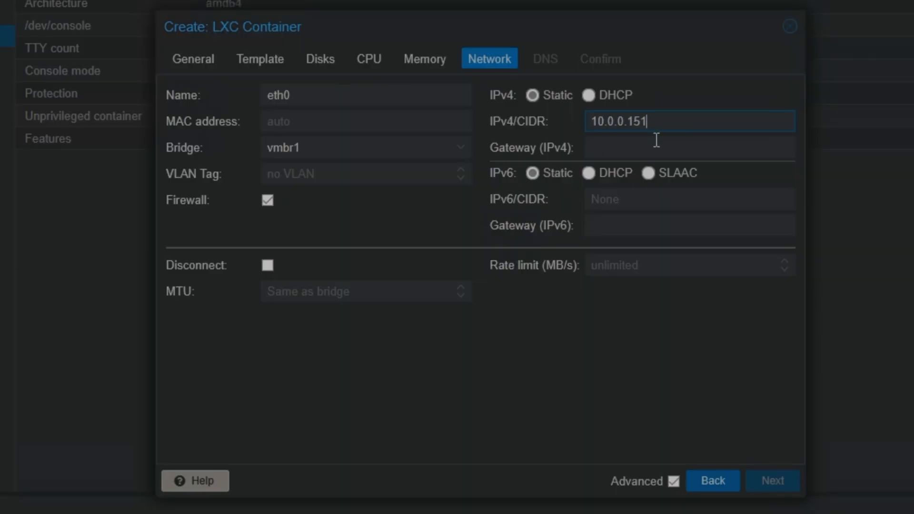
pyautogui.write('/8')
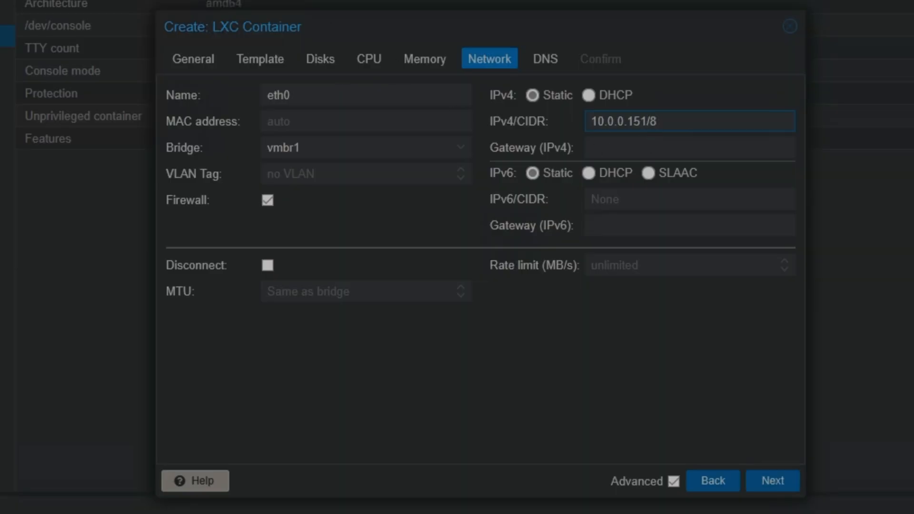
pyautogui.write('10.0.0.1')
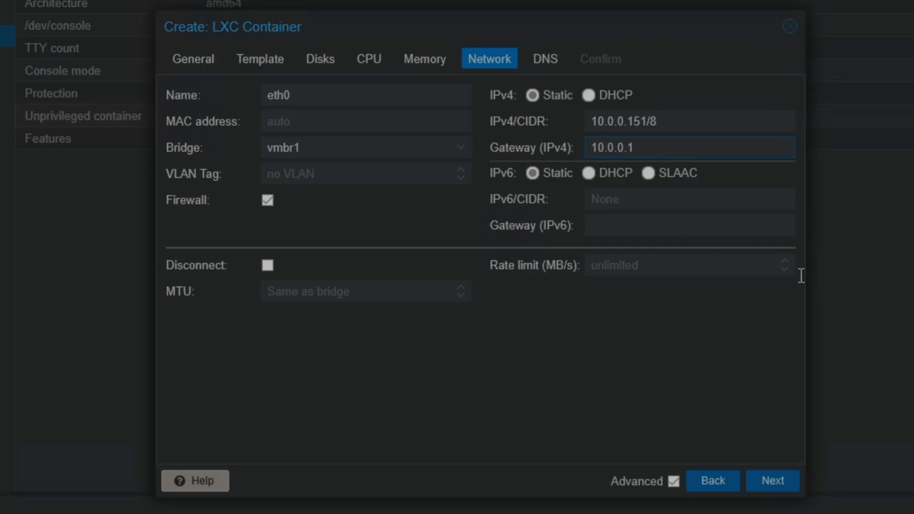
pyautogui.click(774, 480)
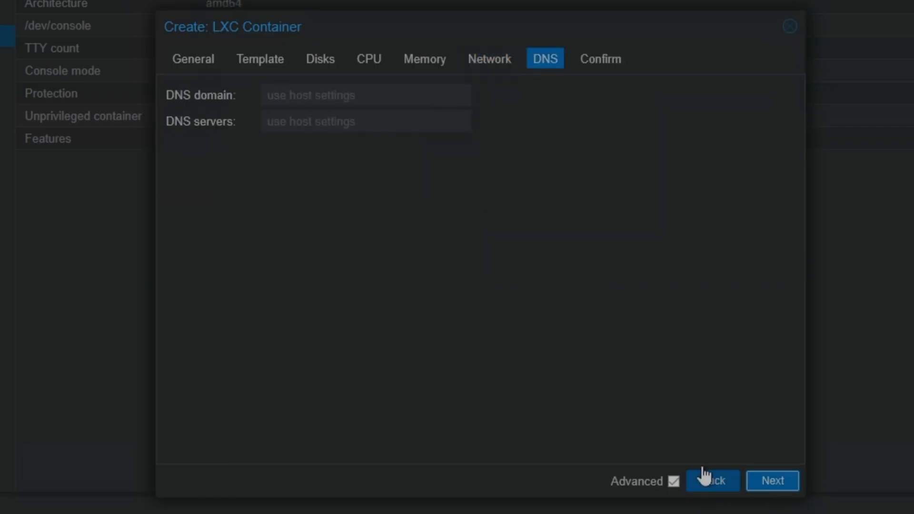
# Set the DNS domain to zsol.uk and the DNS server to 8.8.8.8
pyautogui.click(366, 95)
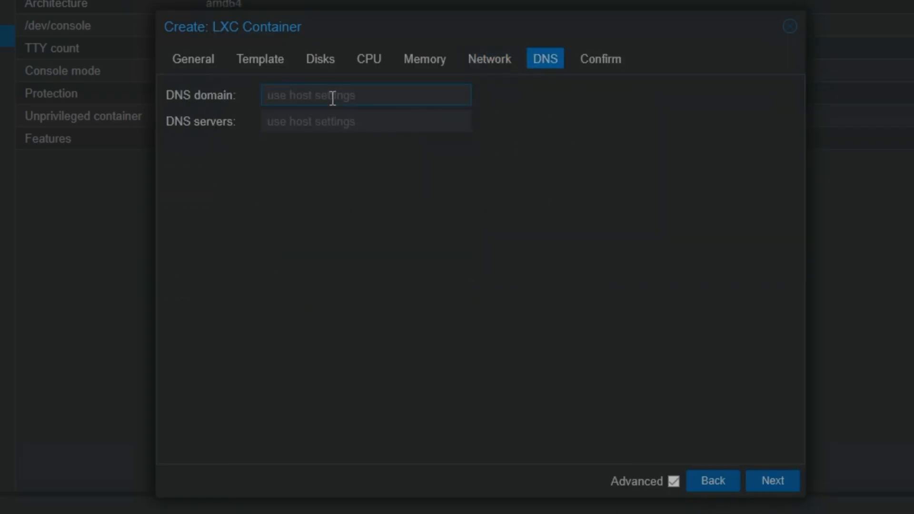
pyautogui.write('zsol.uk')
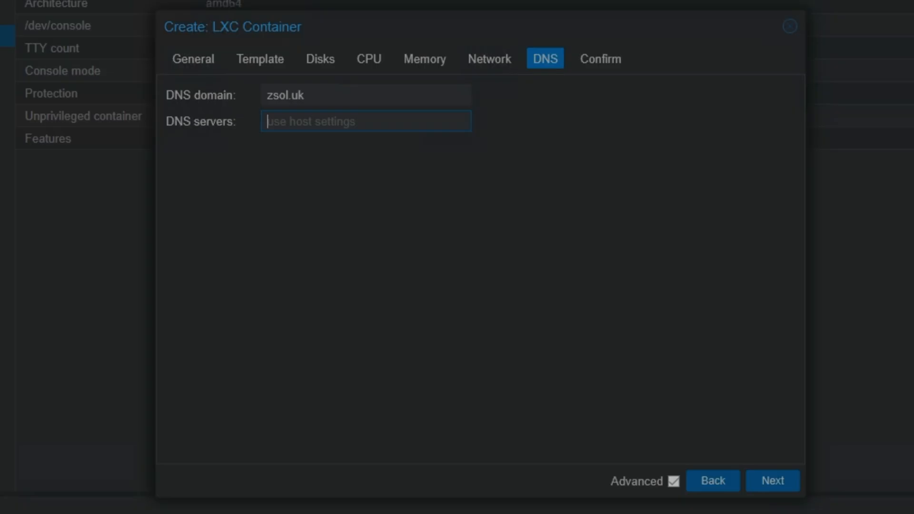
pyautogui.write('8')
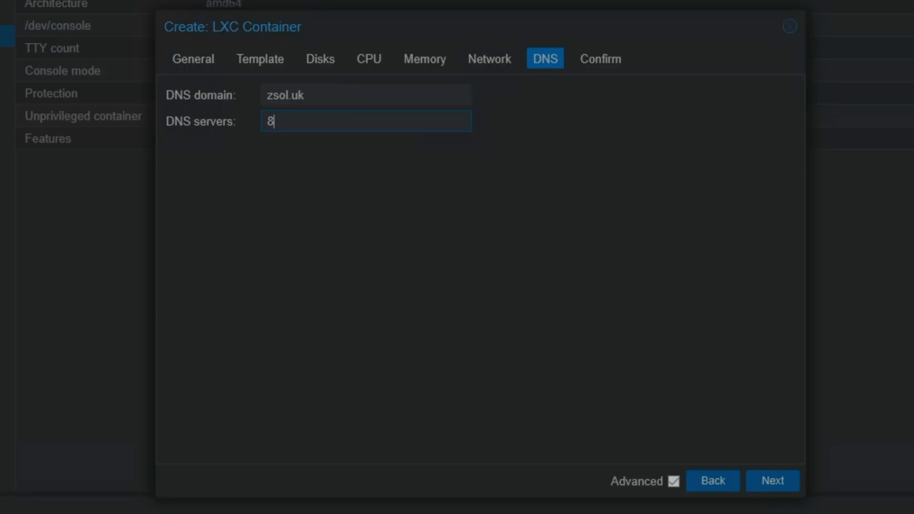
pyautogui.write('.8.8.8')
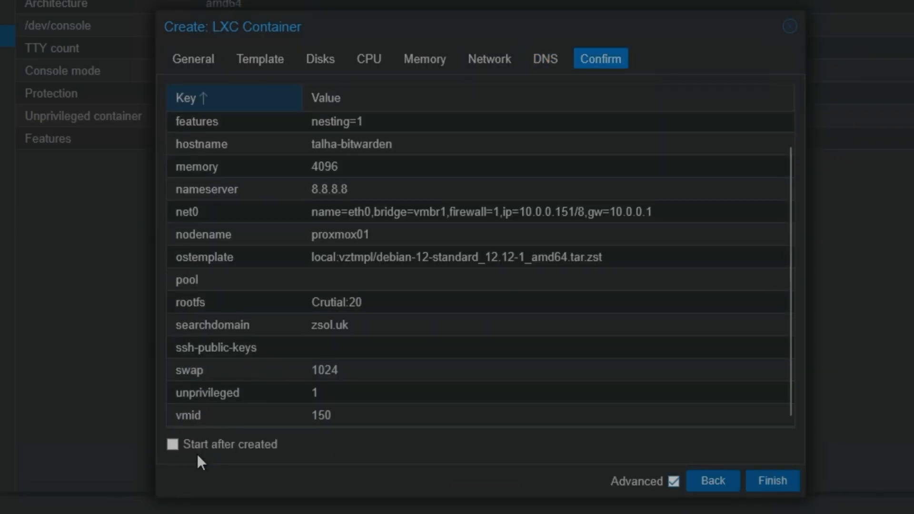
# Finish creating container 150, dismiss the task log, and select talha-bitwarden in the tree
pyautogui.click(773, 482)
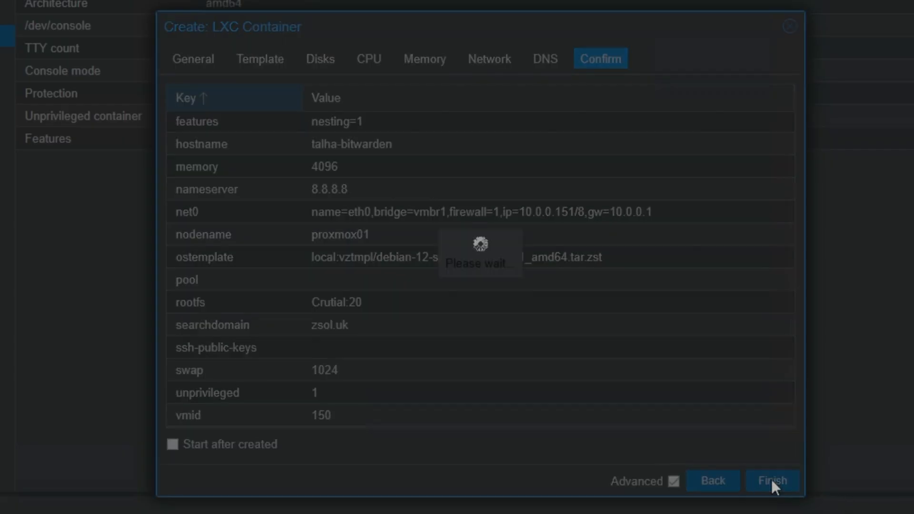
pyautogui.click(774, 493)
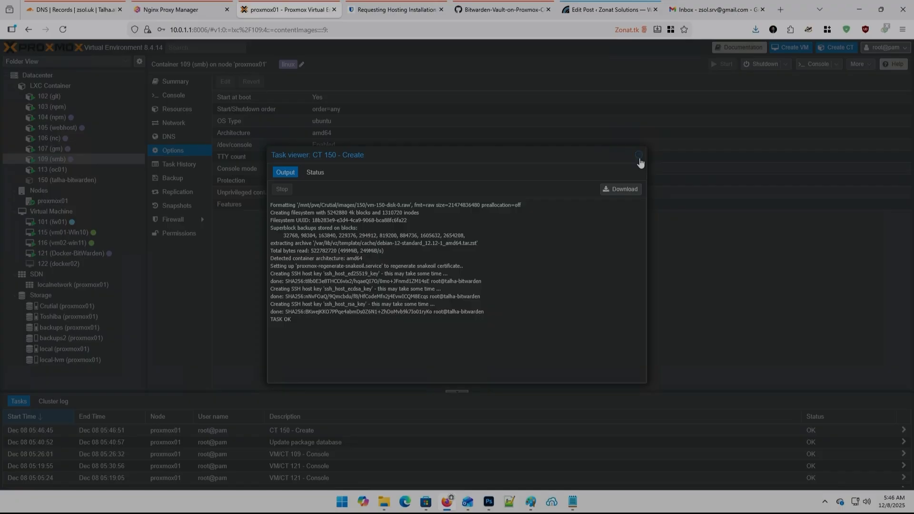
pyautogui.click(638, 155)
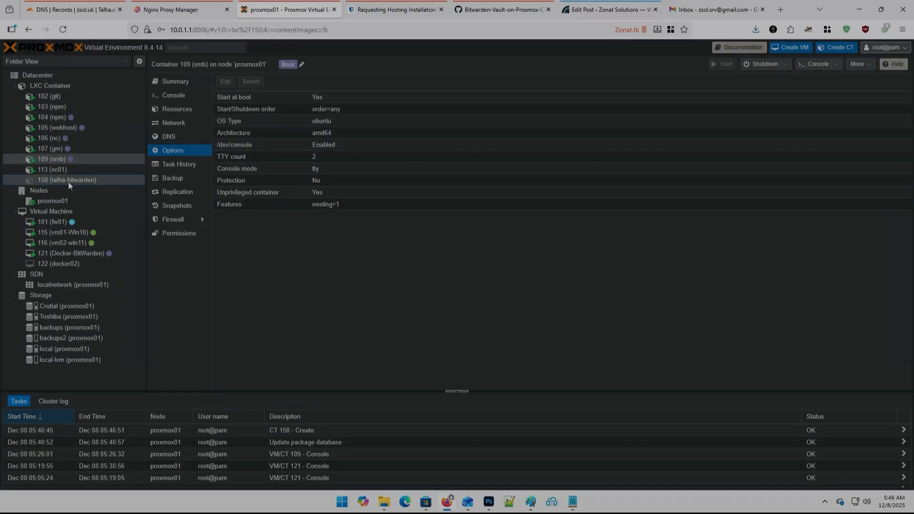
pyautogui.click(62, 180)
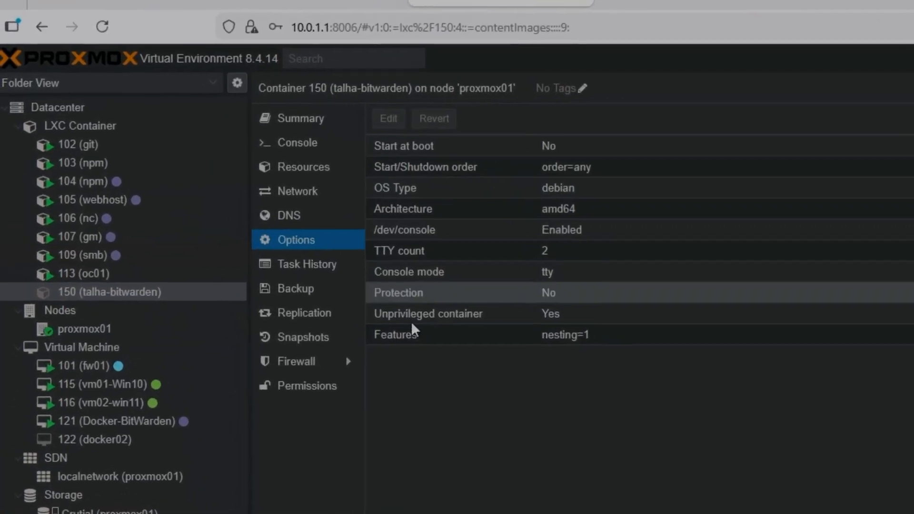
# Enable the keyctl and FUSE features for container 150 and save
pyautogui.doubleClick(395, 335)
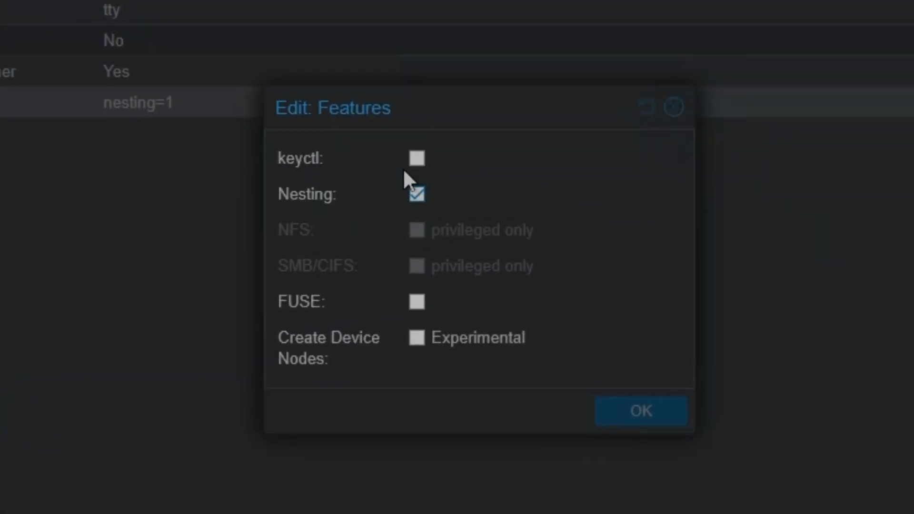
pyautogui.click(417, 158)
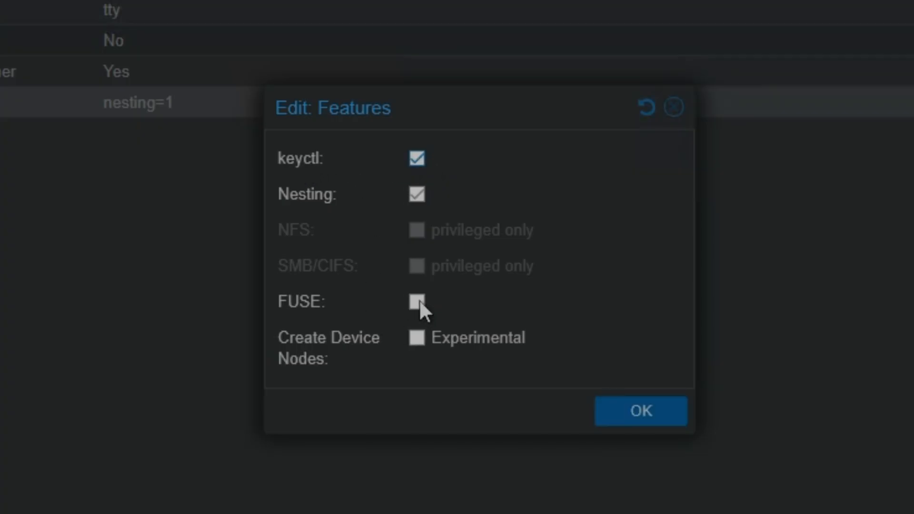
pyautogui.click(417, 303)
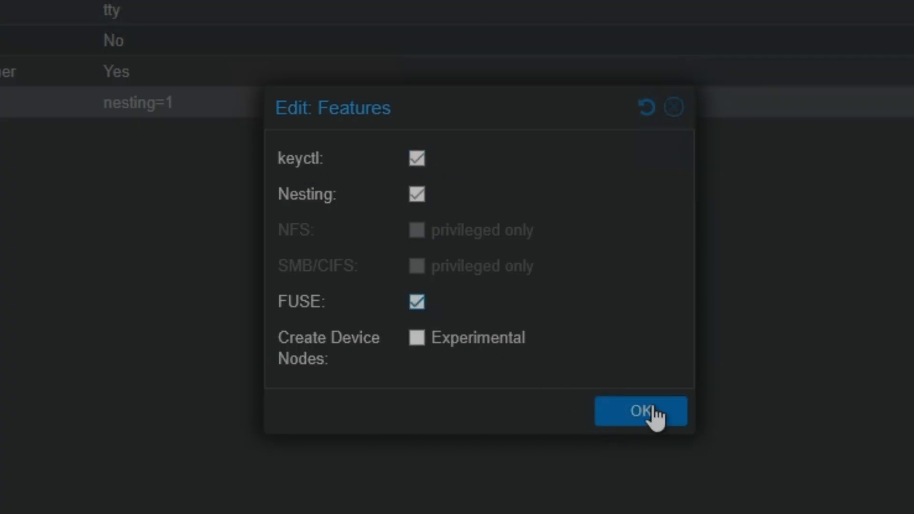
pyautogui.click(640, 412)
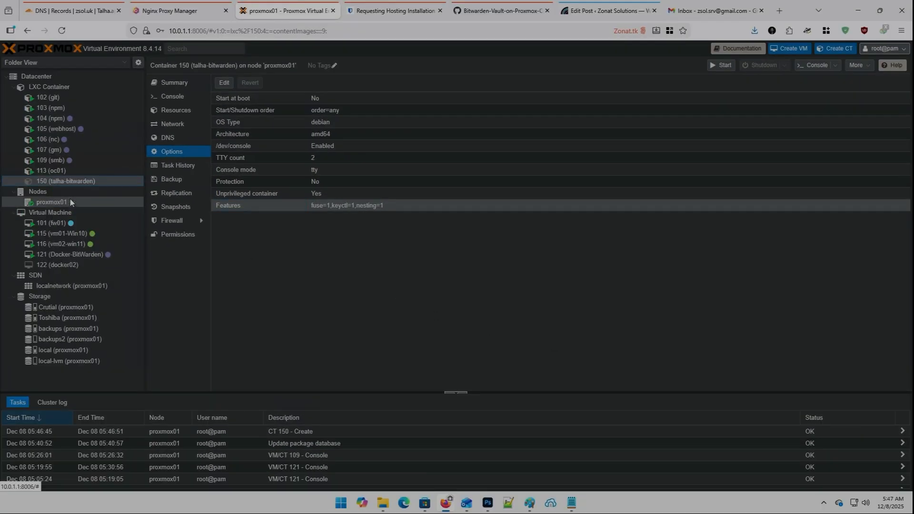
# Start container 150 and log in as root through its console
pyautogui.click(612, 11)
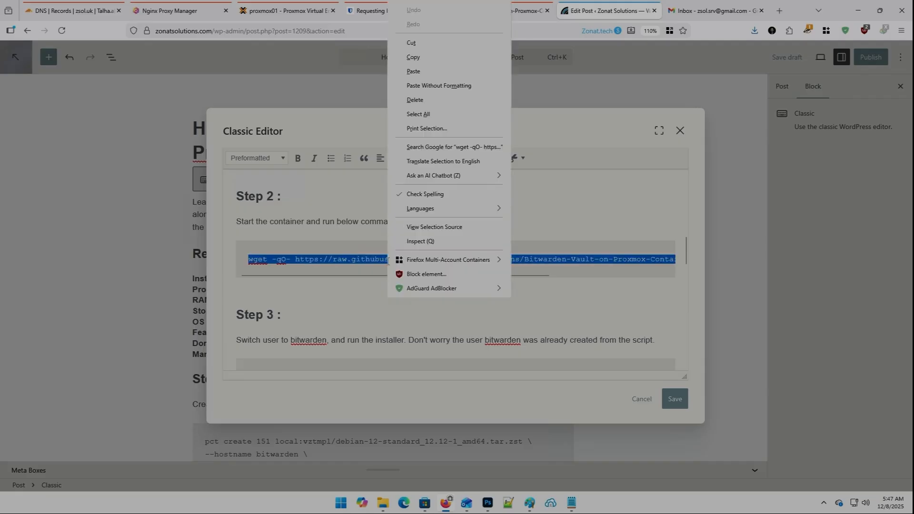
pyautogui.click(286, 11)
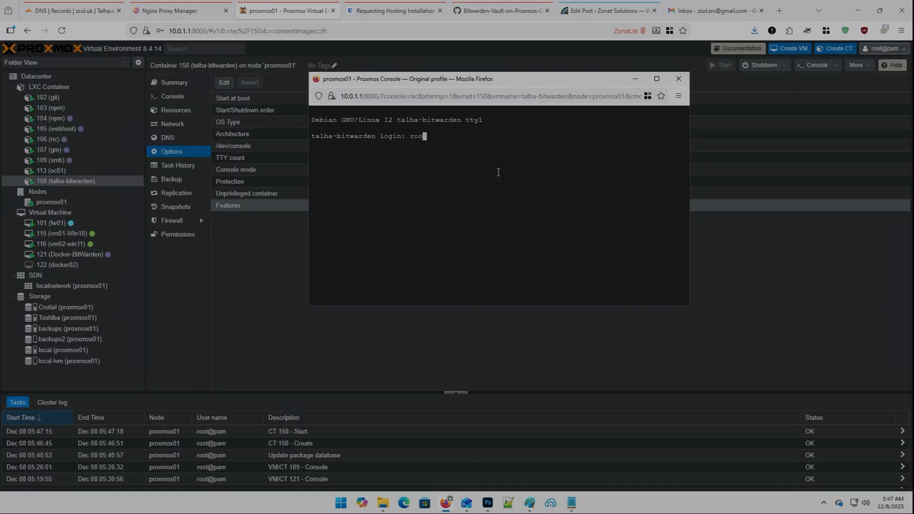
pyautogui.press('Enter')
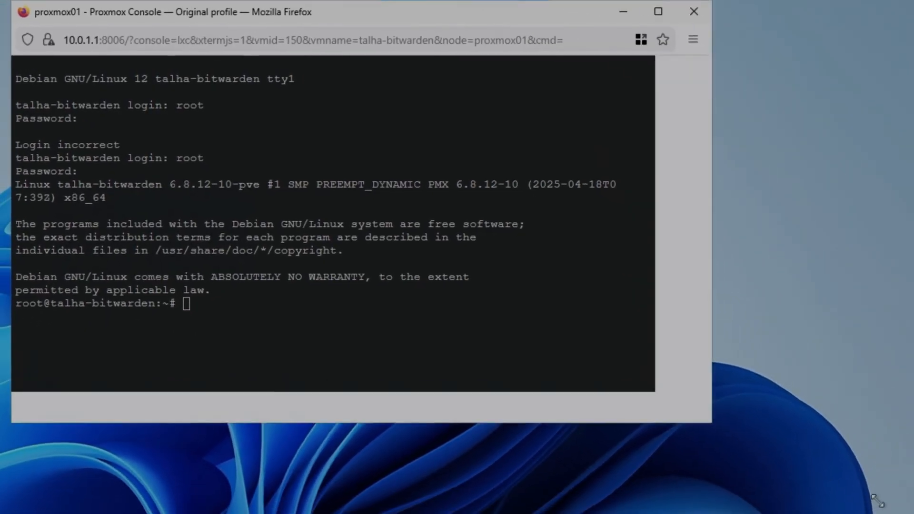
# Paste and run the wget install script that installs Docker and the Bitwarden installer
pyautogui.rightClick(354, 406)
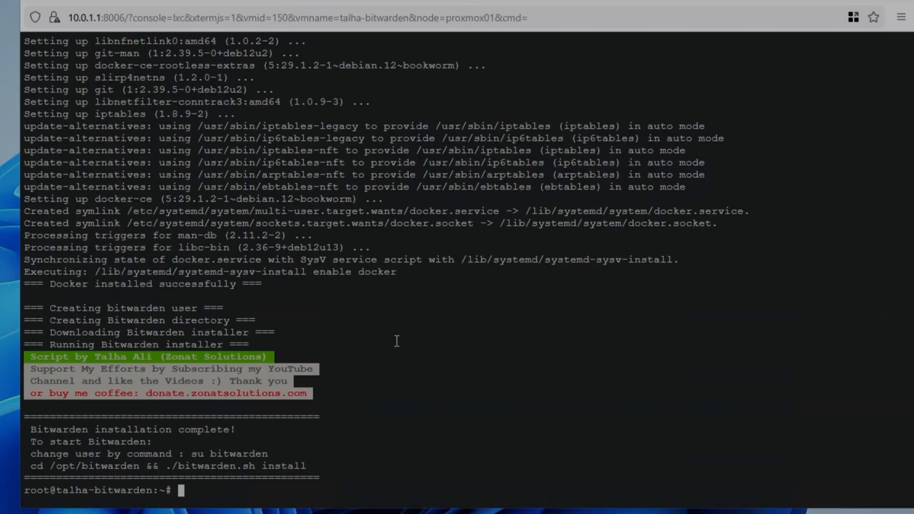
pyautogui.moveTo(27, 461)
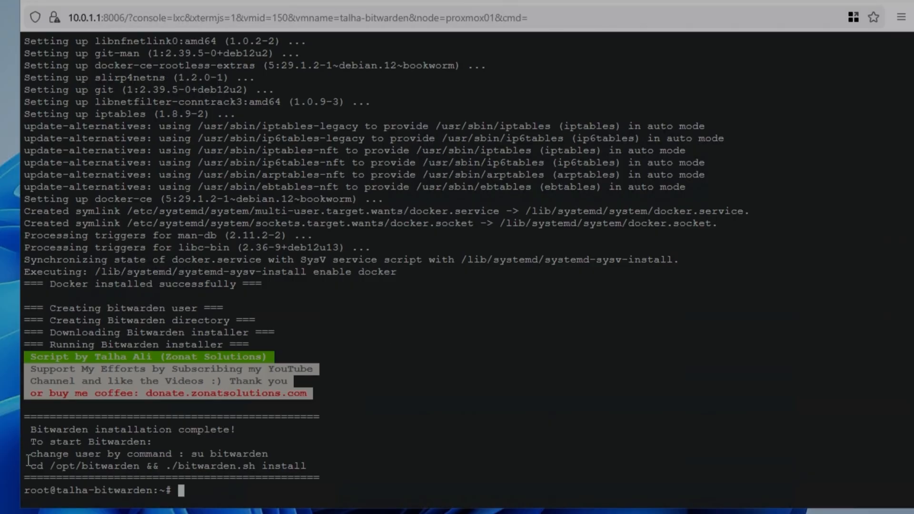
pyautogui.moveTo(295, 463)
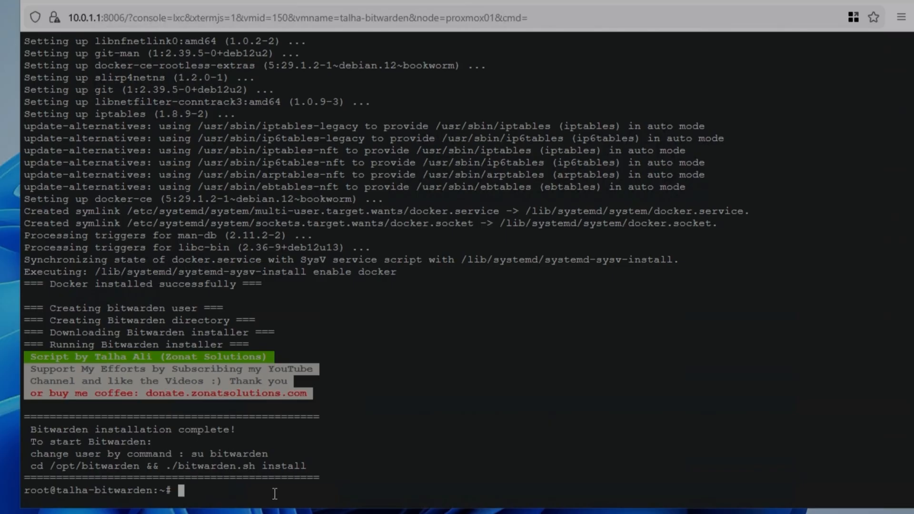
# Switch to the bitwarden user and change directory to /opt/bitwarden
pyautogui.write('su bitwarden')
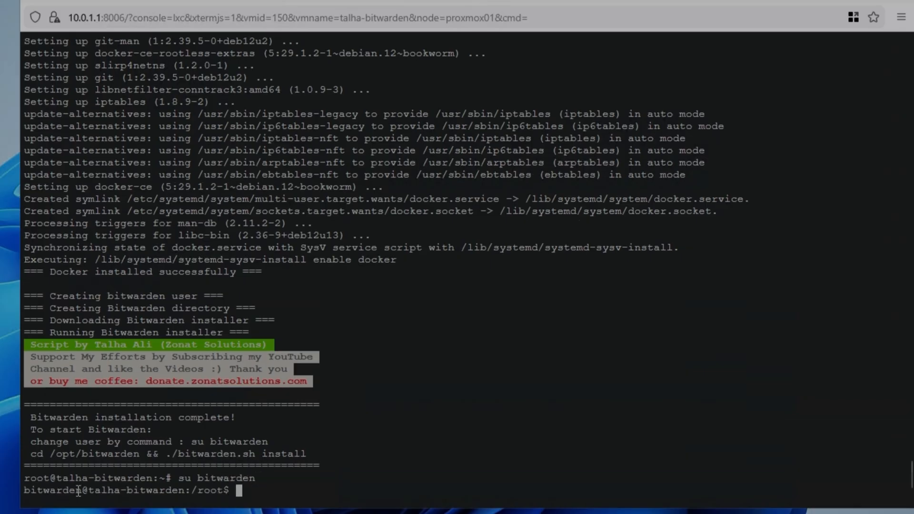
pyautogui.moveTo(326, 483)
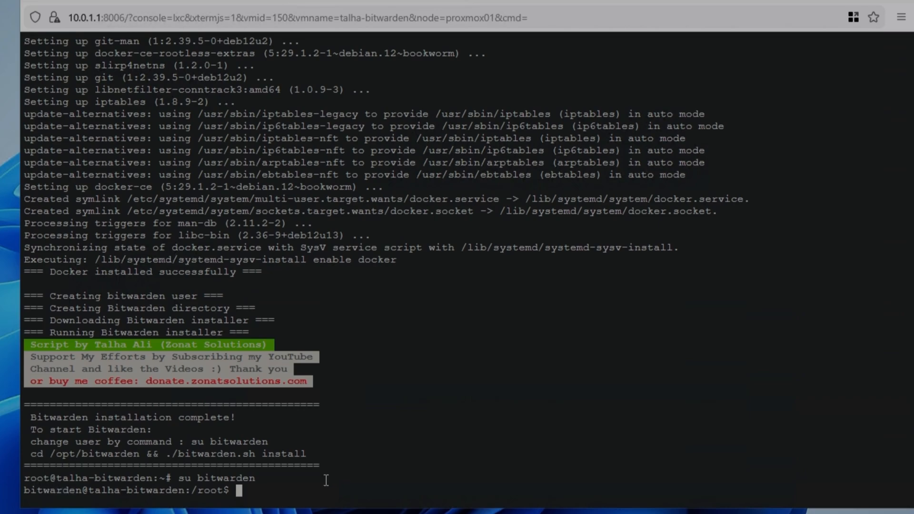
pyautogui.moveTo(286, 485)
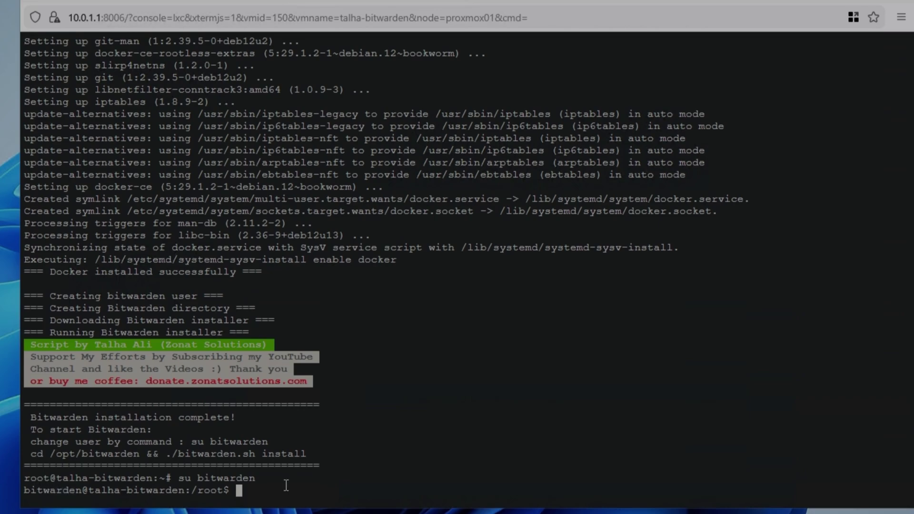
pyautogui.write('cd')
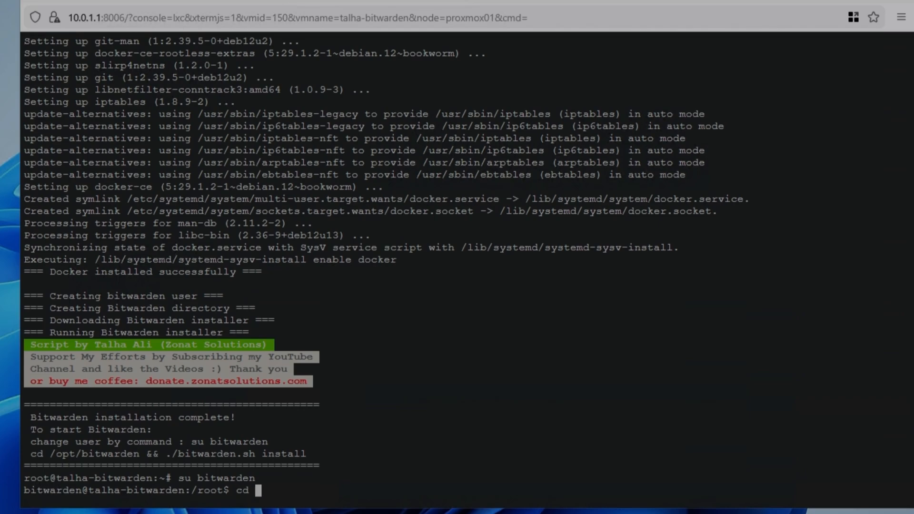
pyautogui.write('/opt/')
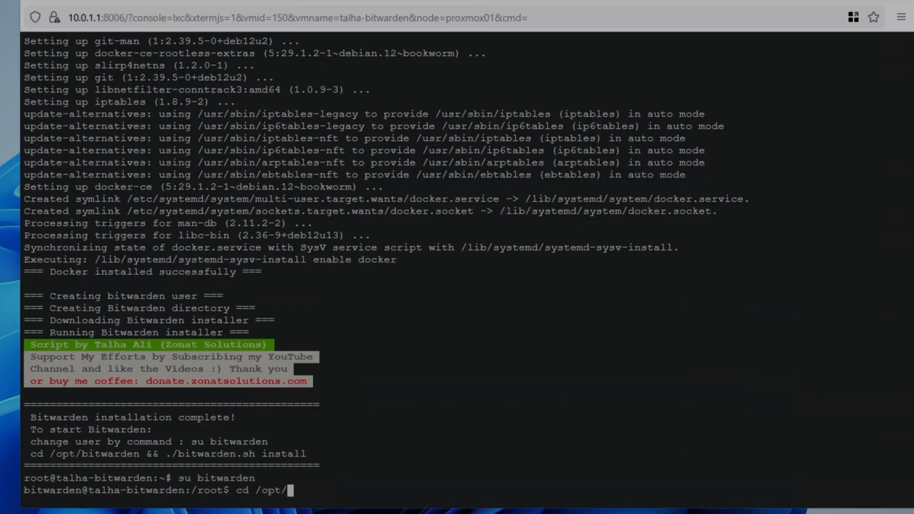
pyautogui.write('bitwarden/')
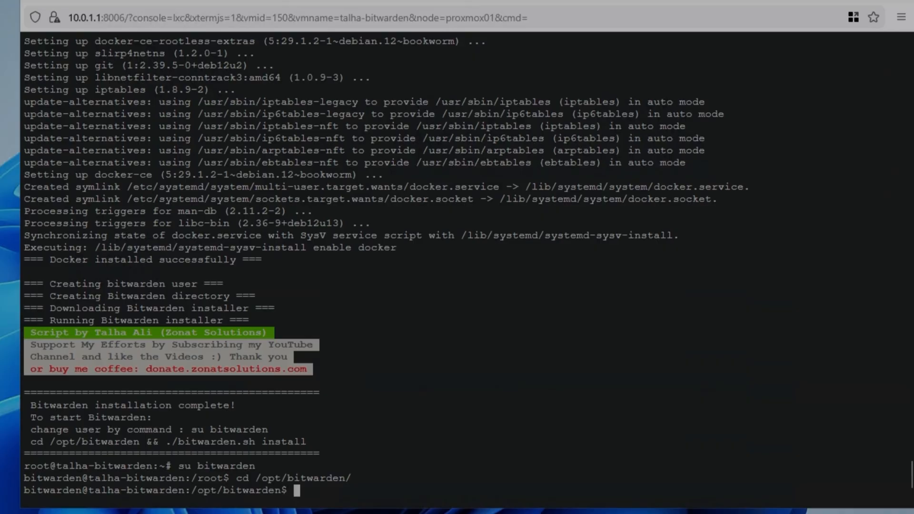
# Run ./bitwarden.sh install to show the script's banner and available commands
pyautogui.write('.')
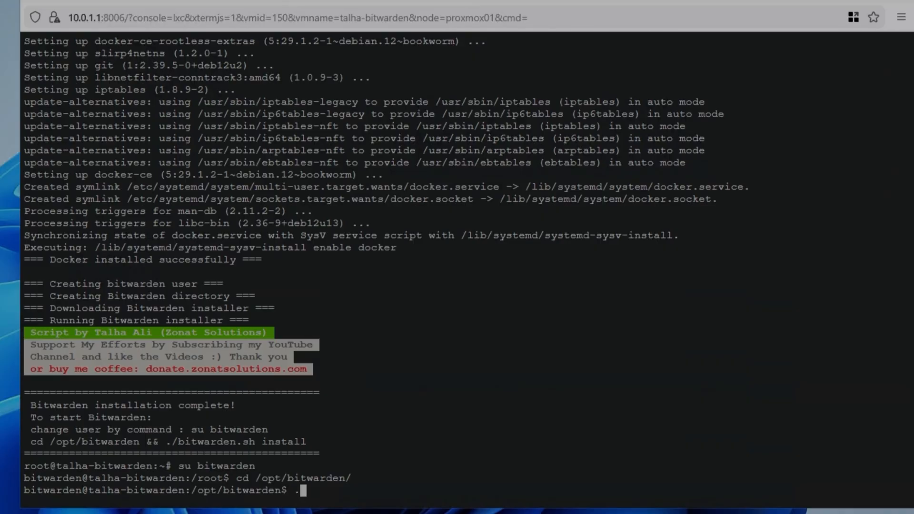
pyautogui.write('./bitwarden.sh')
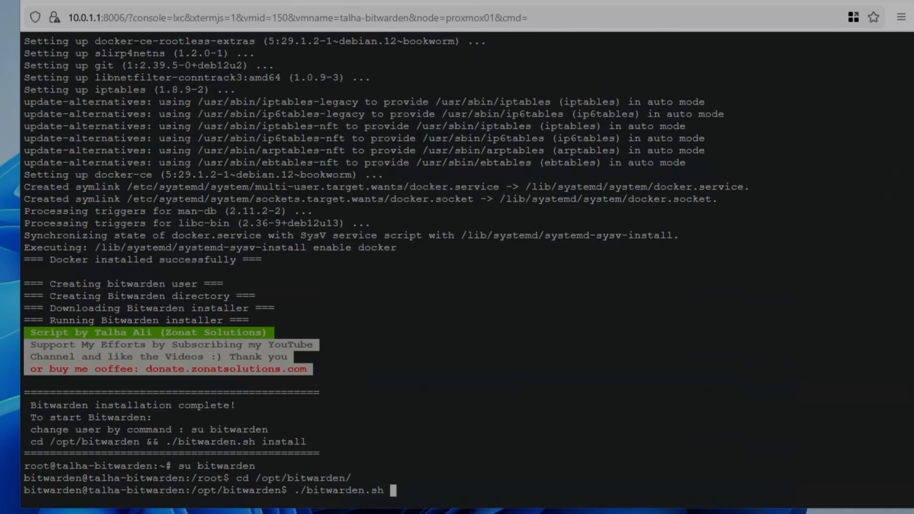
pyautogui.write('insta')
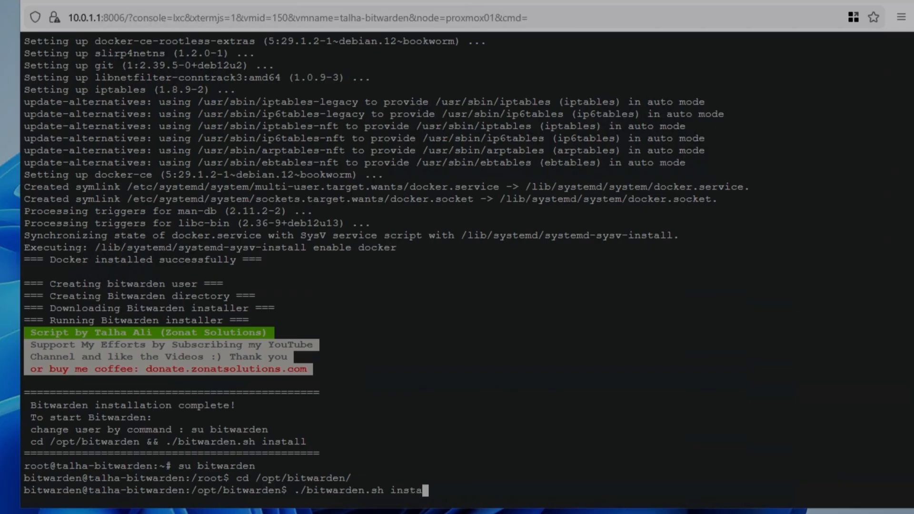
pyautogui.write('ll')
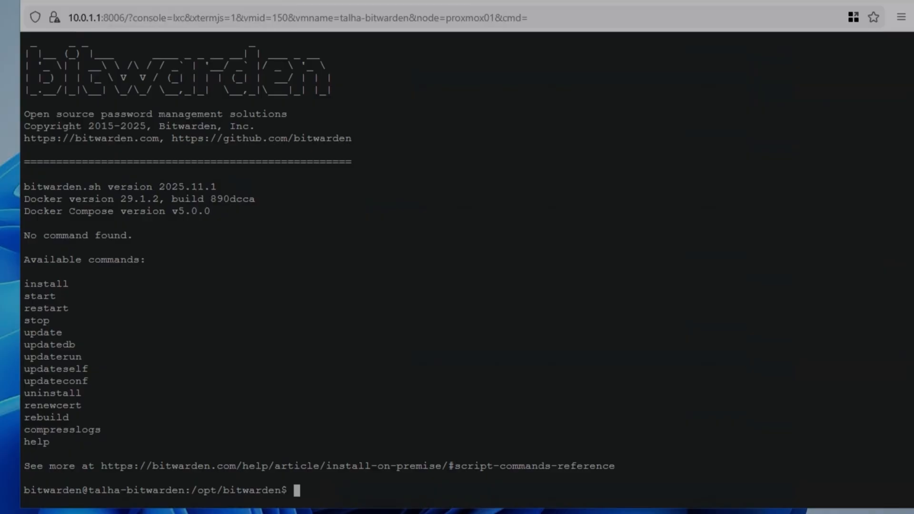
# Run ./bitwarden.sh install and enter the domain talha-bitwarden.zsol.uk
pyautogui.write('./bitwarden.sh')
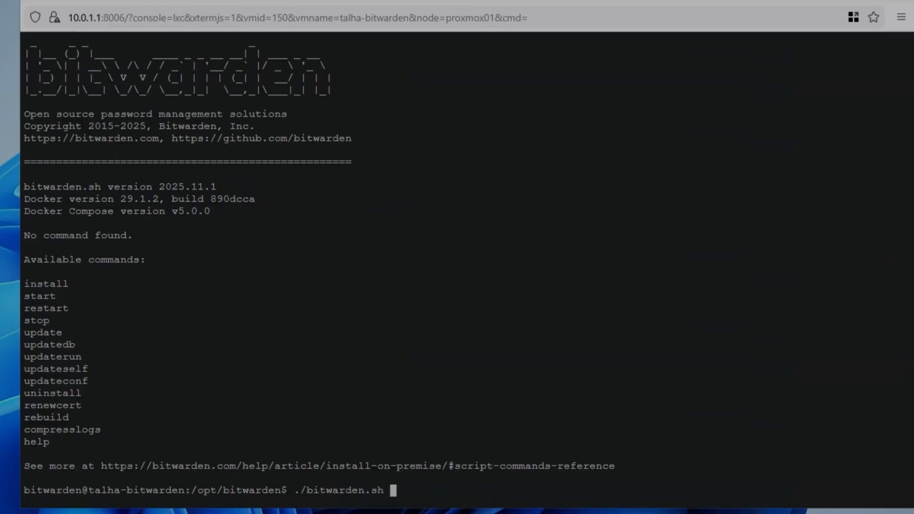
pyautogui.write('install')
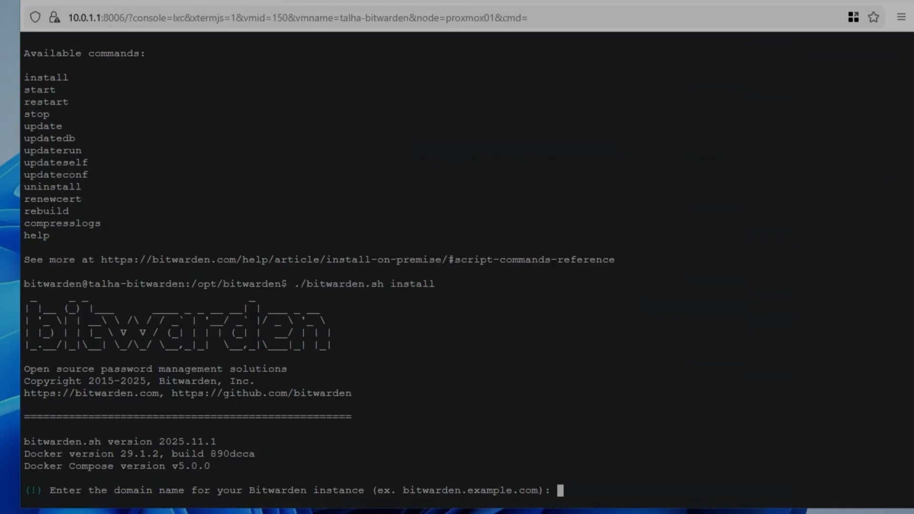
pyautogui.write('talha-')
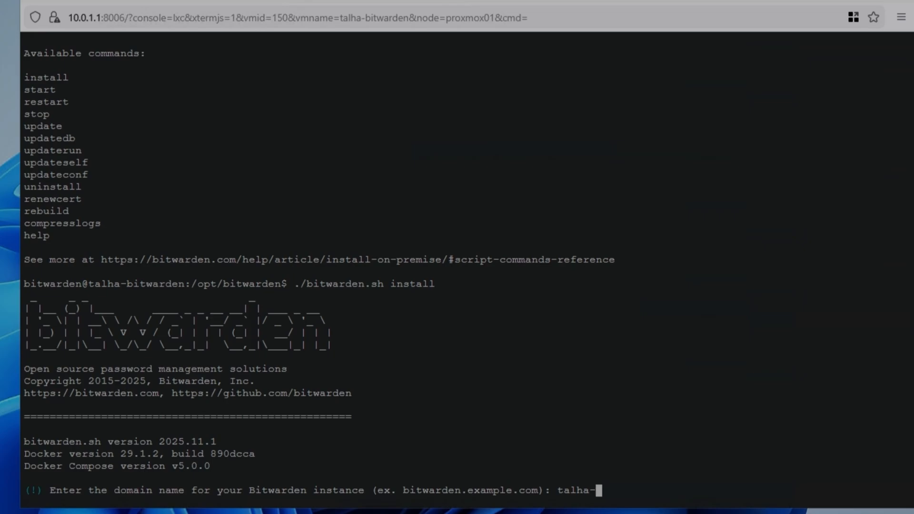
pyautogui.write('bitwa')
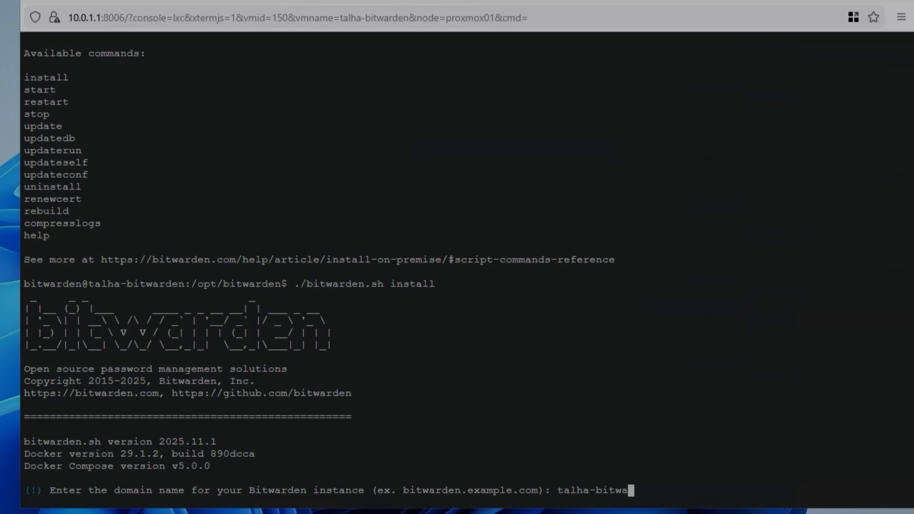
pyautogui.write('rden.zsol.uk')
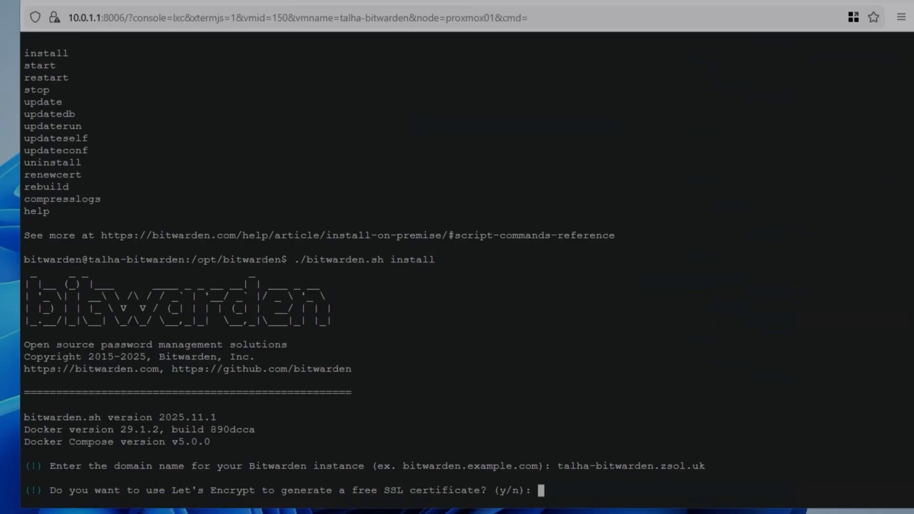
# Decline the Let's Encrypt certificate and set the database name to zonatsolutions
pyautogui.write('n')
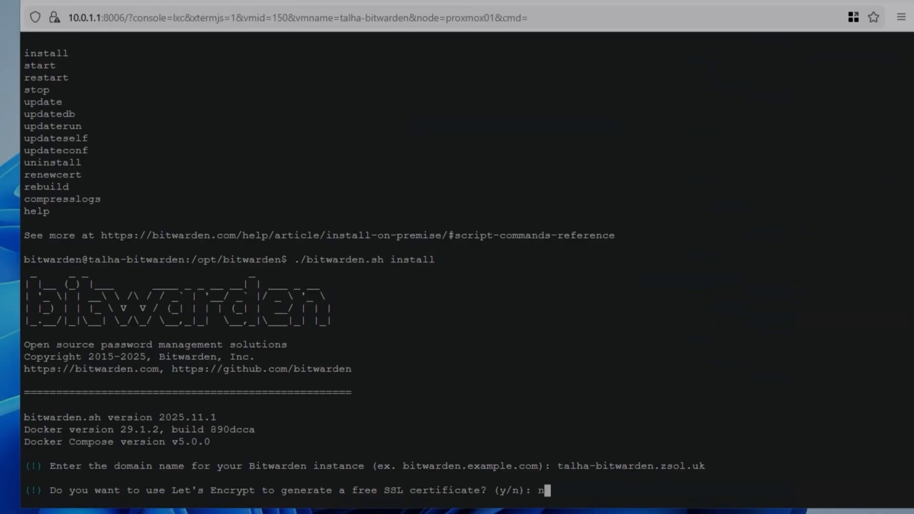
pyautogui.press('Enter')
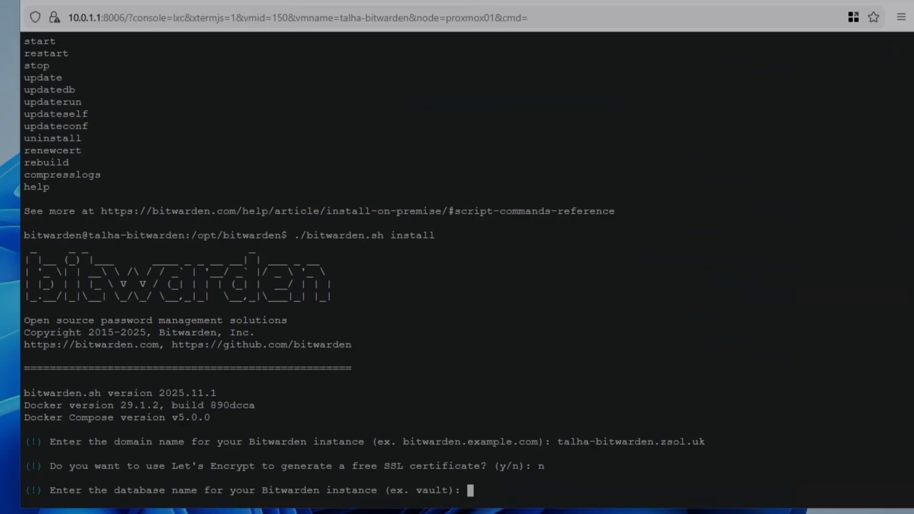
pyautogui.write('vault')
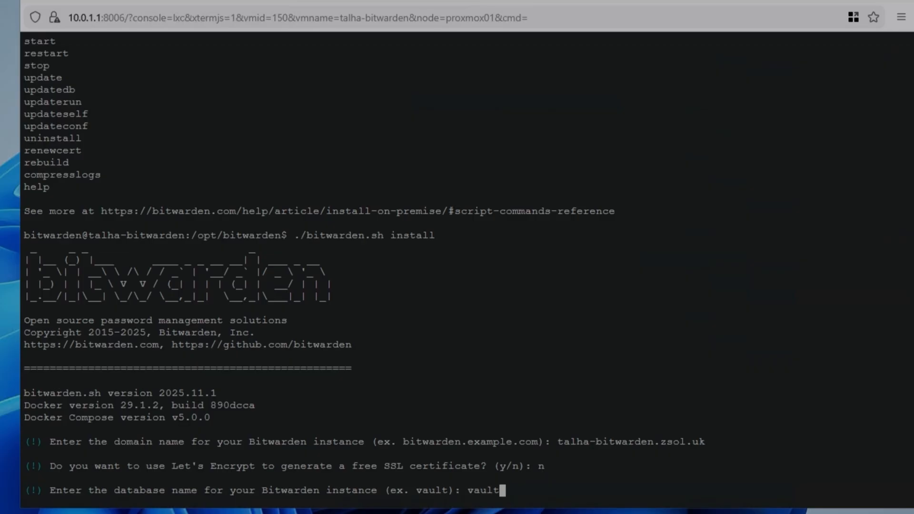
pyautogui.press('Backspace')
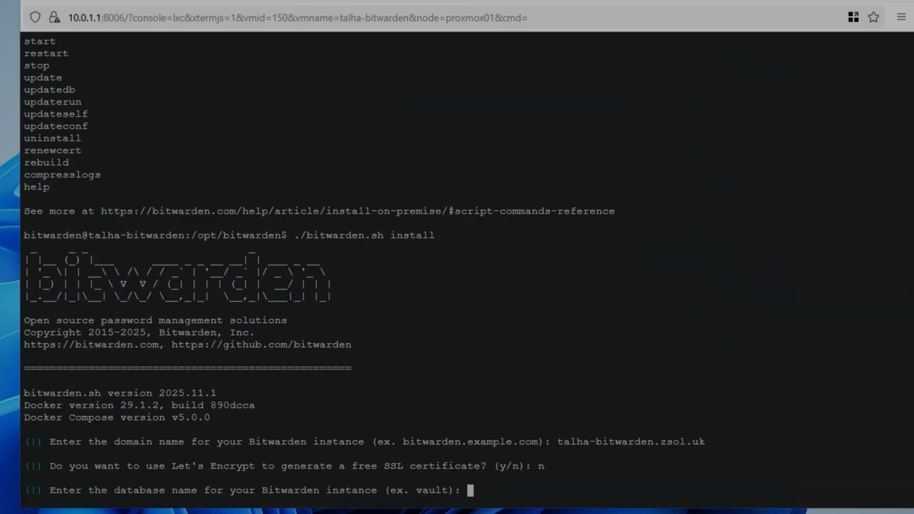
pyautogui.write('zonatsolutio')
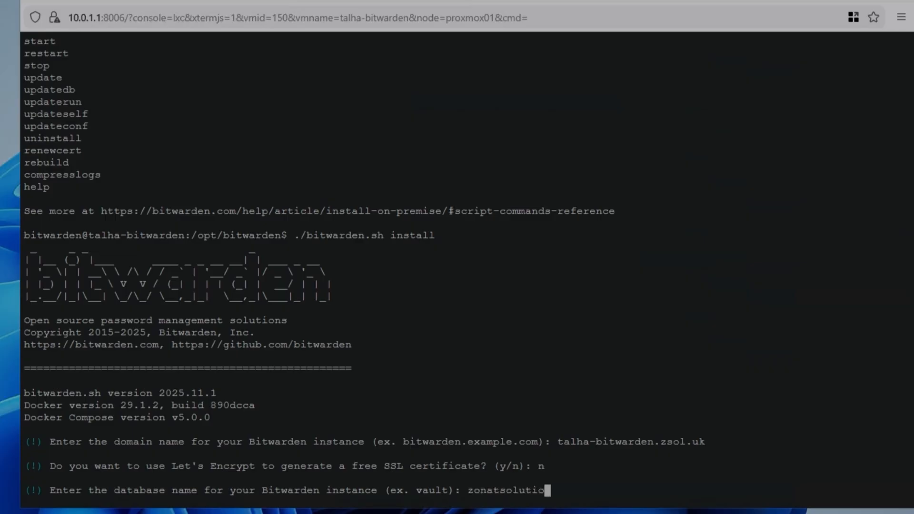
pyautogui.press('Enter')
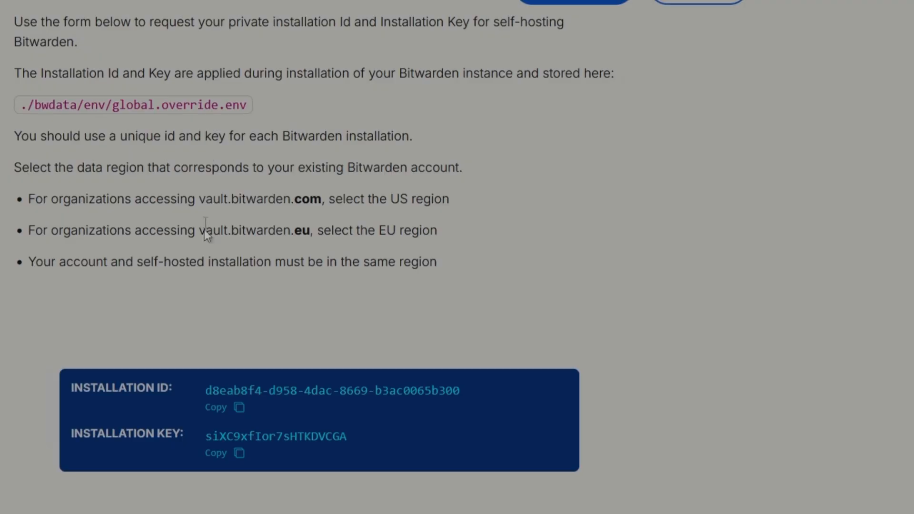
# Paste the installation ID and key, set region US, and decline both SSL certificate prompts
pyautogui.click(239, 408)
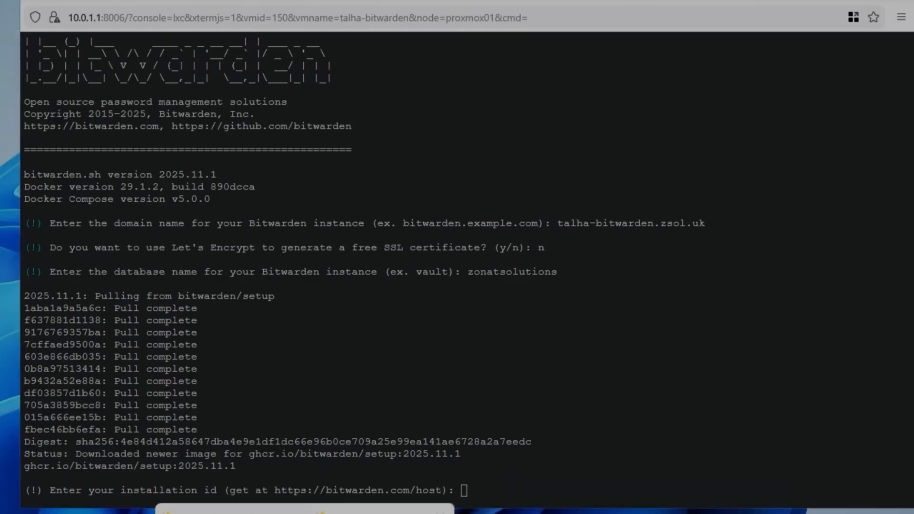
pyautogui.rightClick(559, 311)
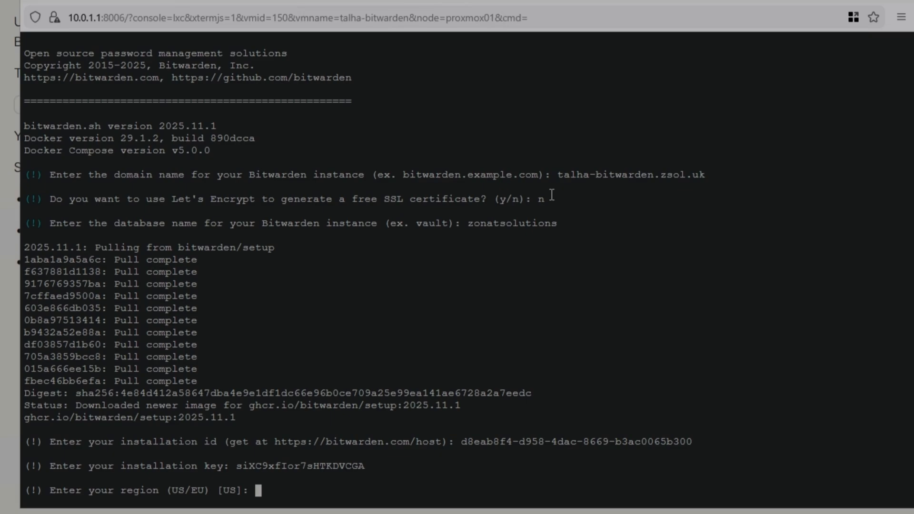
pyautogui.write('US')
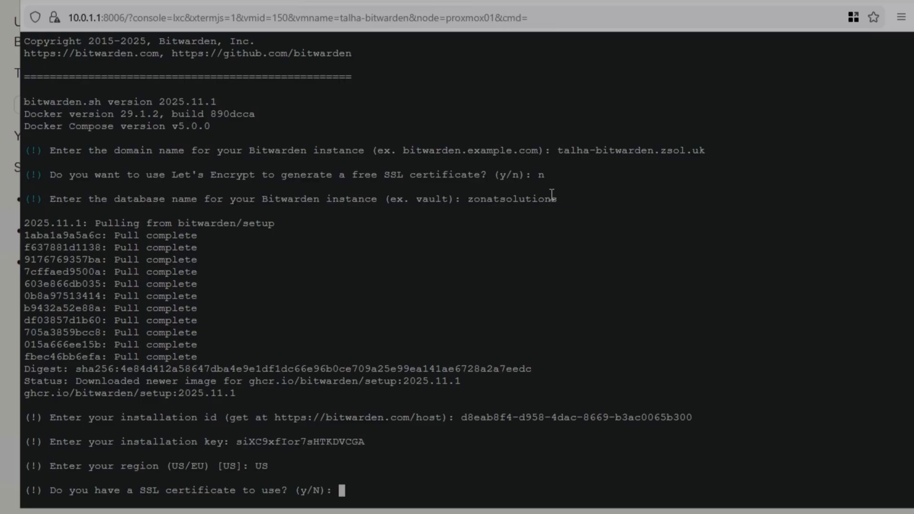
pyautogui.write('n')
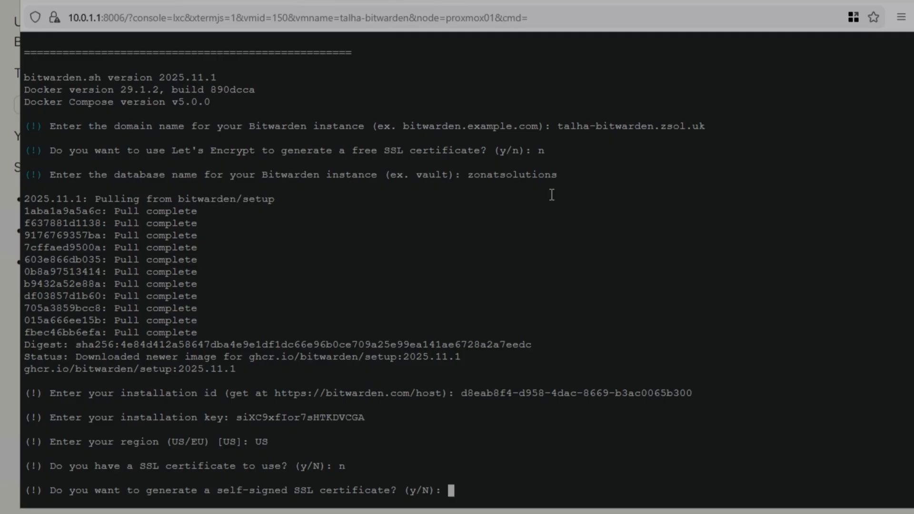
pyautogui.write('n')
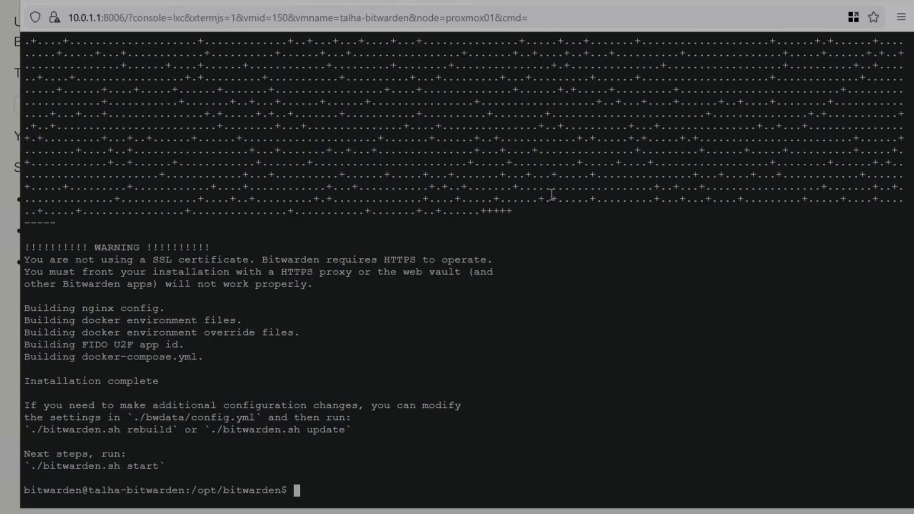
pyautogui.moveTo(81, 511)
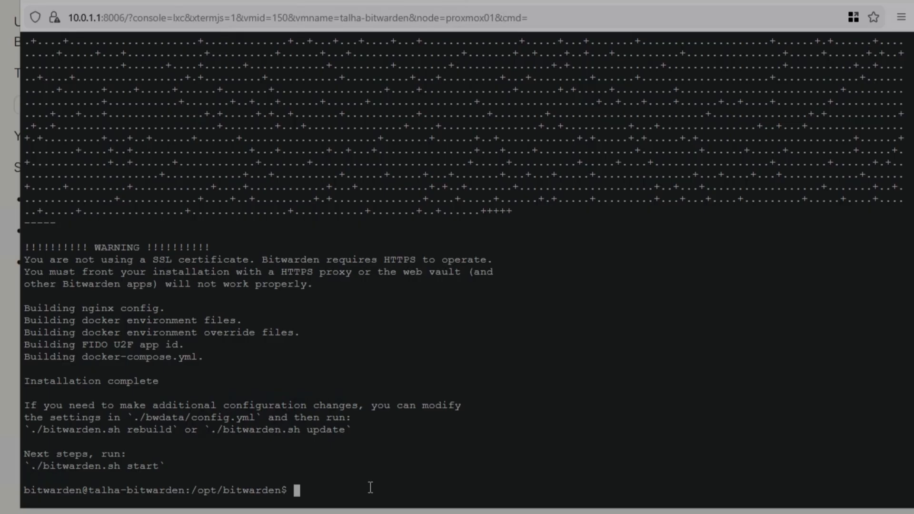
# Run ./bitwarden.sh start to create all Bitwarden service containers at talha-bitwarden.zsol.uk
pyautogui.write('./bitwarden.sh')
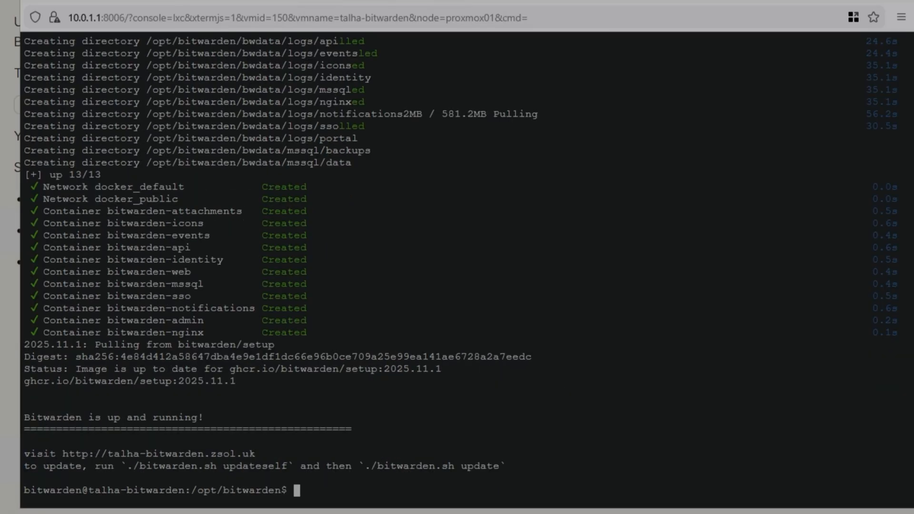
pyautogui.moveTo(444, 485)
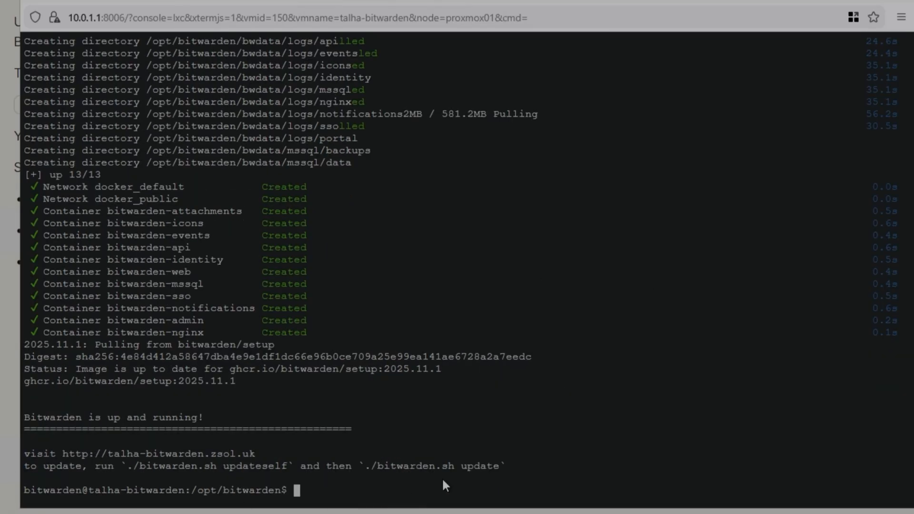
pyautogui.moveTo(419, 423)
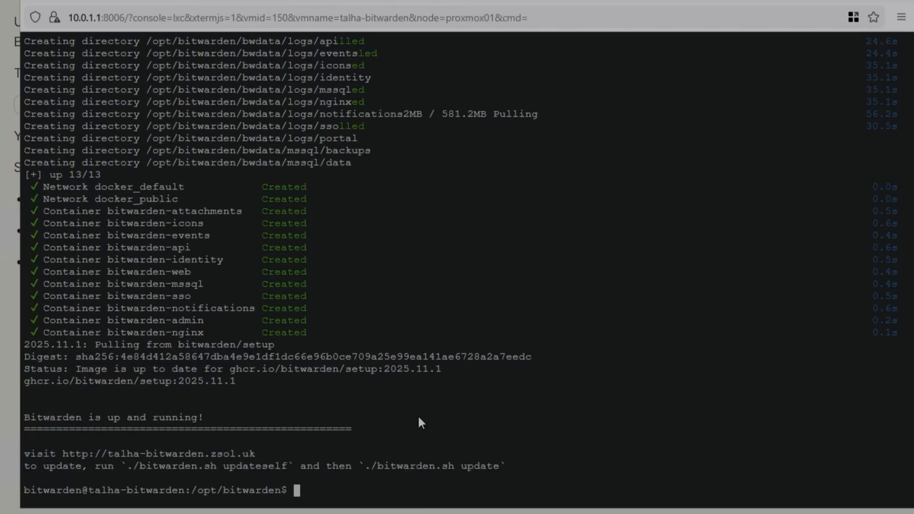
pyautogui.moveTo(279, 371)
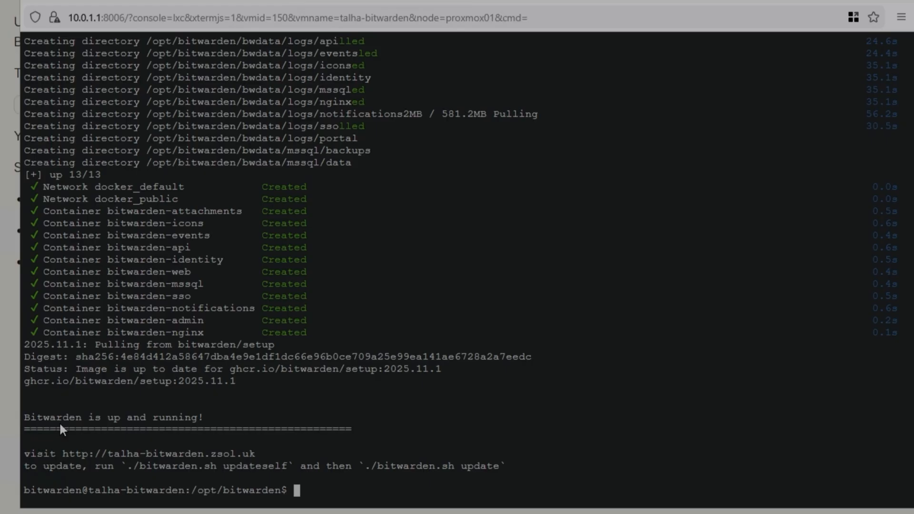
pyautogui.moveTo(98, 472)
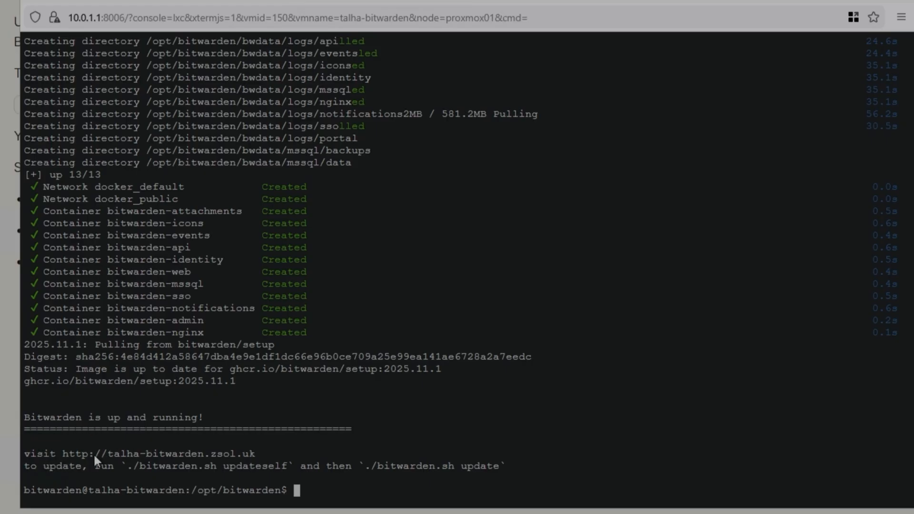
pyautogui.moveTo(30, 497)
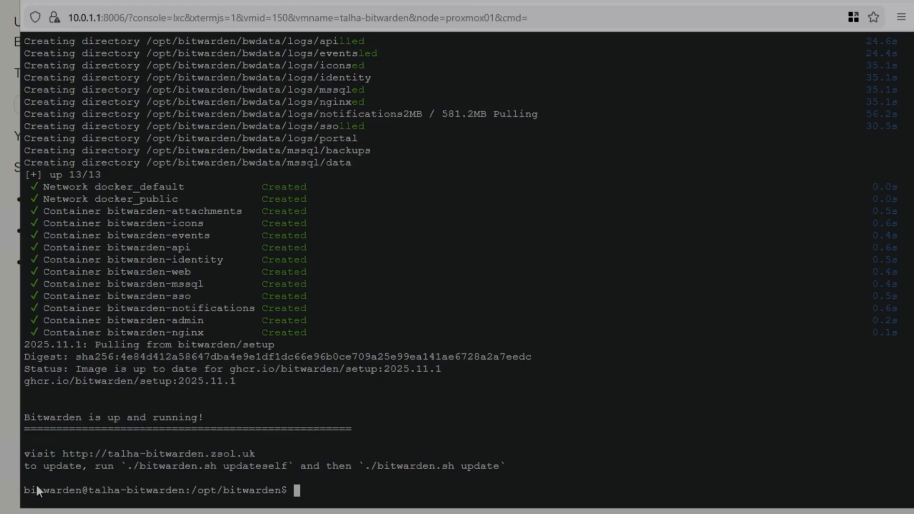
pyautogui.moveTo(216, 478)
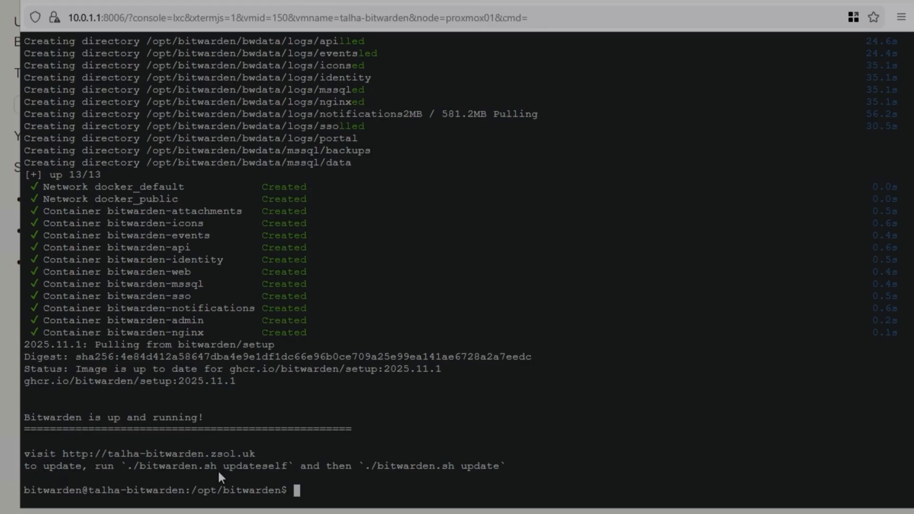
pyautogui.moveTo(374, 481)
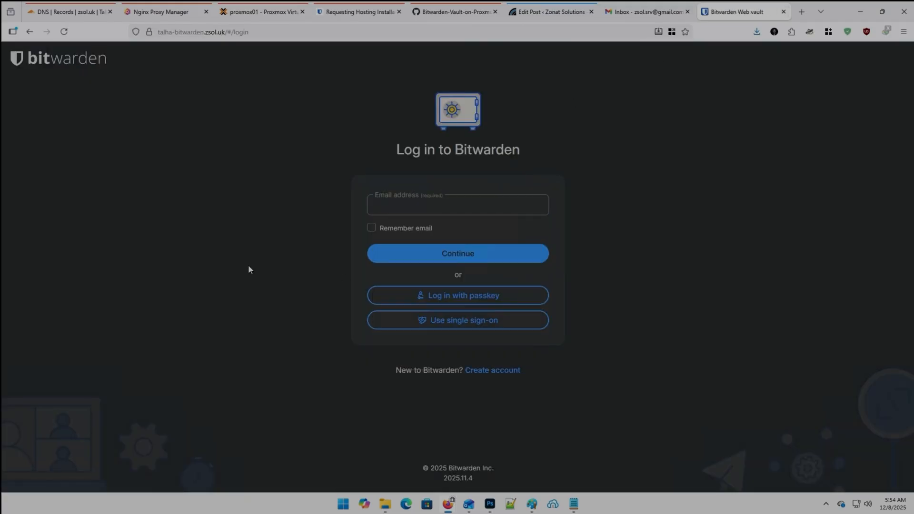
pyautogui.moveTo(546, 154)
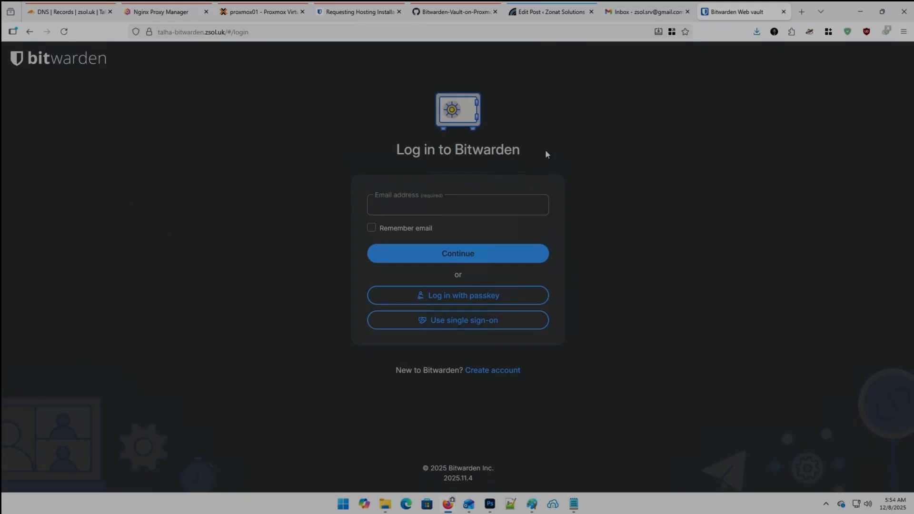
pyautogui.moveTo(552, 367)
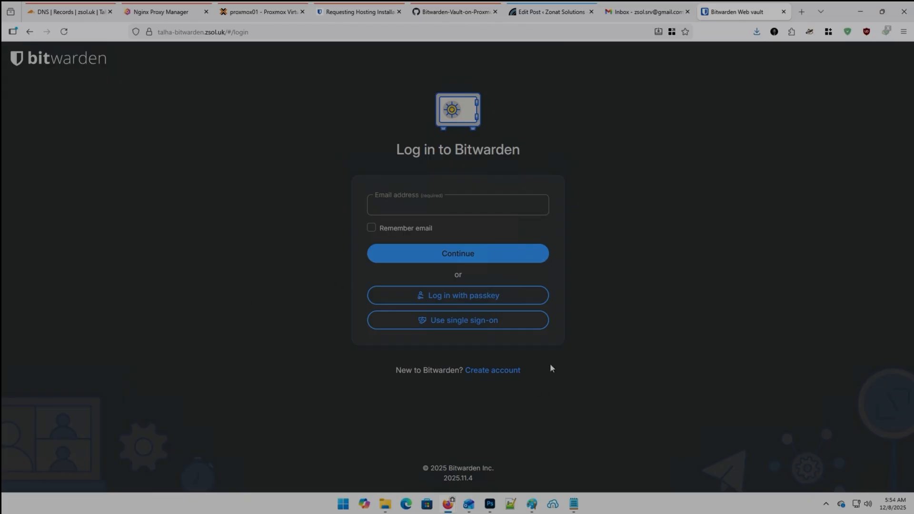
pyautogui.moveTo(496, 379)
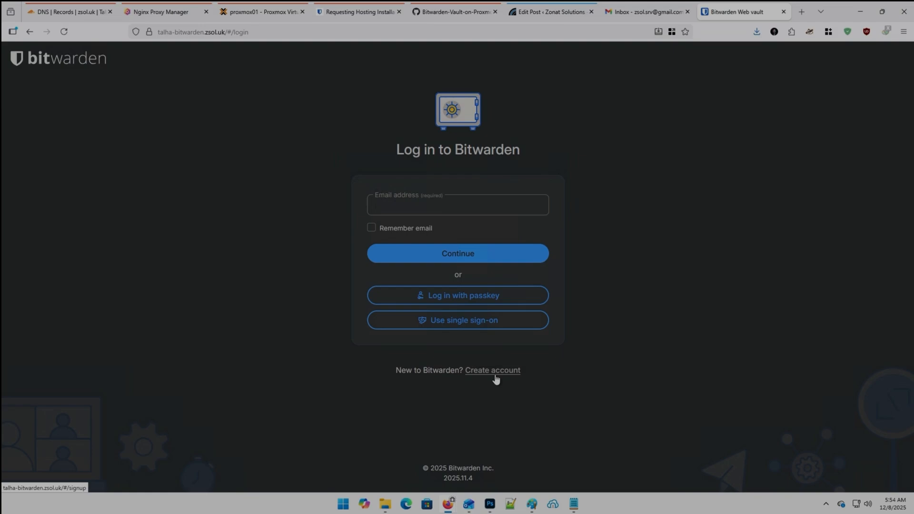
pyautogui.moveTo(481, 387)
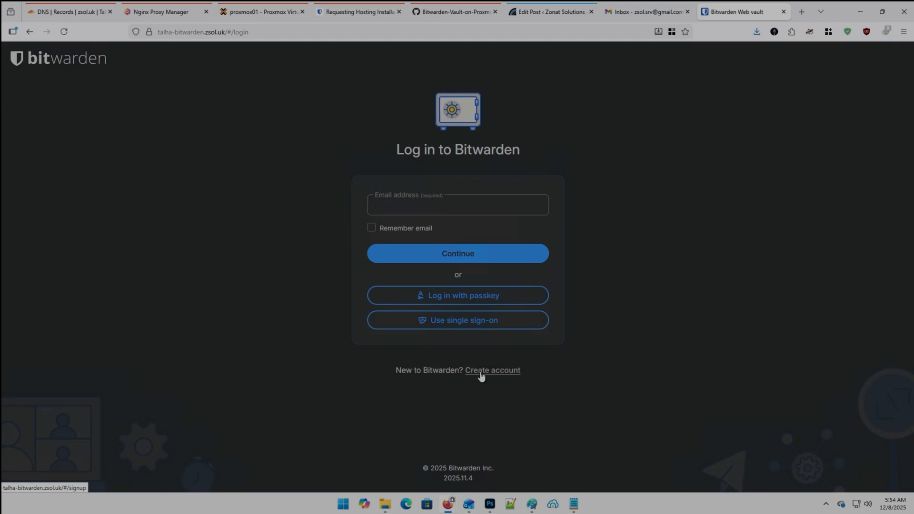
# Switch from the Bitwarden login page to the empty create-account form
pyautogui.click(493, 370)
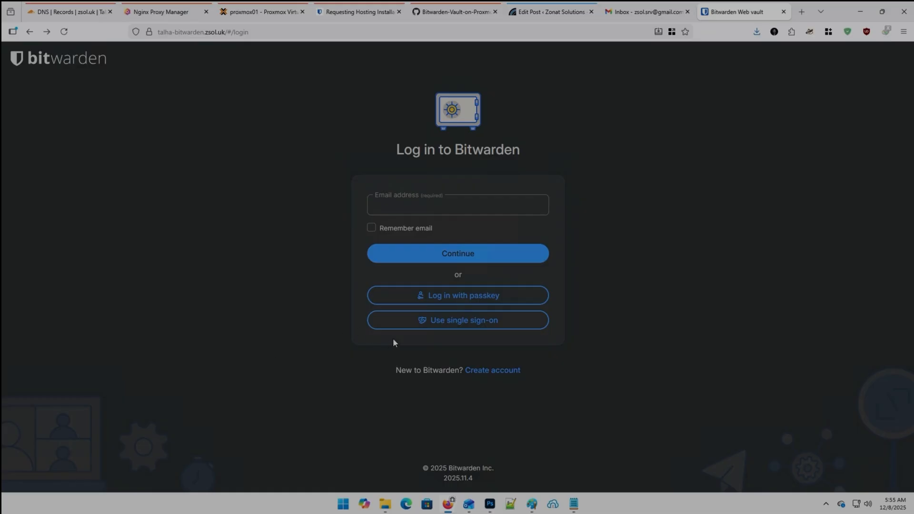
pyautogui.moveTo(507, 374)
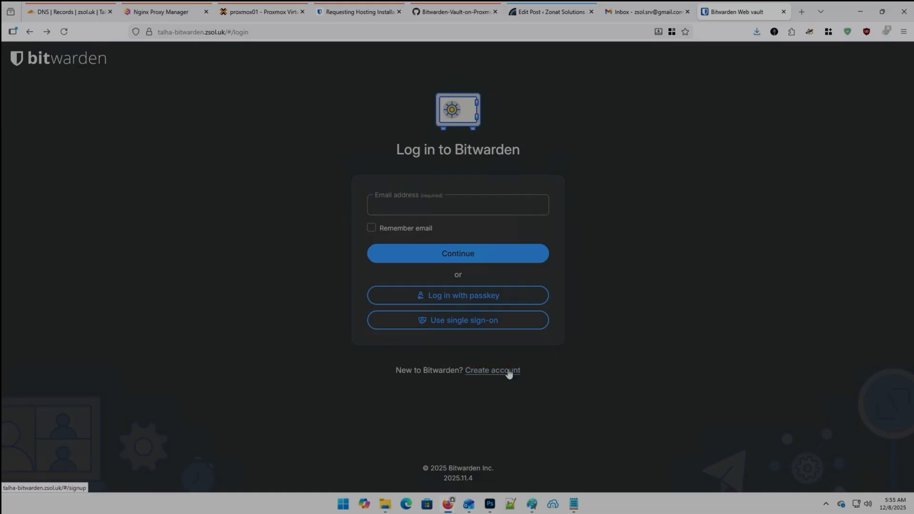
pyautogui.click(492, 371)
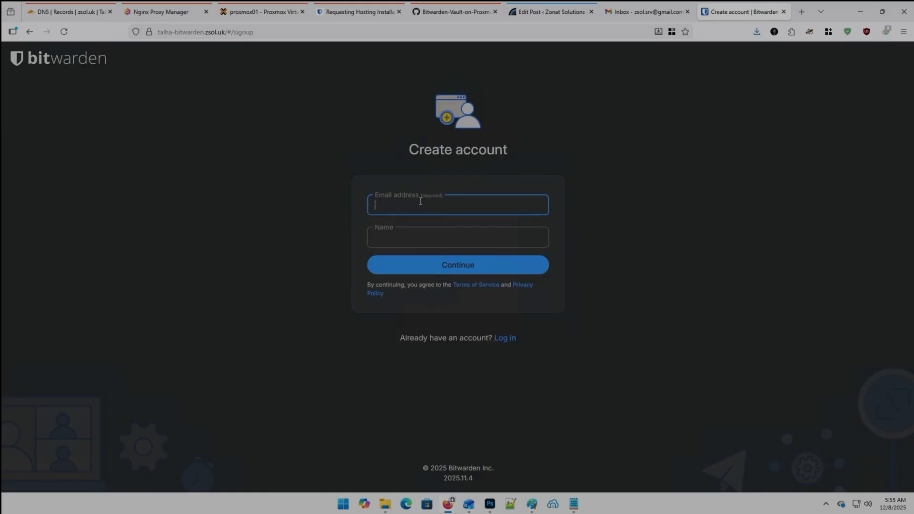
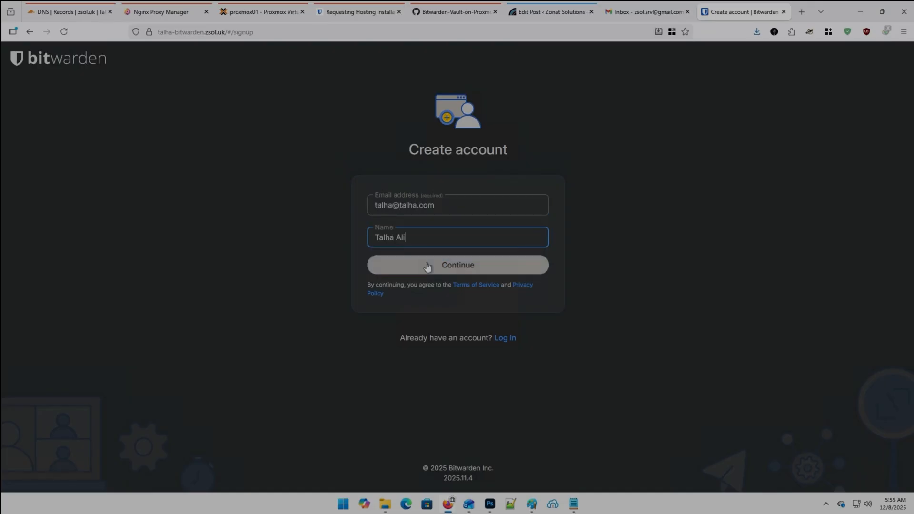
# Enter the talha@ email and name and continue to the master password form
pyautogui.click(457, 265)
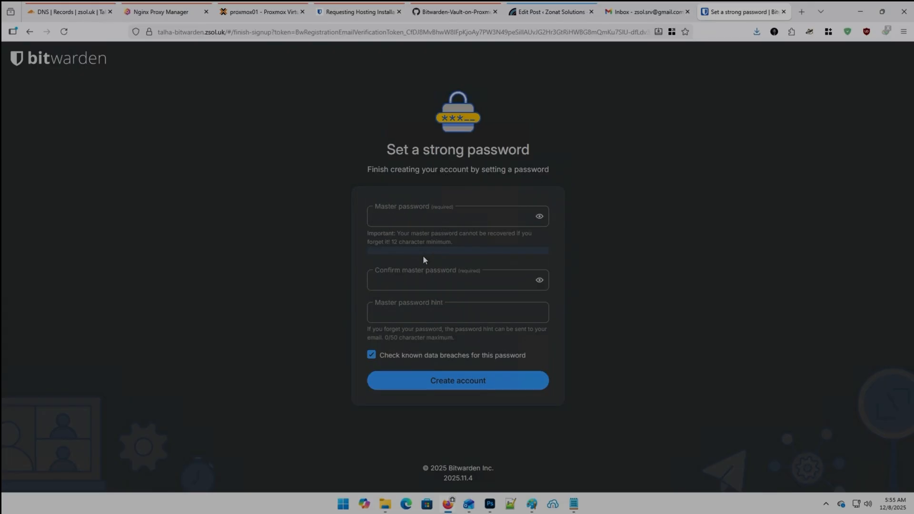
pyautogui.click(453, 216)
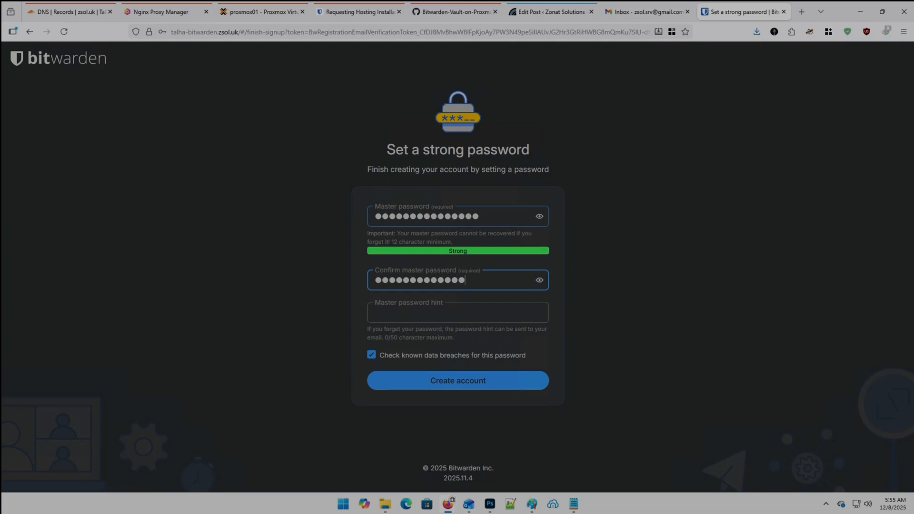
# Set and confirm the master password with a hint and create the new account
pyautogui.click(458, 313)
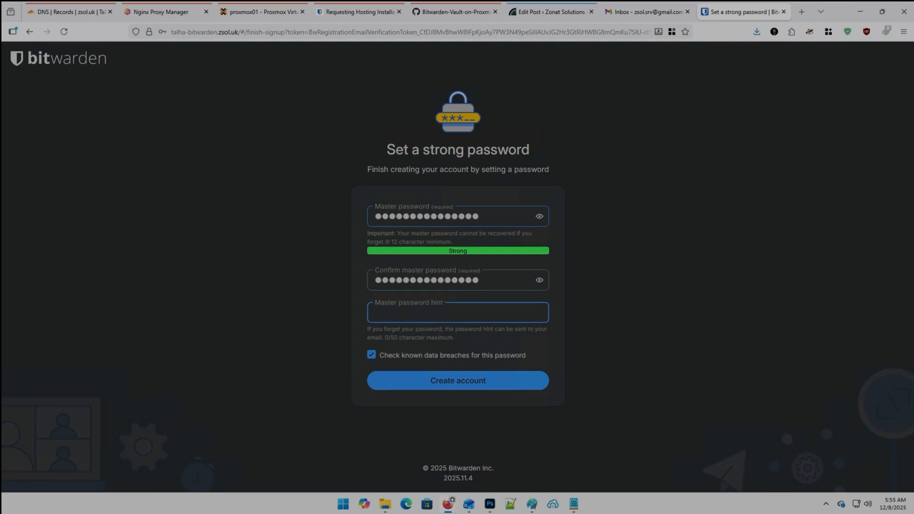
pyautogui.click(457, 313)
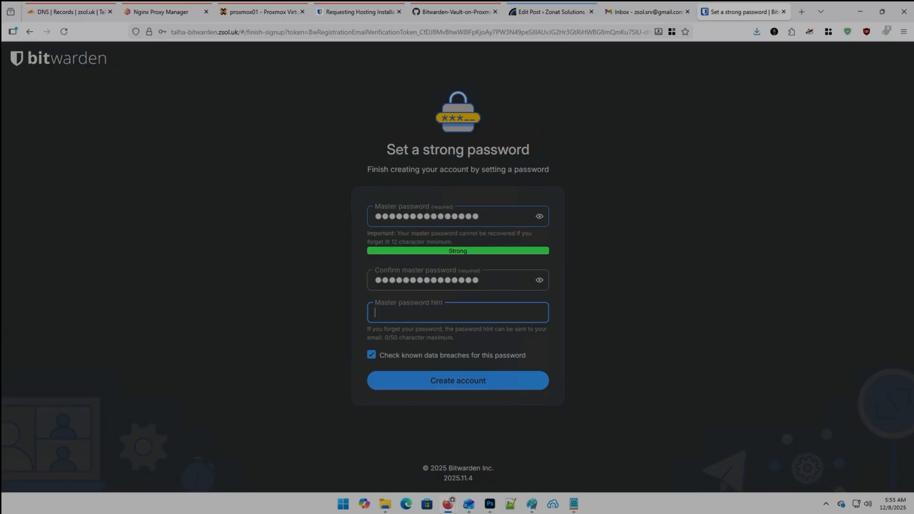
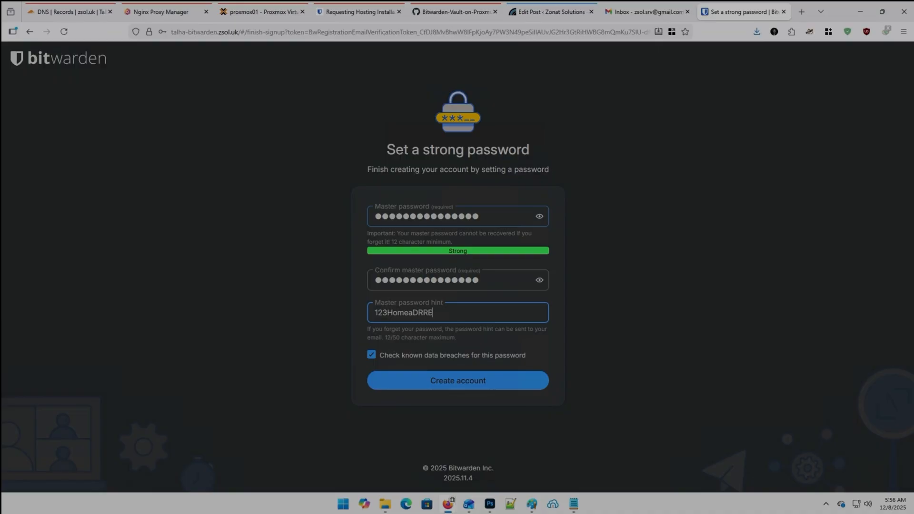
pyautogui.click(457, 381)
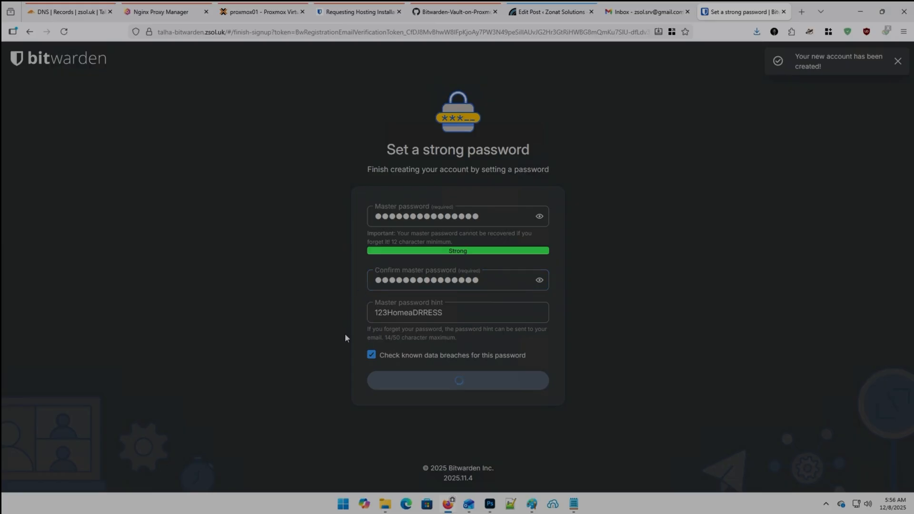
pyautogui.moveTo(790, 86)
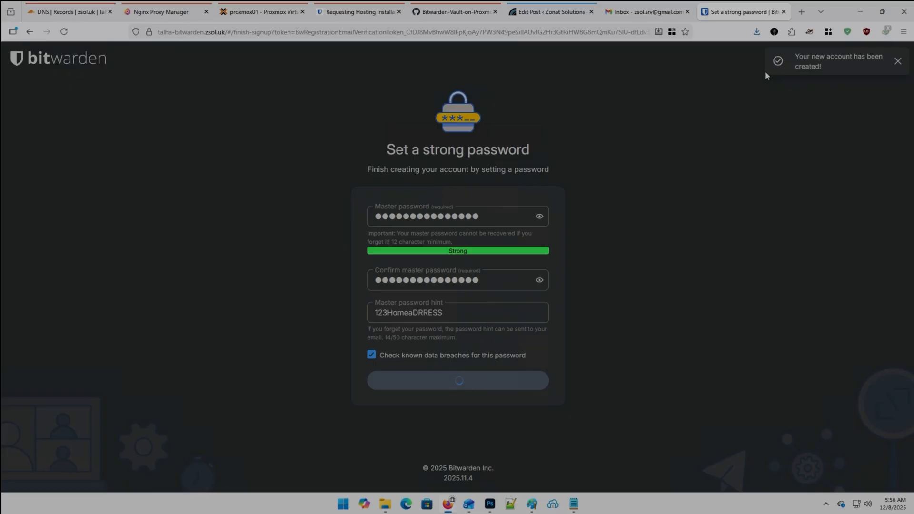
pyautogui.click(458, 381)
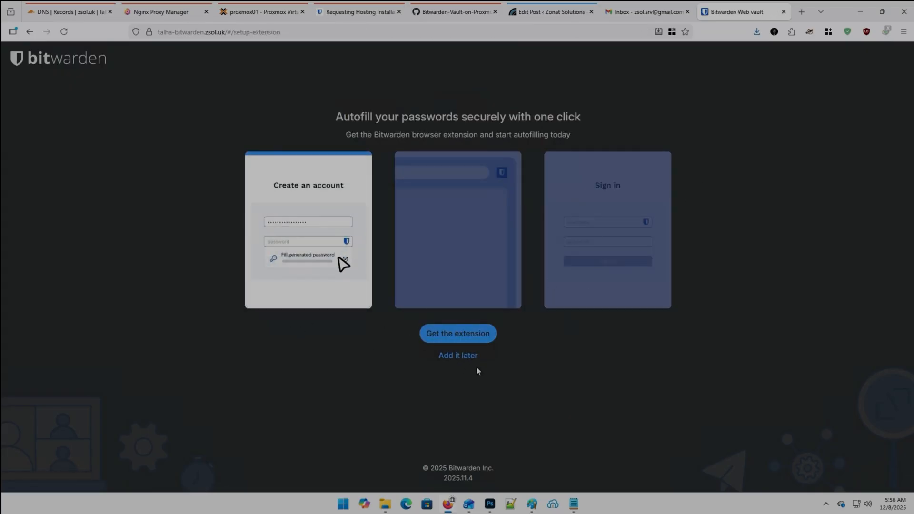
# Skip the browser extension setup and browse the Send and Generator sections of the web vault
pyautogui.click(457, 357)
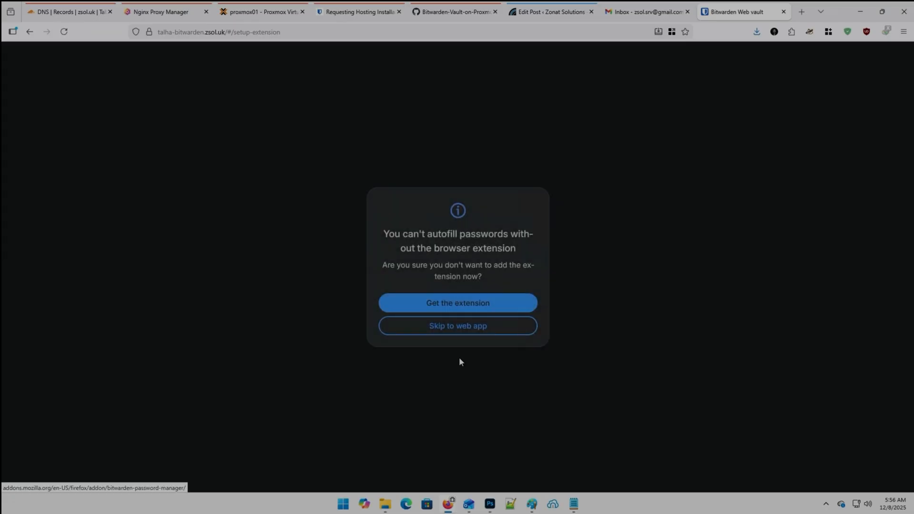
pyautogui.click(458, 326)
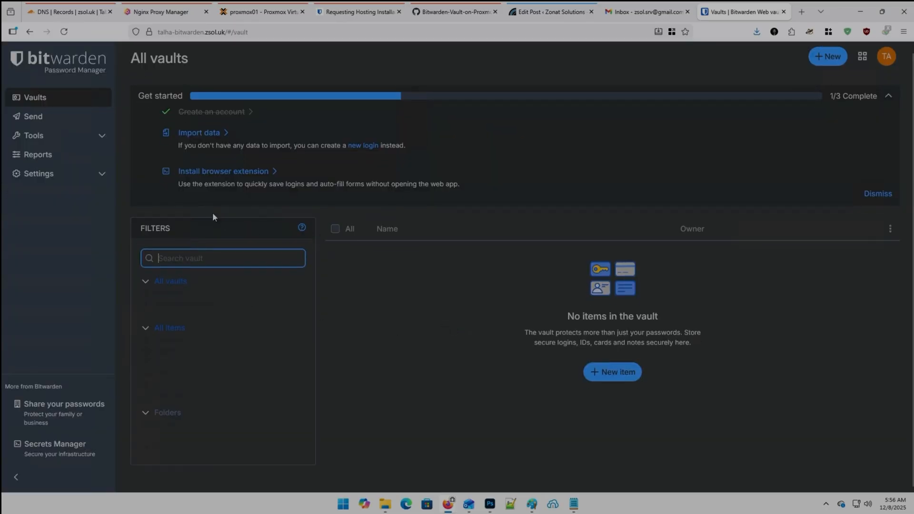
pyautogui.click(33, 116)
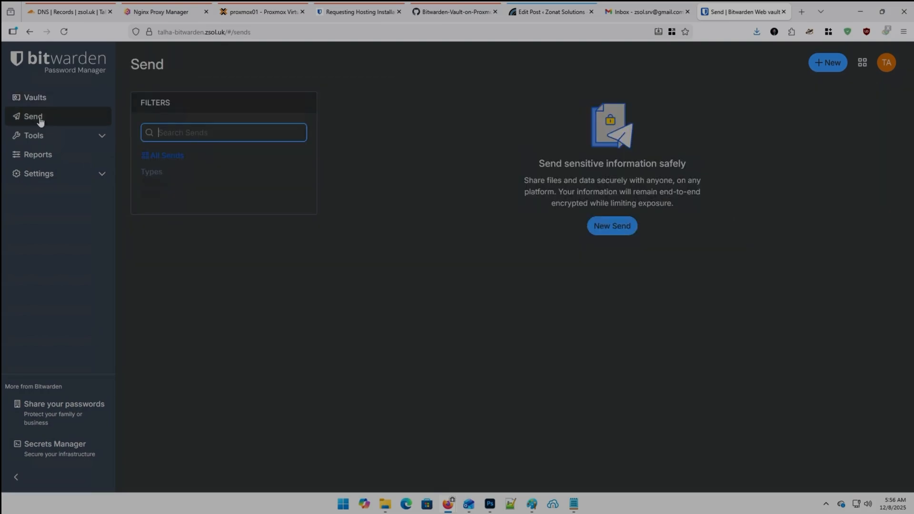
pyautogui.moveTo(43, 156)
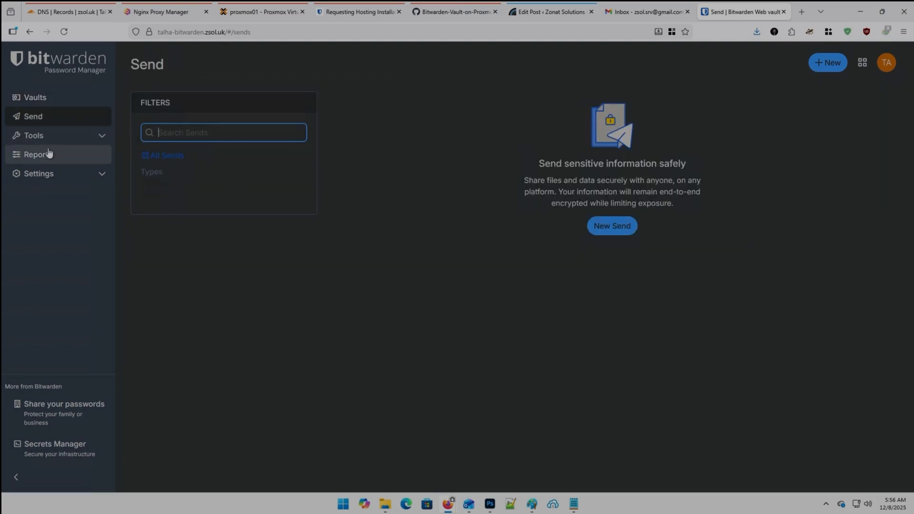
pyautogui.click(31, 135)
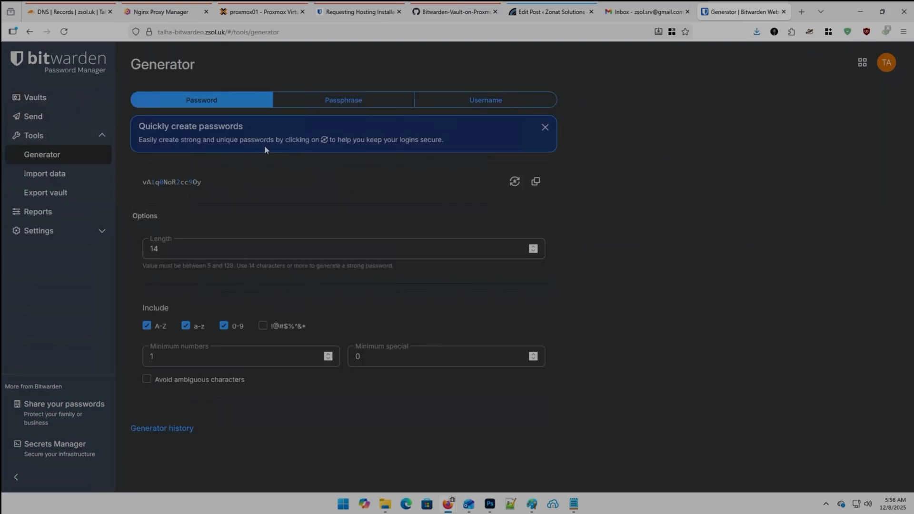
pyautogui.moveTo(290, 128)
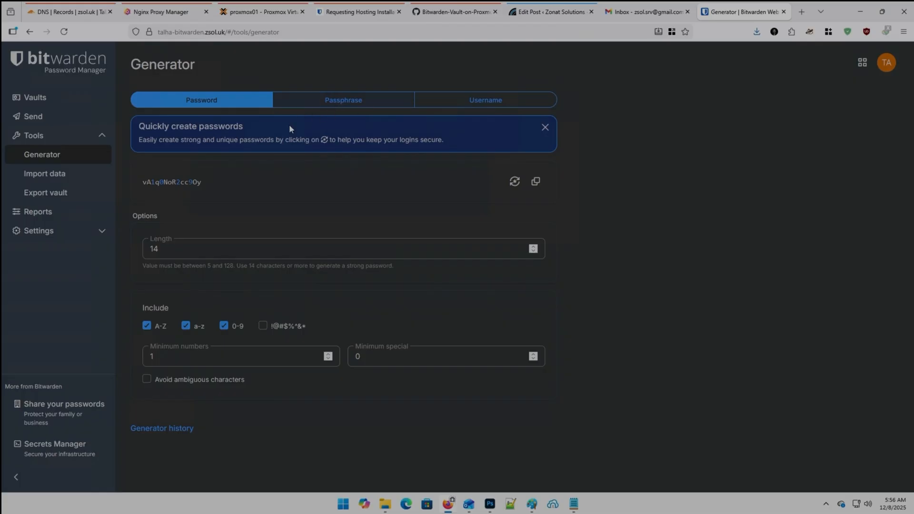
# Visit the account settings, return to the empty All vaults overview, then switch to the tutorial post draft
pyautogui.click(44, 173)
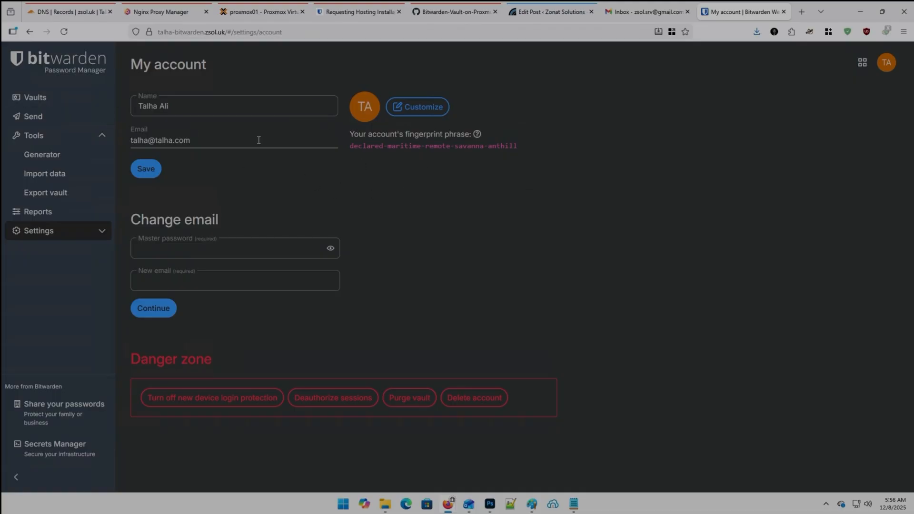
pyautogui.moveTo(280, 213)
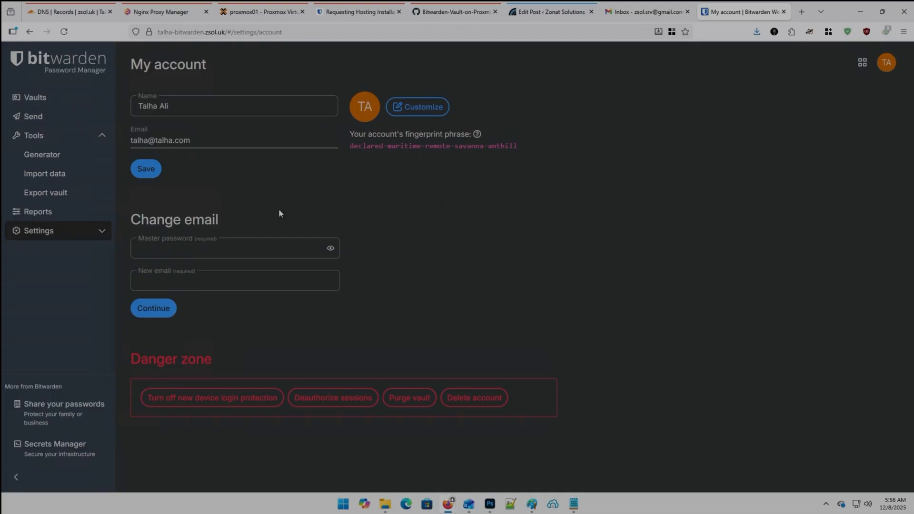
pyautogui.moveTo(260, 208)
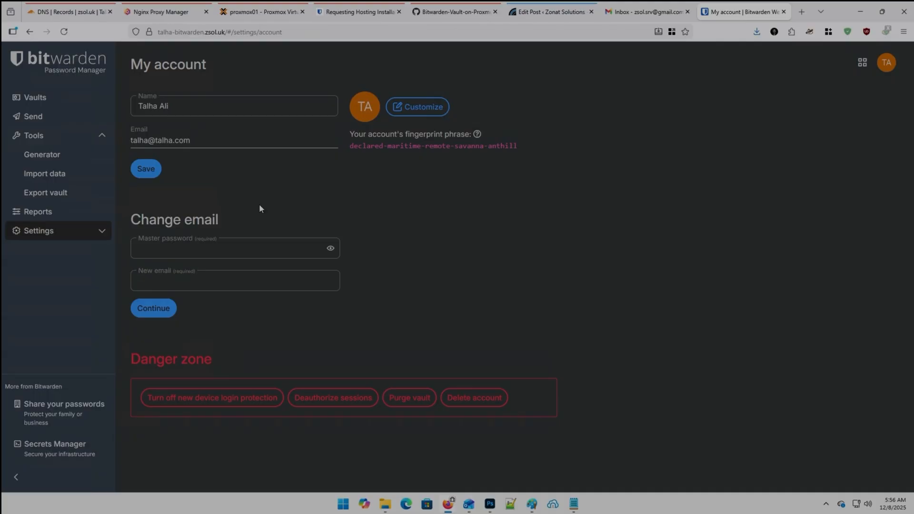
pyautogui.click(204, 247)
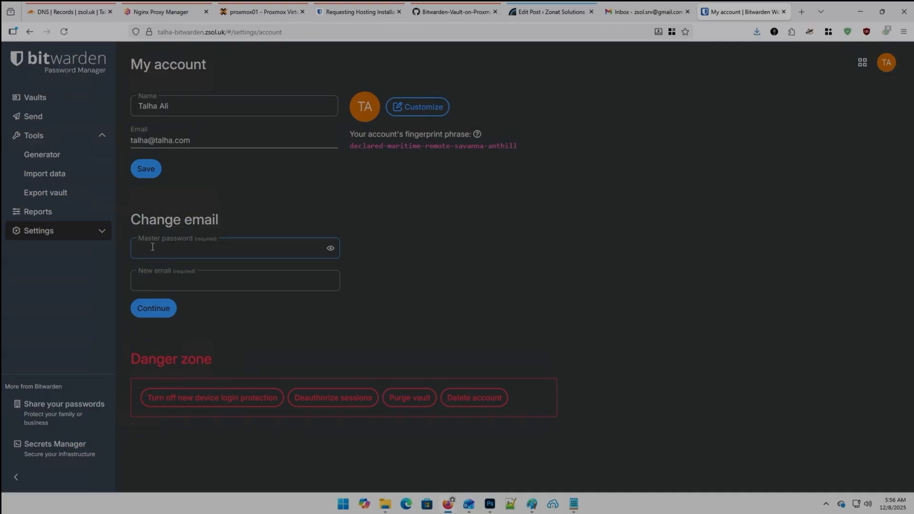
pyautogui.moveTo(23, 141)
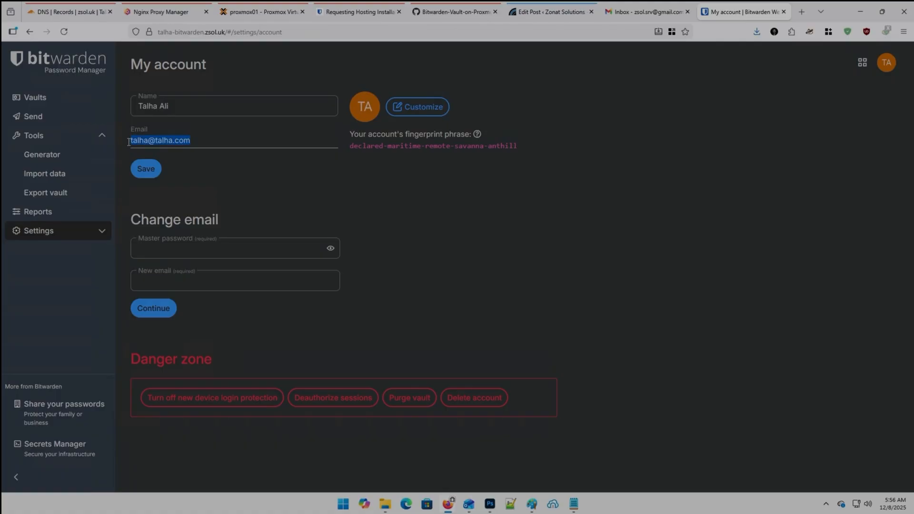
pyautogui.moveTo(40, 116)
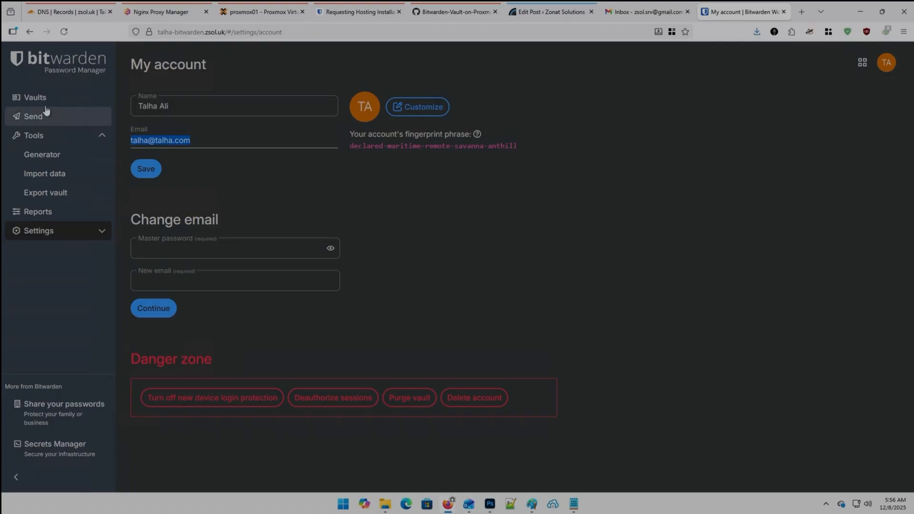
pyautogui.click(34, 97)
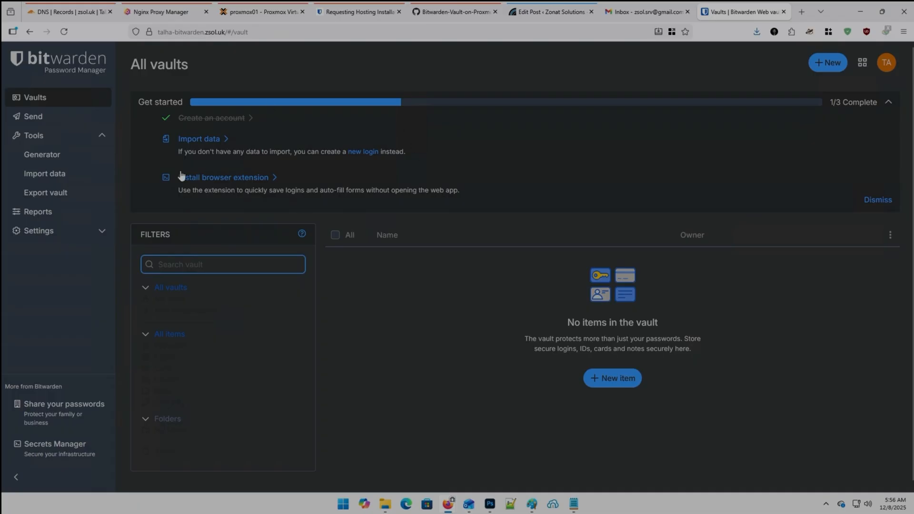
pyautogui.moveTo(601, 244)
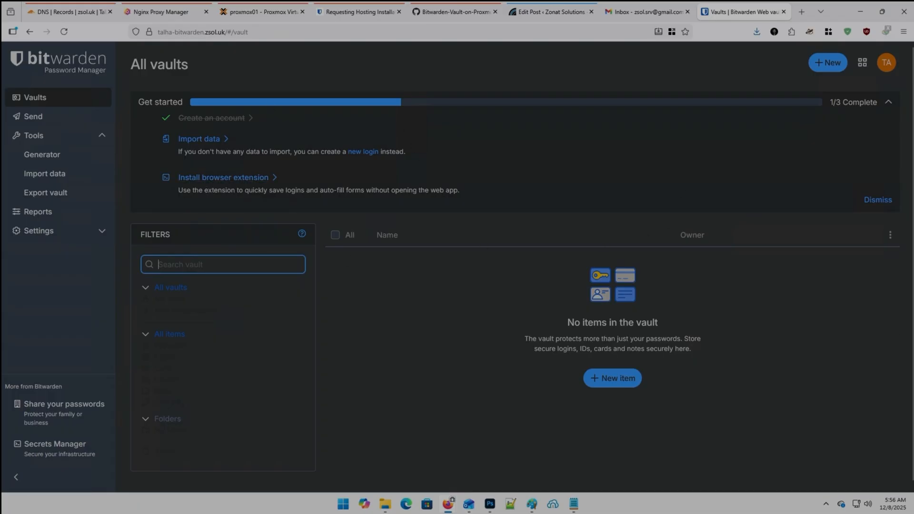
pyautogui.click(553, 13)
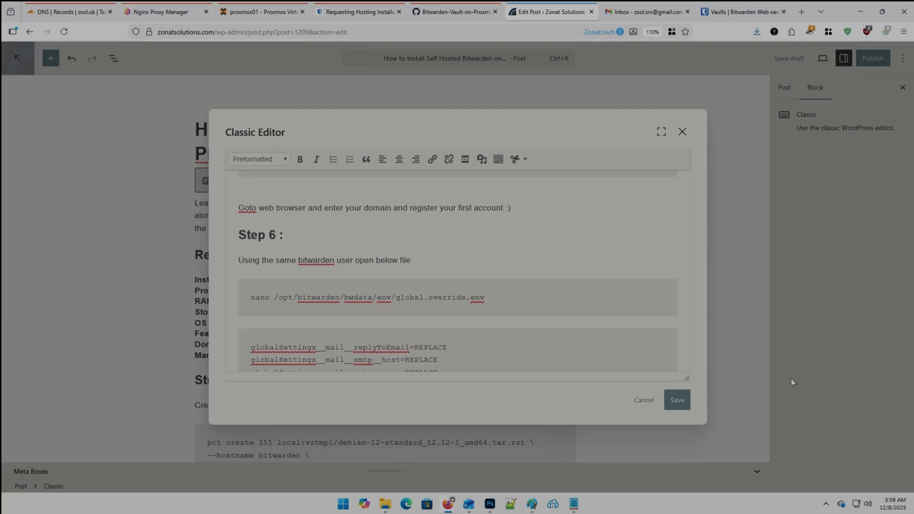
pyautogui.moveTo(323, 249)
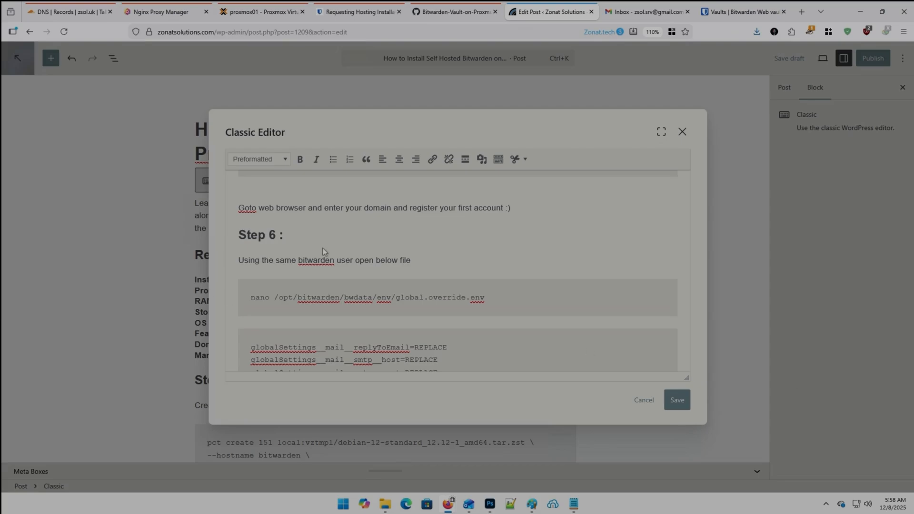
pyautogui.moveTo(387, 247)
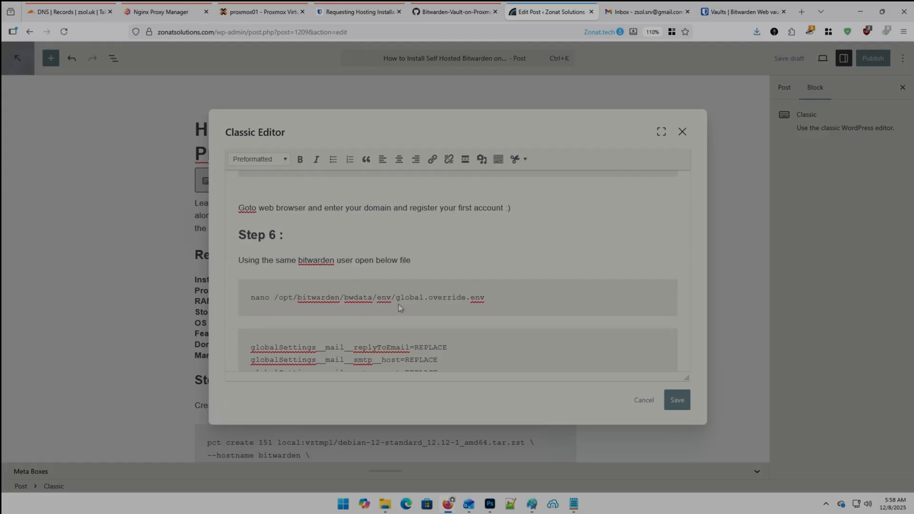
pyautogui.moveTo(278, 338)
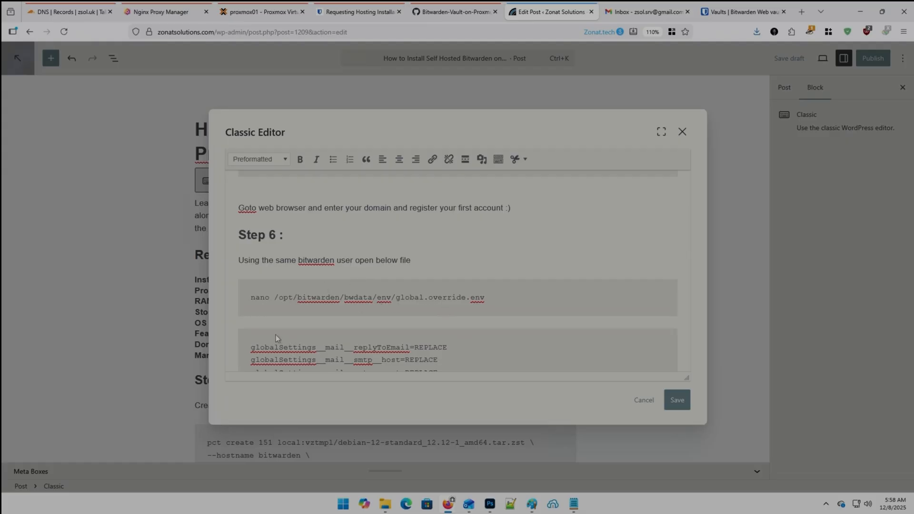
pyautogui.moveTo(377, 318)
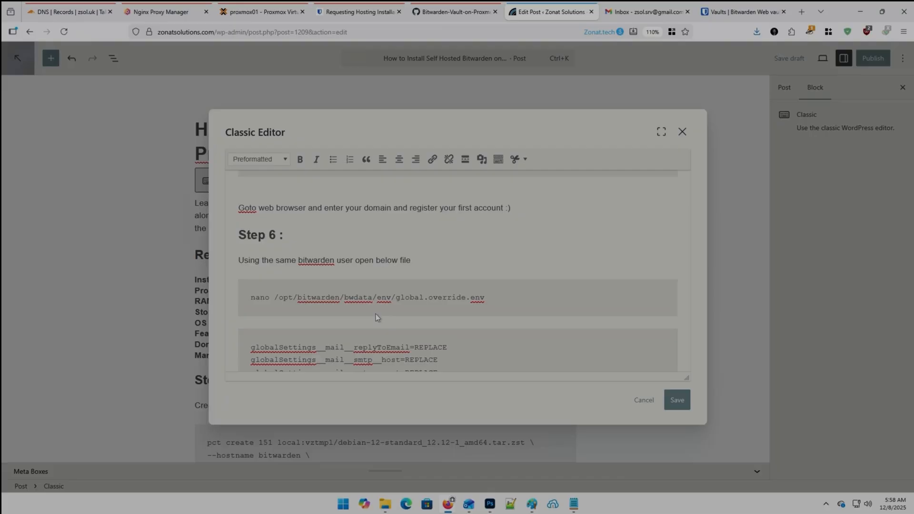
pyautogui.moveTo(369, 301)
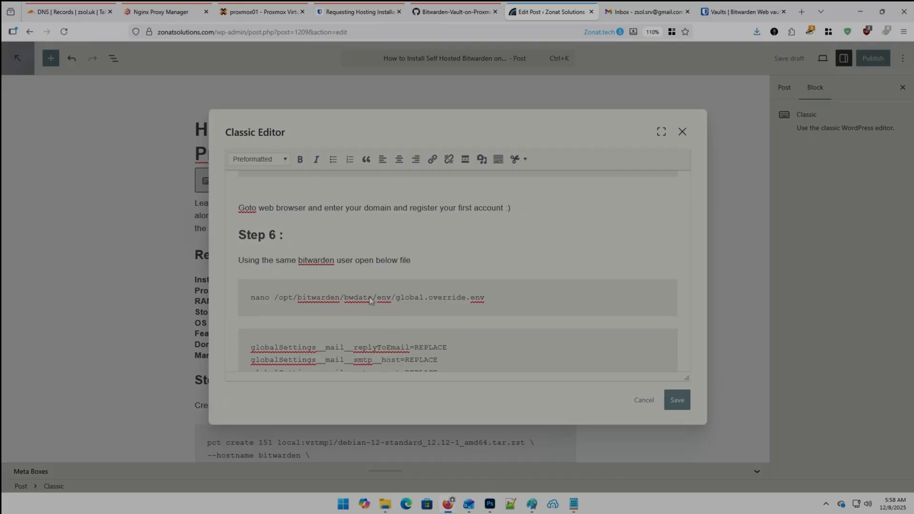
pyautogui.moveTo(306, 298)
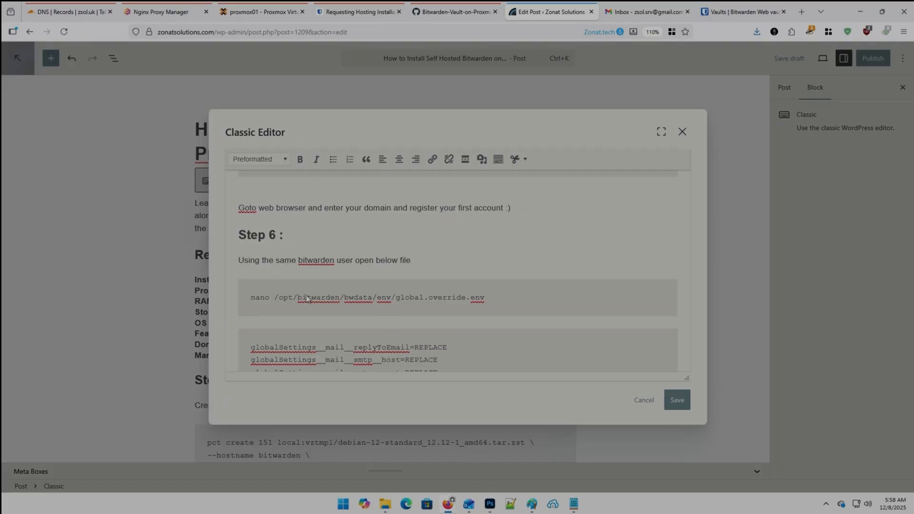
pyautogui.moveTo(376, 305)
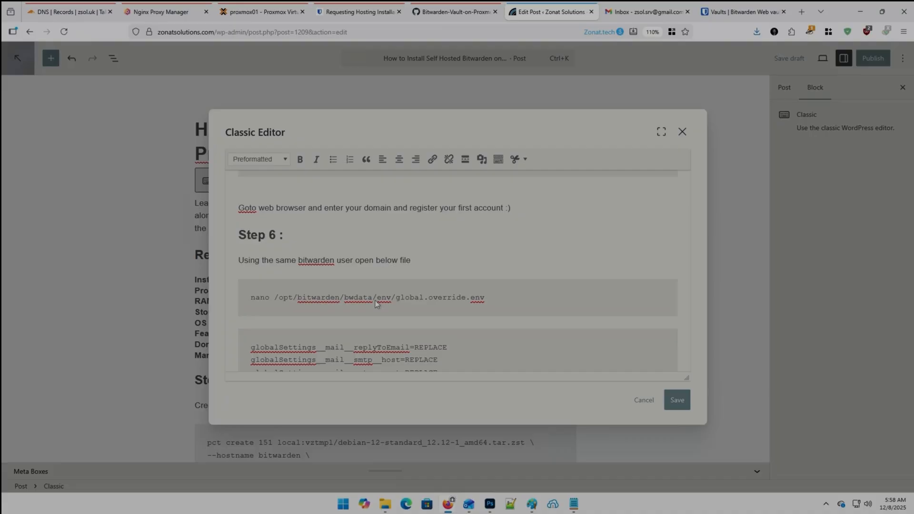
pyautogui.moveTo(291, 324)
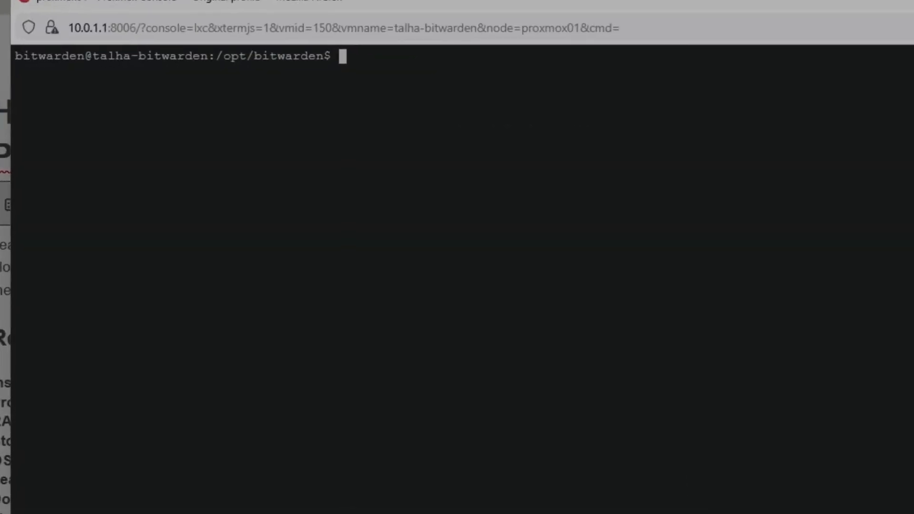
# Edit bwdata/env/global.override.env in nano with Gmail SMTP host, port 465, SSL, reply-to, username and admin
pyautogui.write('cd bwdata/')
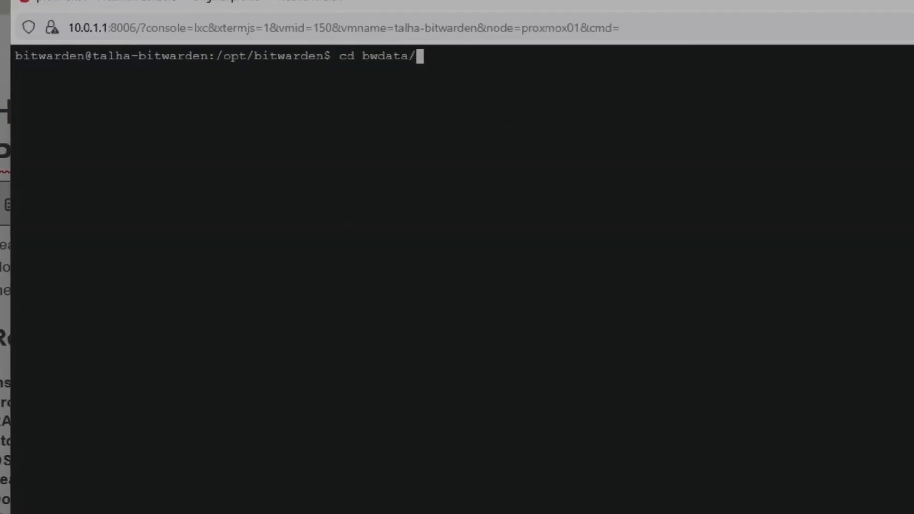
pyautogui.write('env/')
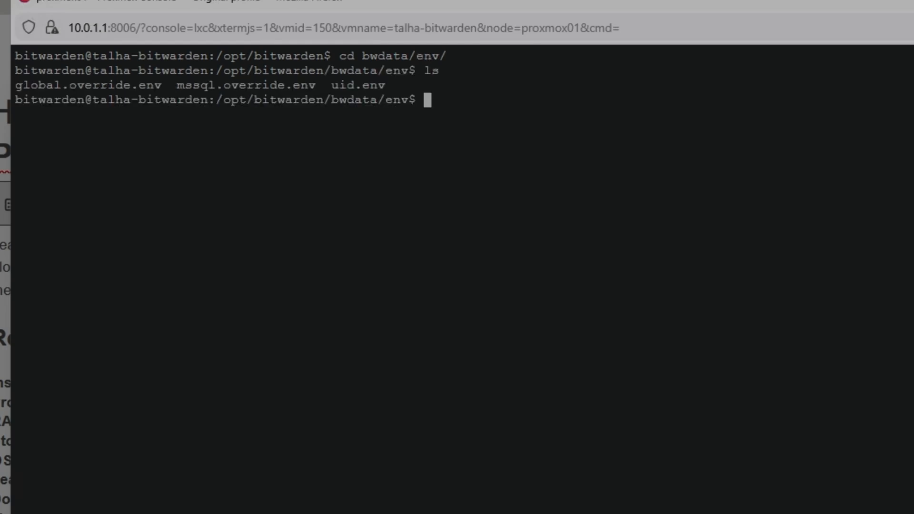
pyautogui.write('nano global.override.env')
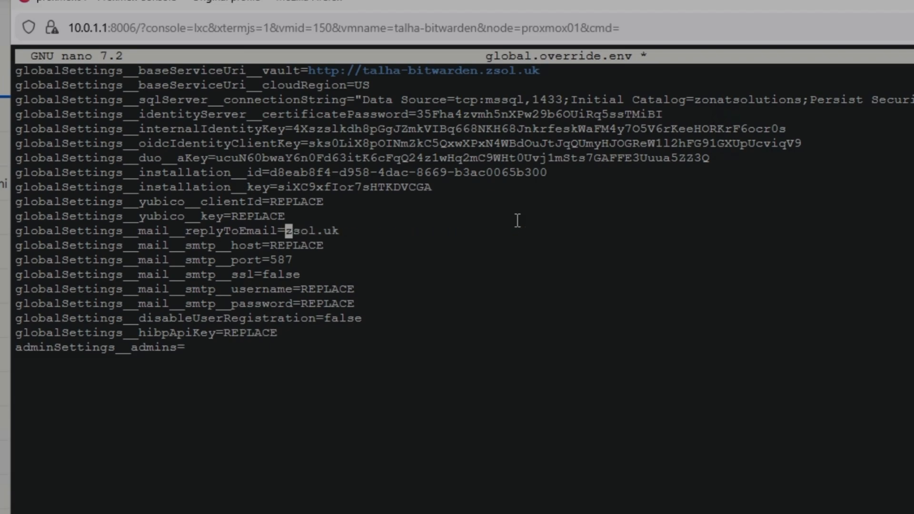
pyautogui.press('BackSpace')
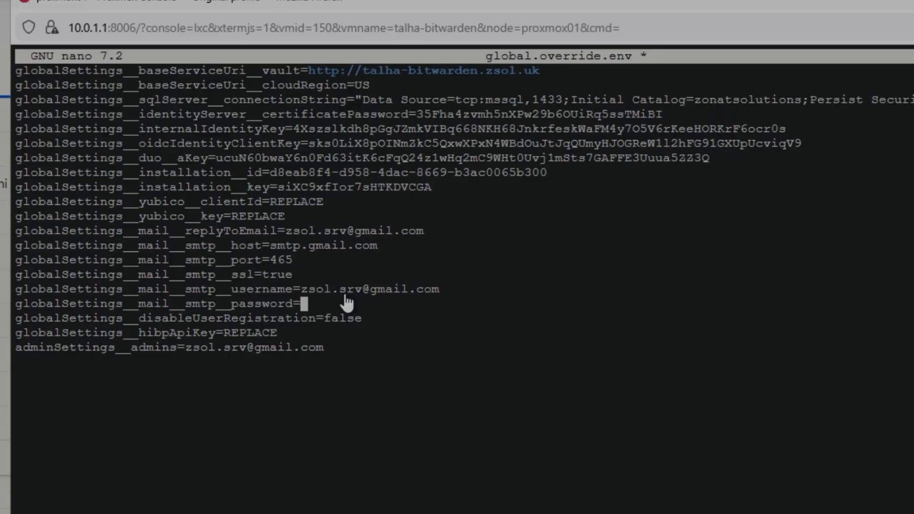
pyautogui.moveTo(344, 323)
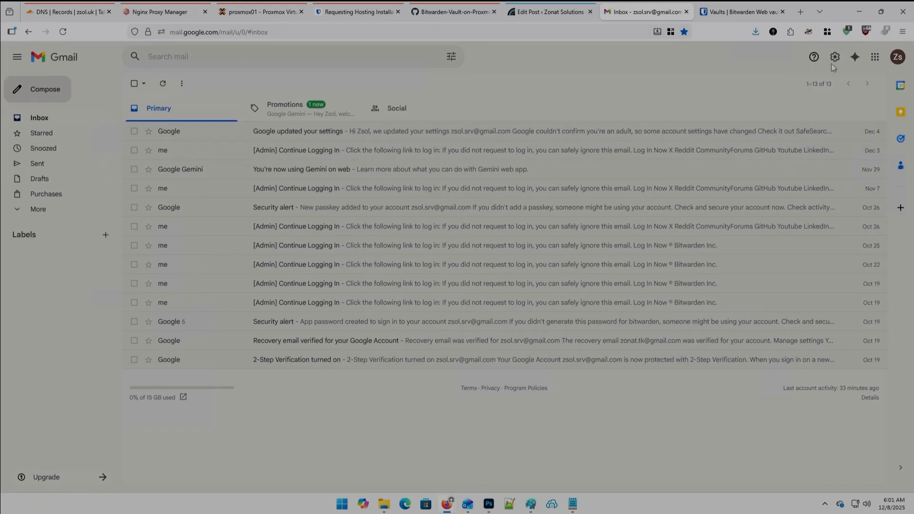
pyautogui.moveTo(555, 167)
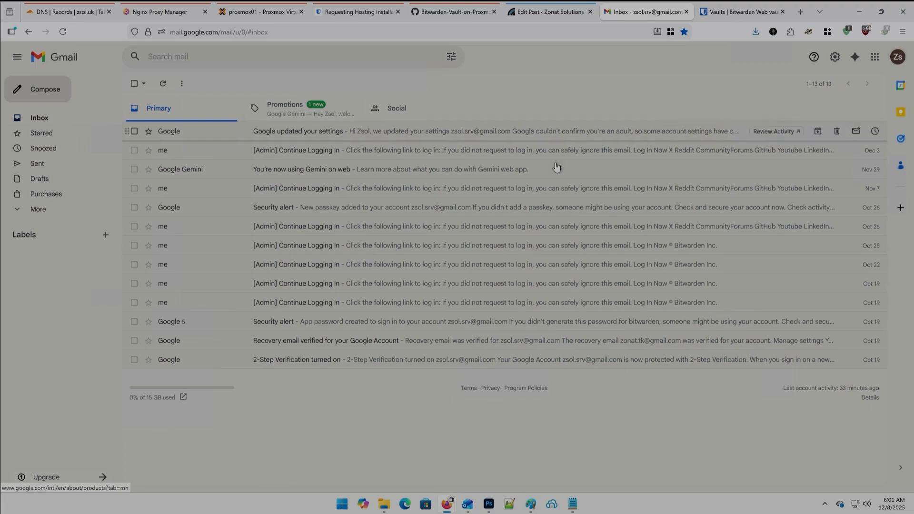
pyautogui.moveTo(441, 154)
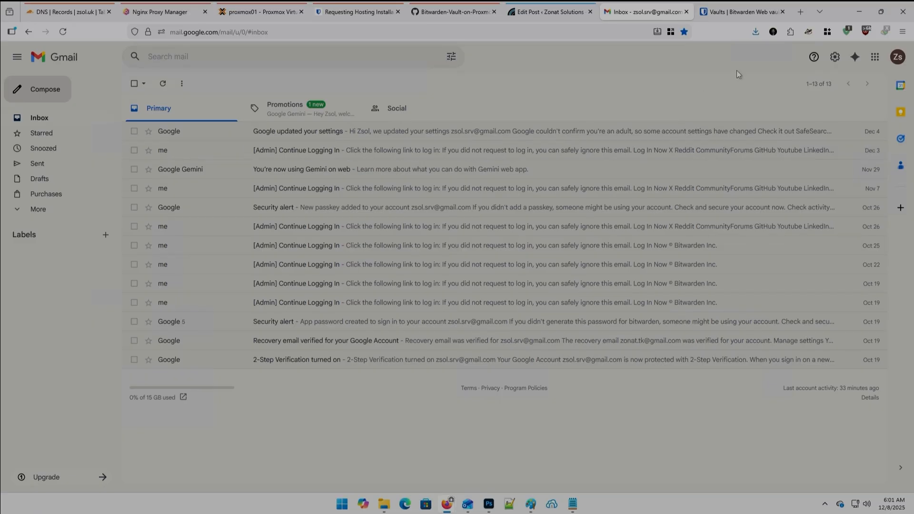
pyautogui.moveTo(284, 370)
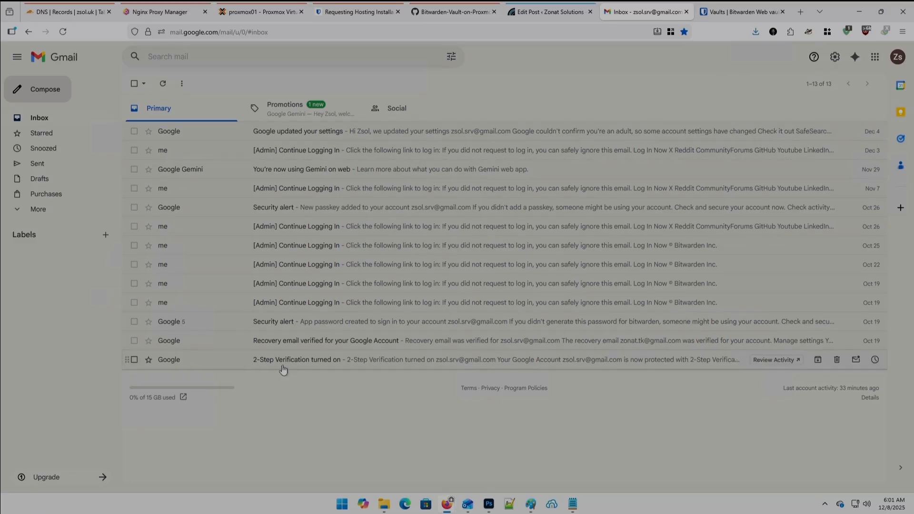
pyautogui.moveTo(533, 236)
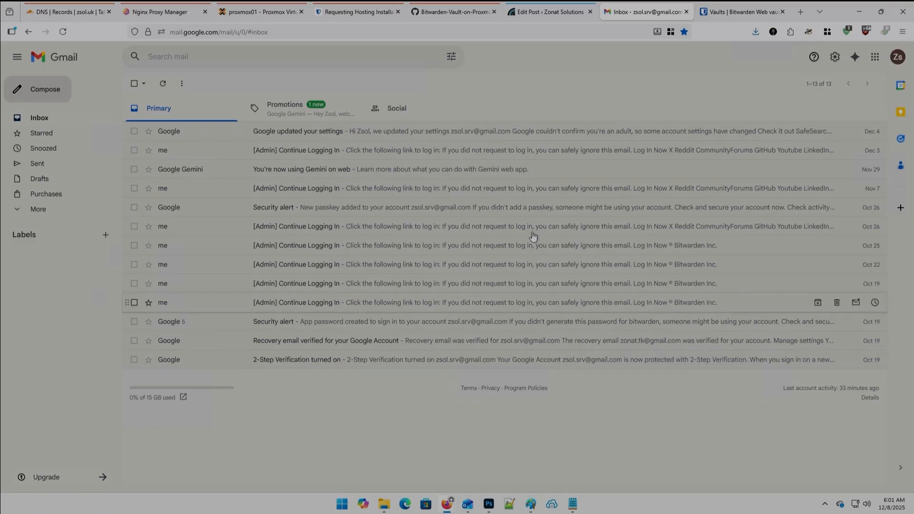
pyautogui.moveTo(737, 123)
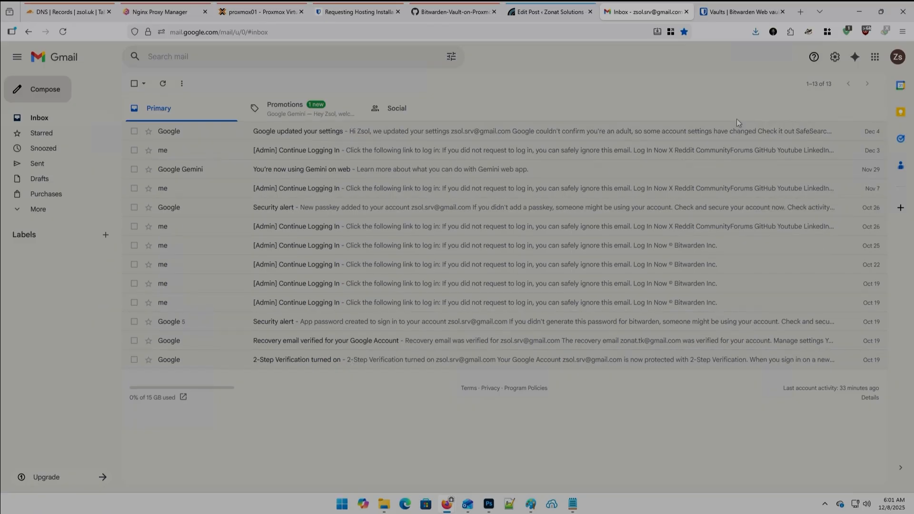
# Go from the Gmail inbox to the Google Account management page via the profile avatar
pyautogui.click(897, 56)
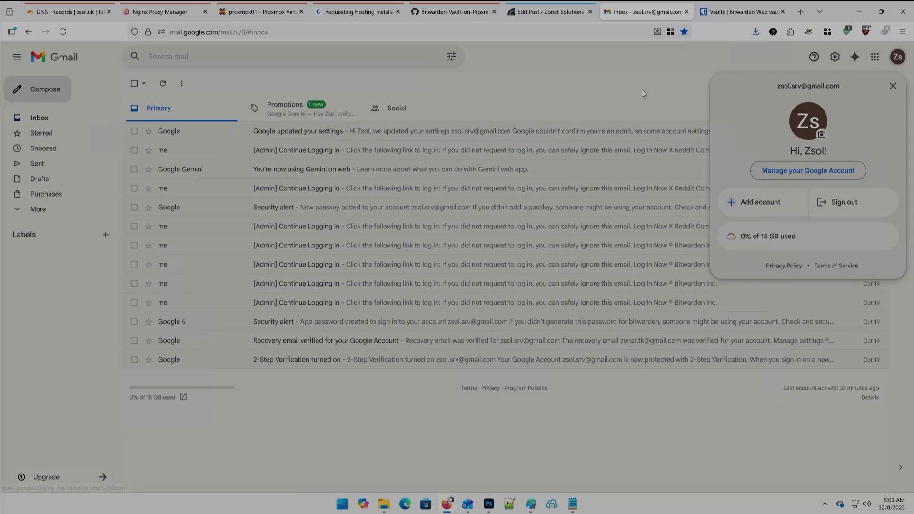
pyautogui.click(807, 170)
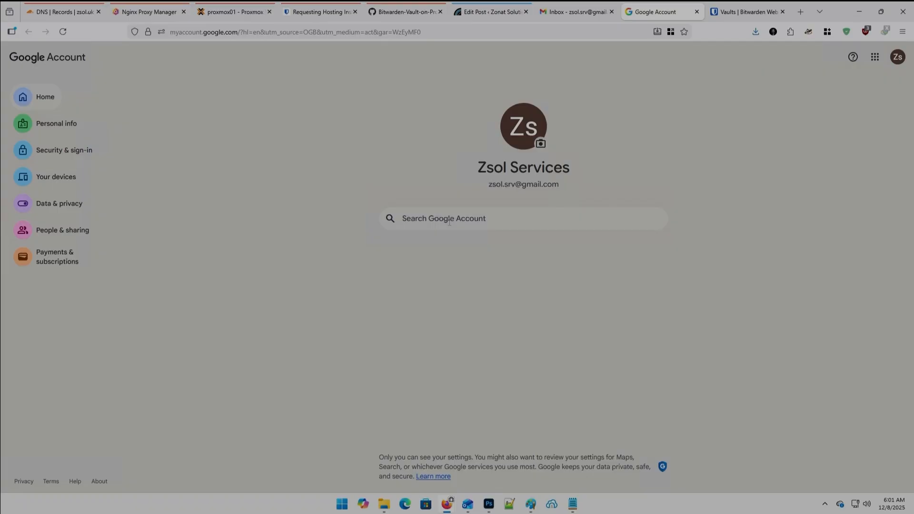
# Find the App passwords settings and re-verify the Google account password
pyautogui.write('app')
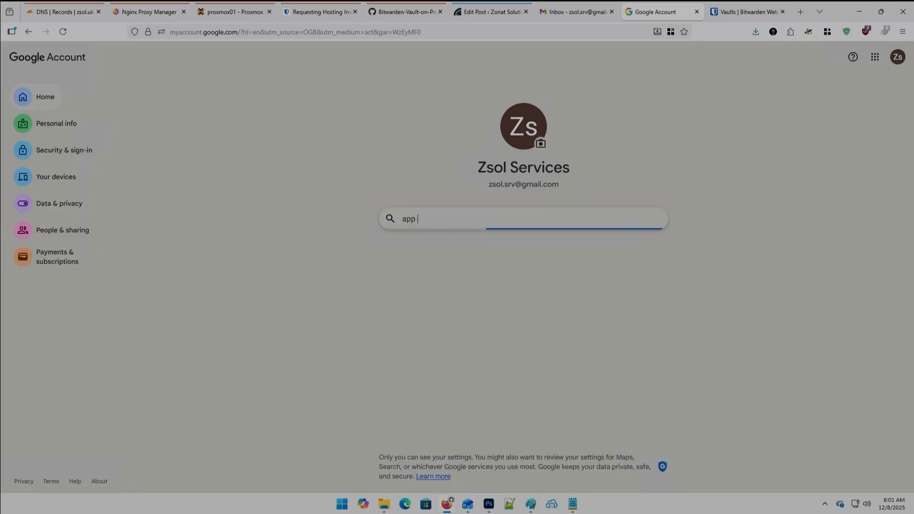
pyautogui.write('pass')
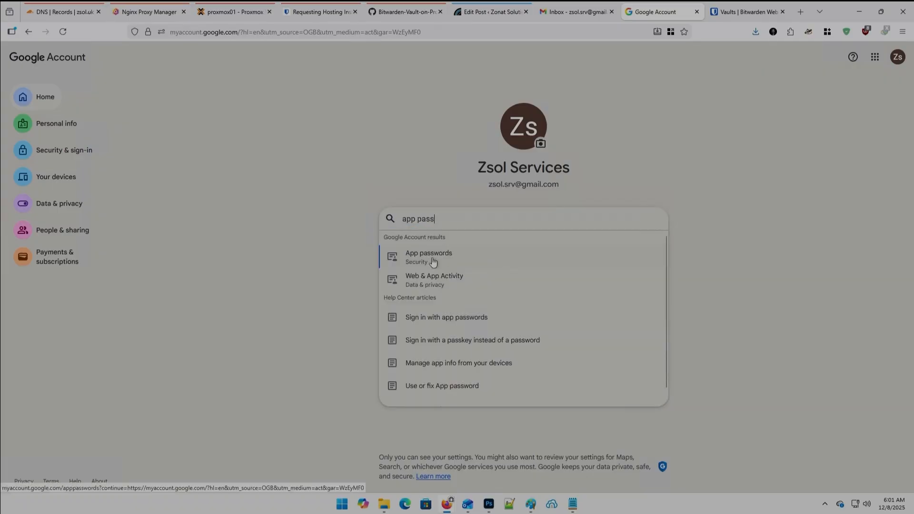
pyautogui.click(429, 257)
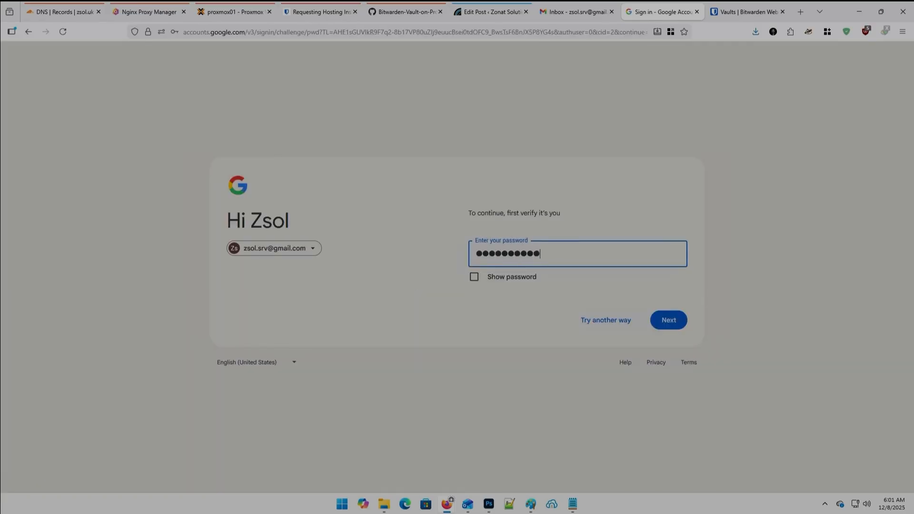
pyautogui.click(669, 320)
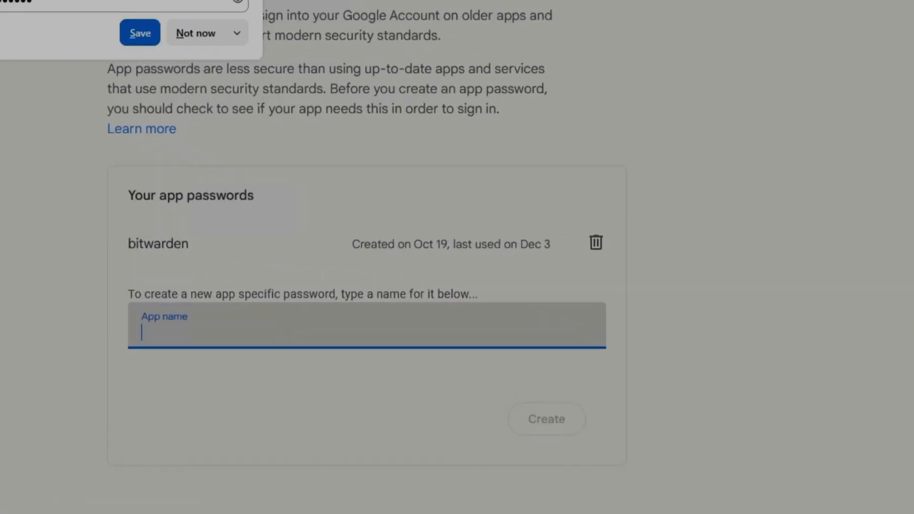
# Create a new app password named talha-bitwarden for the Bitwarden server
pyautogui.write('bi')
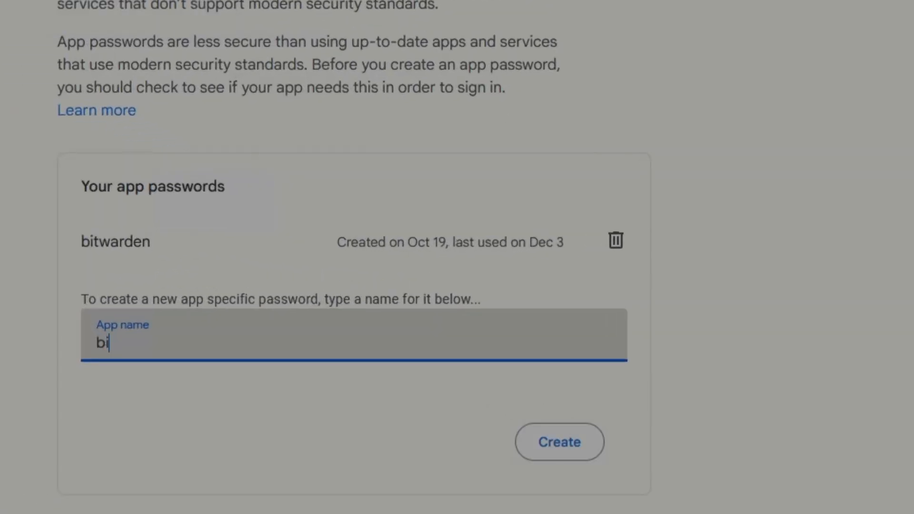
pyautogui.write('talha-bitwarden')
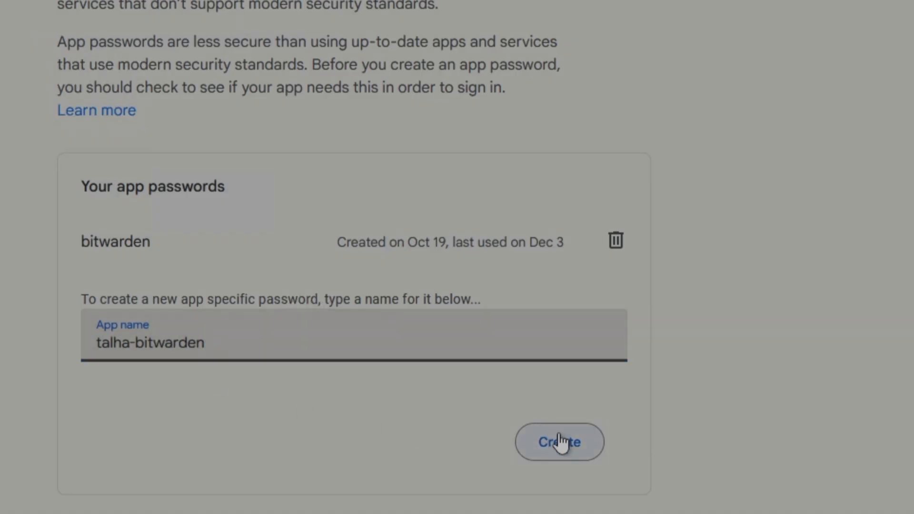
pyautogui.click(558, 442)
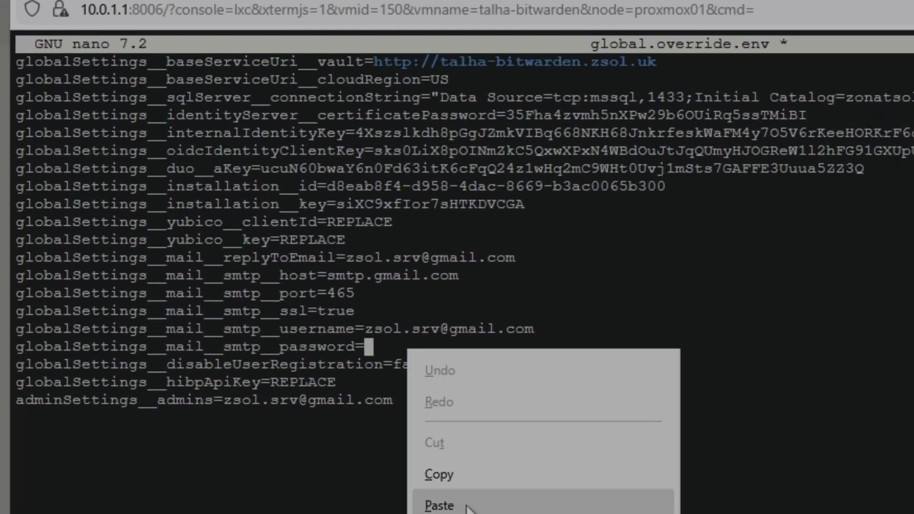
# Paste the app password into smtp__password in global.override.env and run ./bitwarden.sh restart
pyautogui.click(438, 505)
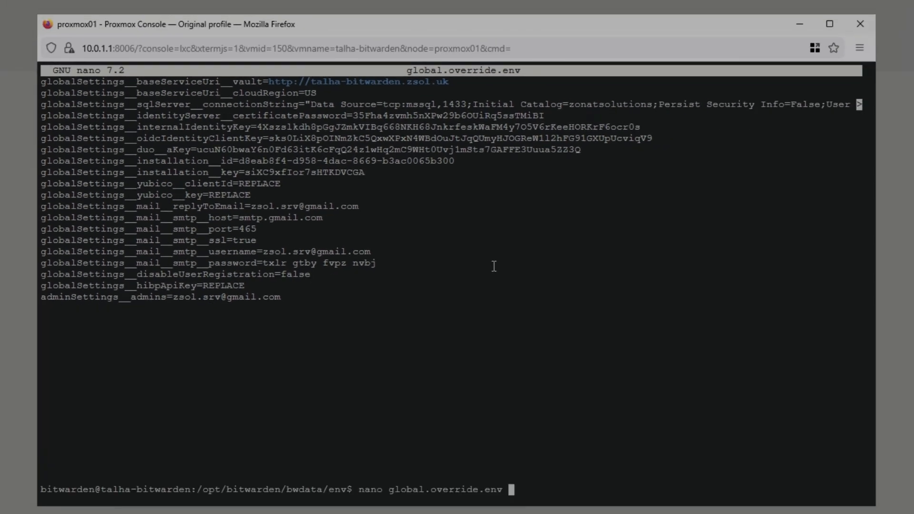
pyautogui.write('./bitwarden.sh start')
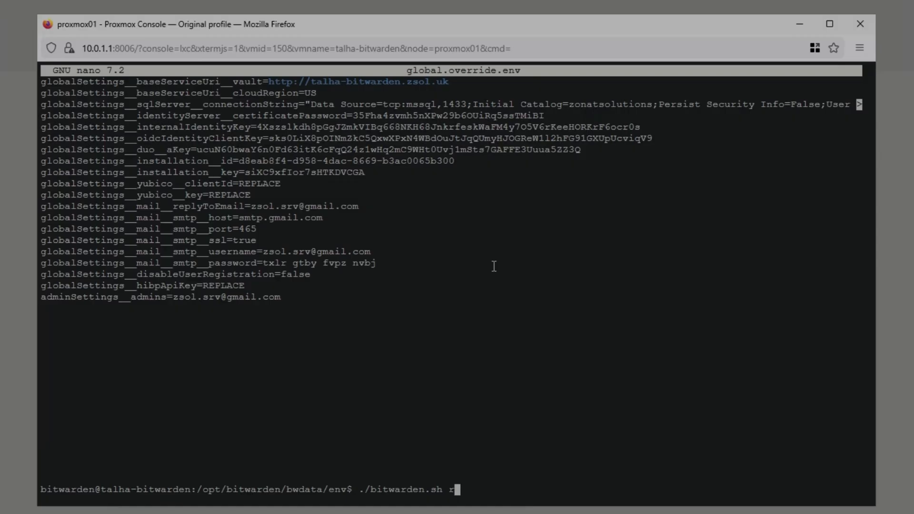
pyautogui.press('Backspace')
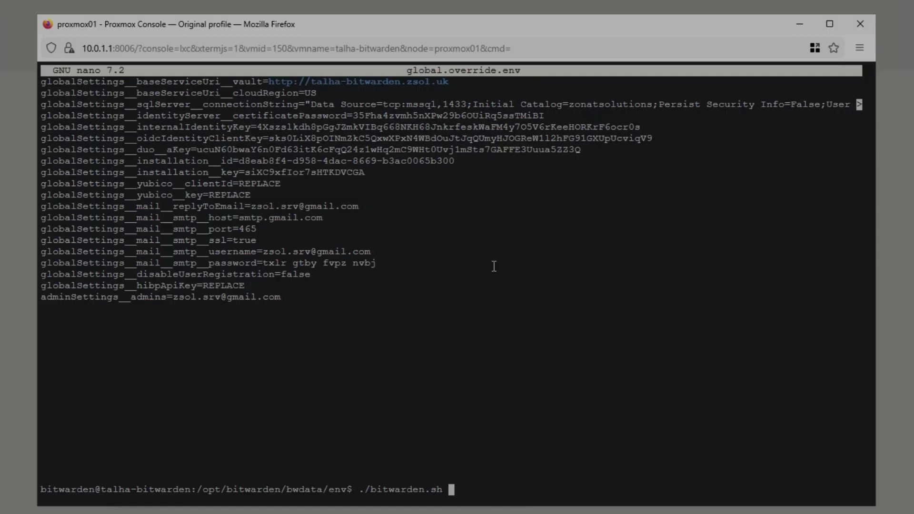
pyautogui.write('restart')
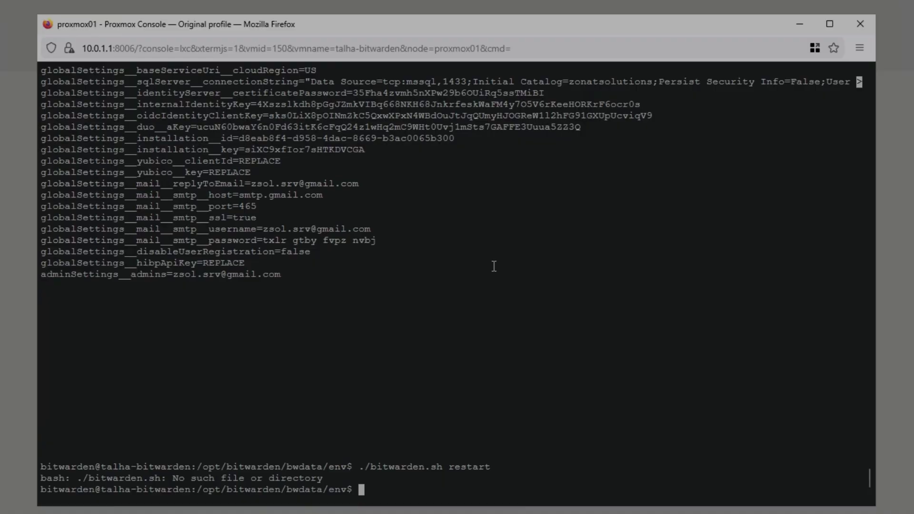
pyautogui.write('cd')
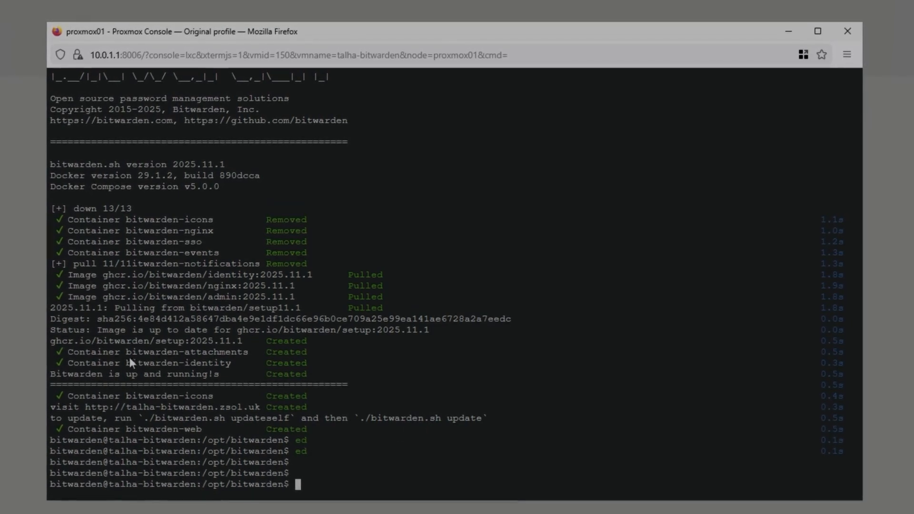
pyautogui.moveTo(68, 429)
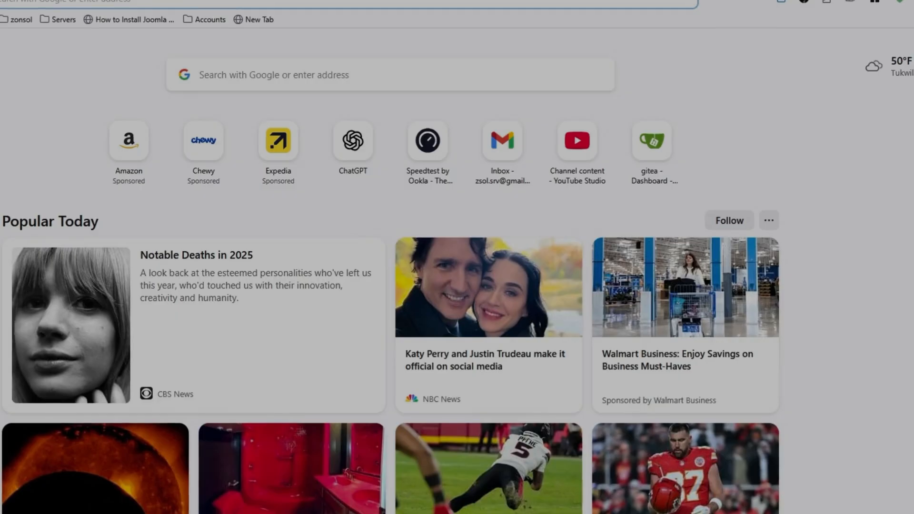
# Request an emailed admin login link at talha-bitwarden.zsol.uk/admin for the saved admin email
pyautogui.write('talha-bitwarden.zsol.uk/admin/login?returnUrl=%2Fadmin')
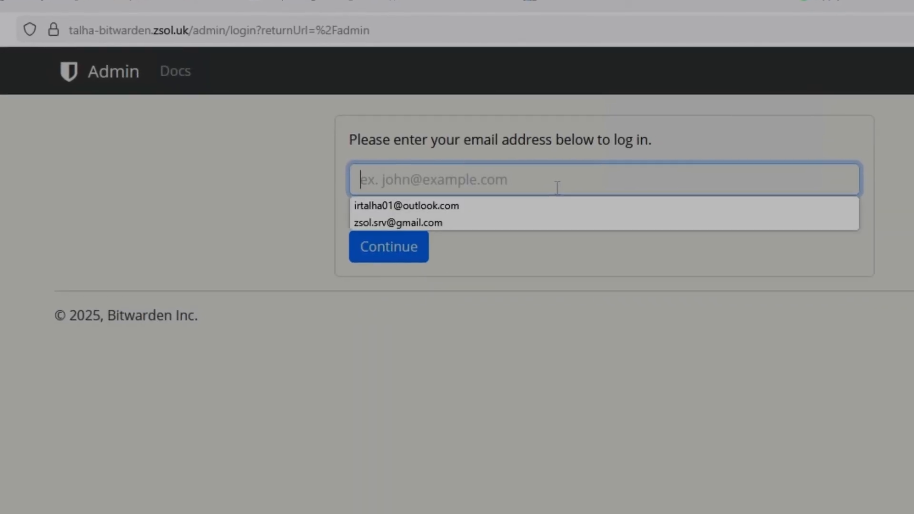
pyautogui.click(396, 223)
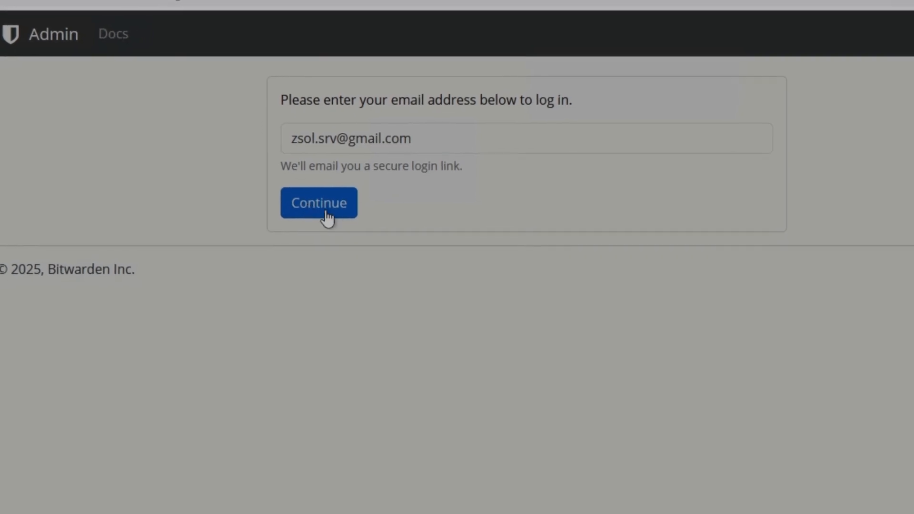
pyautogui.click(318, 203)
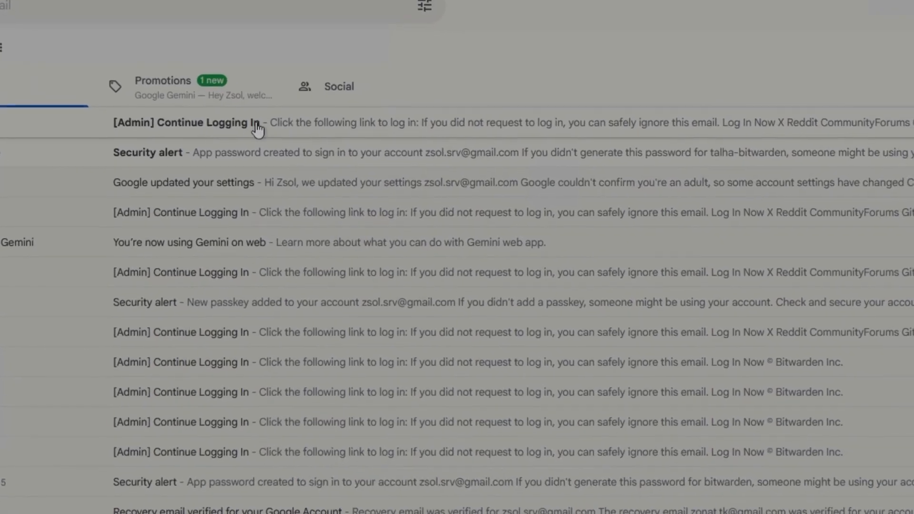
# Follow the Log In Now link from the newest [Admin] email to reach the Bitwarden admin dashboard
pyautogui.click(187, 123)
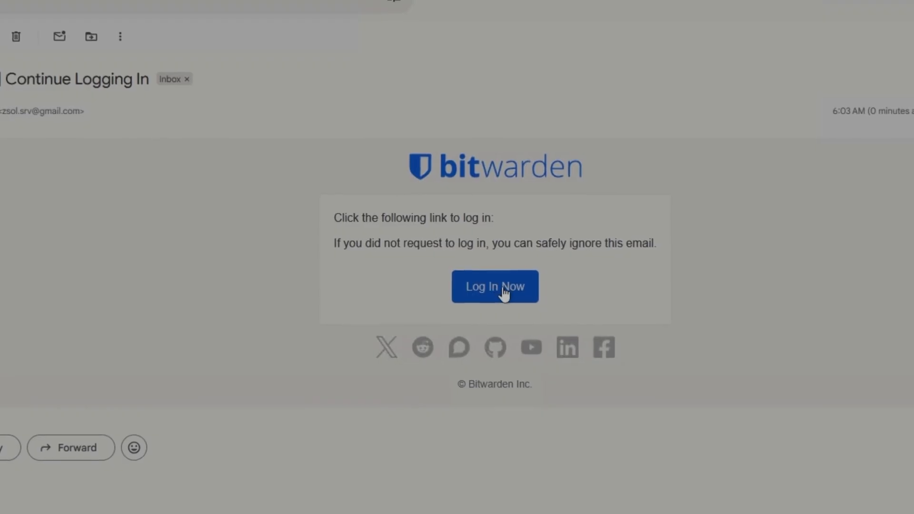
pyautogui.click(496, 287)
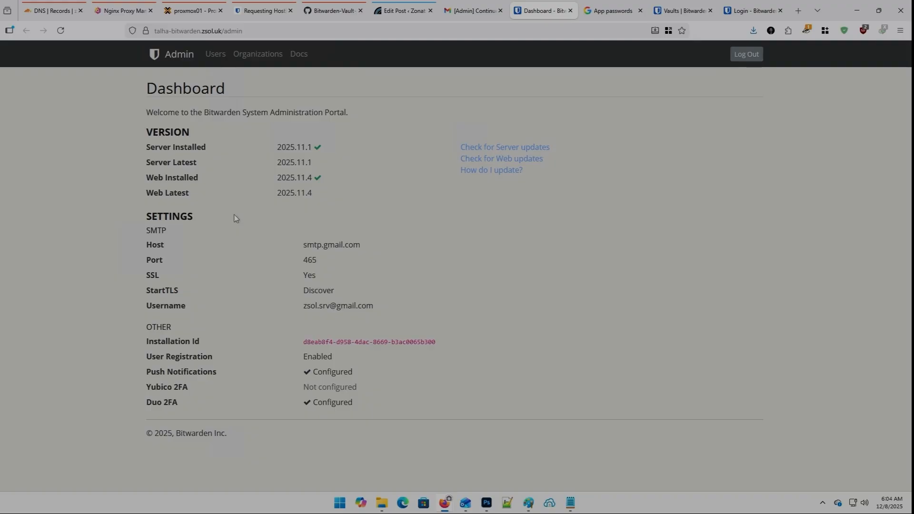
pyautogui.moveTo(234, 287)
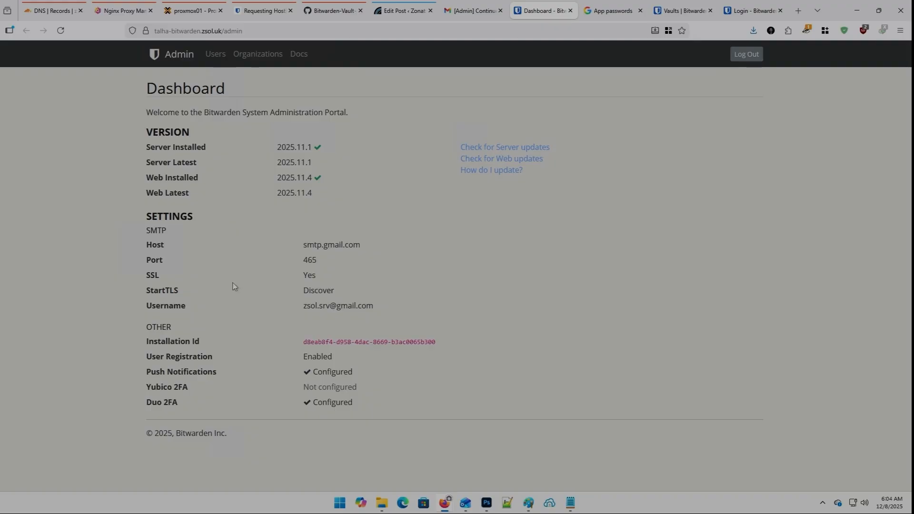
pyautogui.moveTo(521, 107)
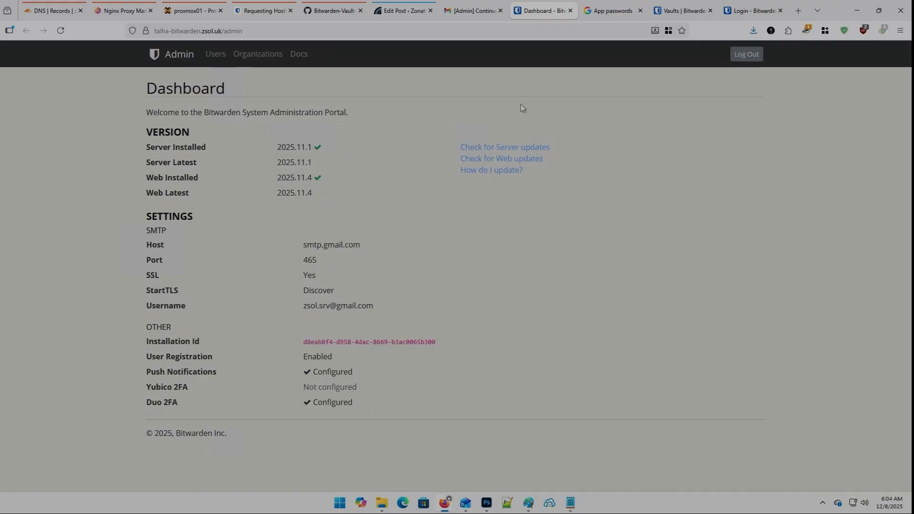
# Review the tutorial post's steps through Step 7 admin panel access, returning to the requirements list
pyautogui.click(404, 10)
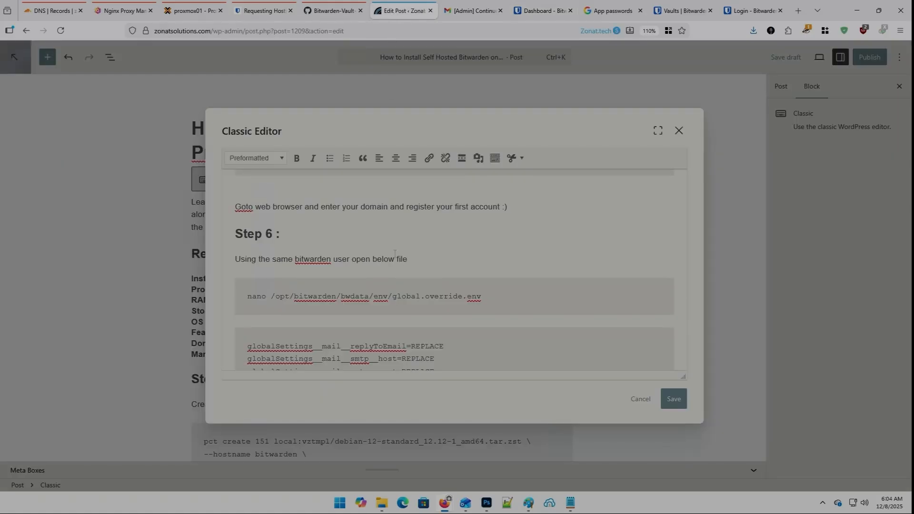
pyautogui.scroll(-3)
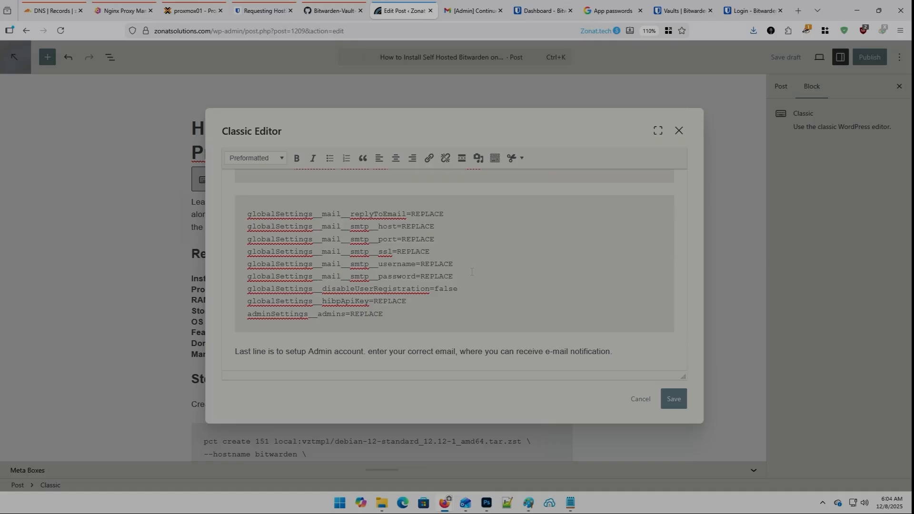
pyautogui.scroll(-3)
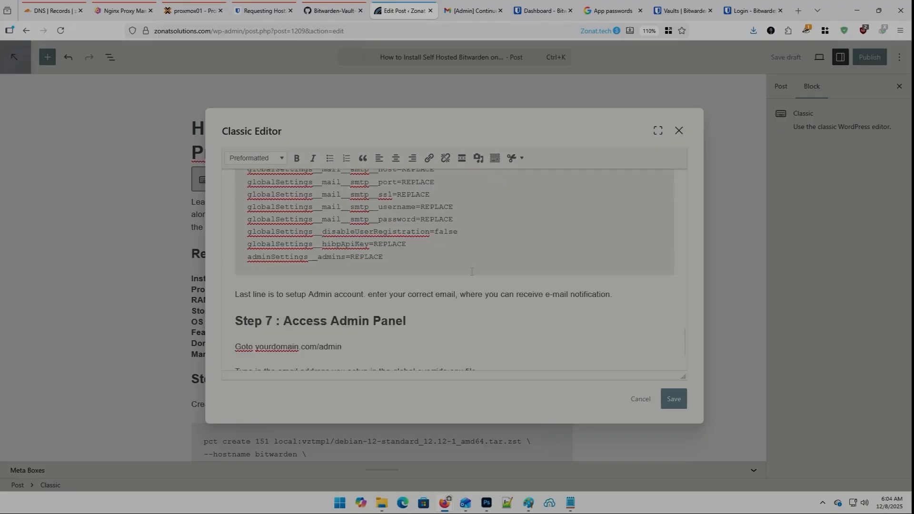
pyautogui.scroll(-3)
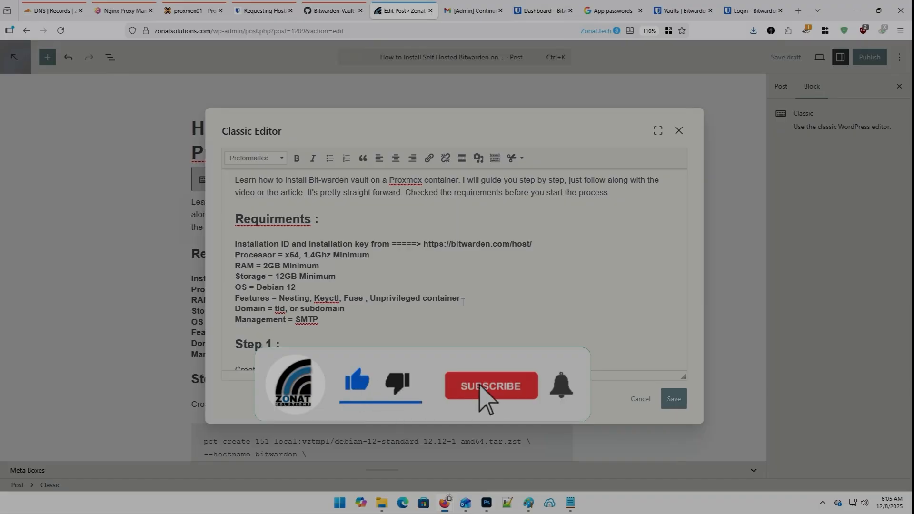
pyautogui.click(491, 386)
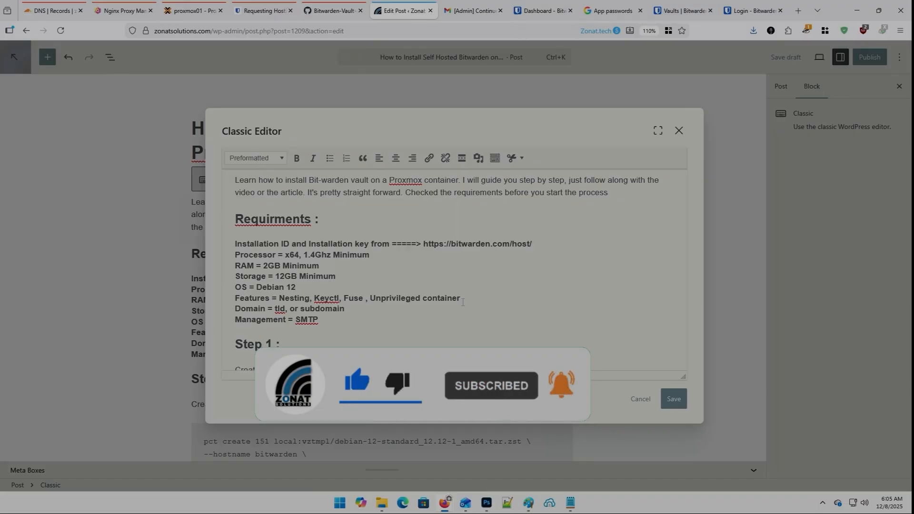